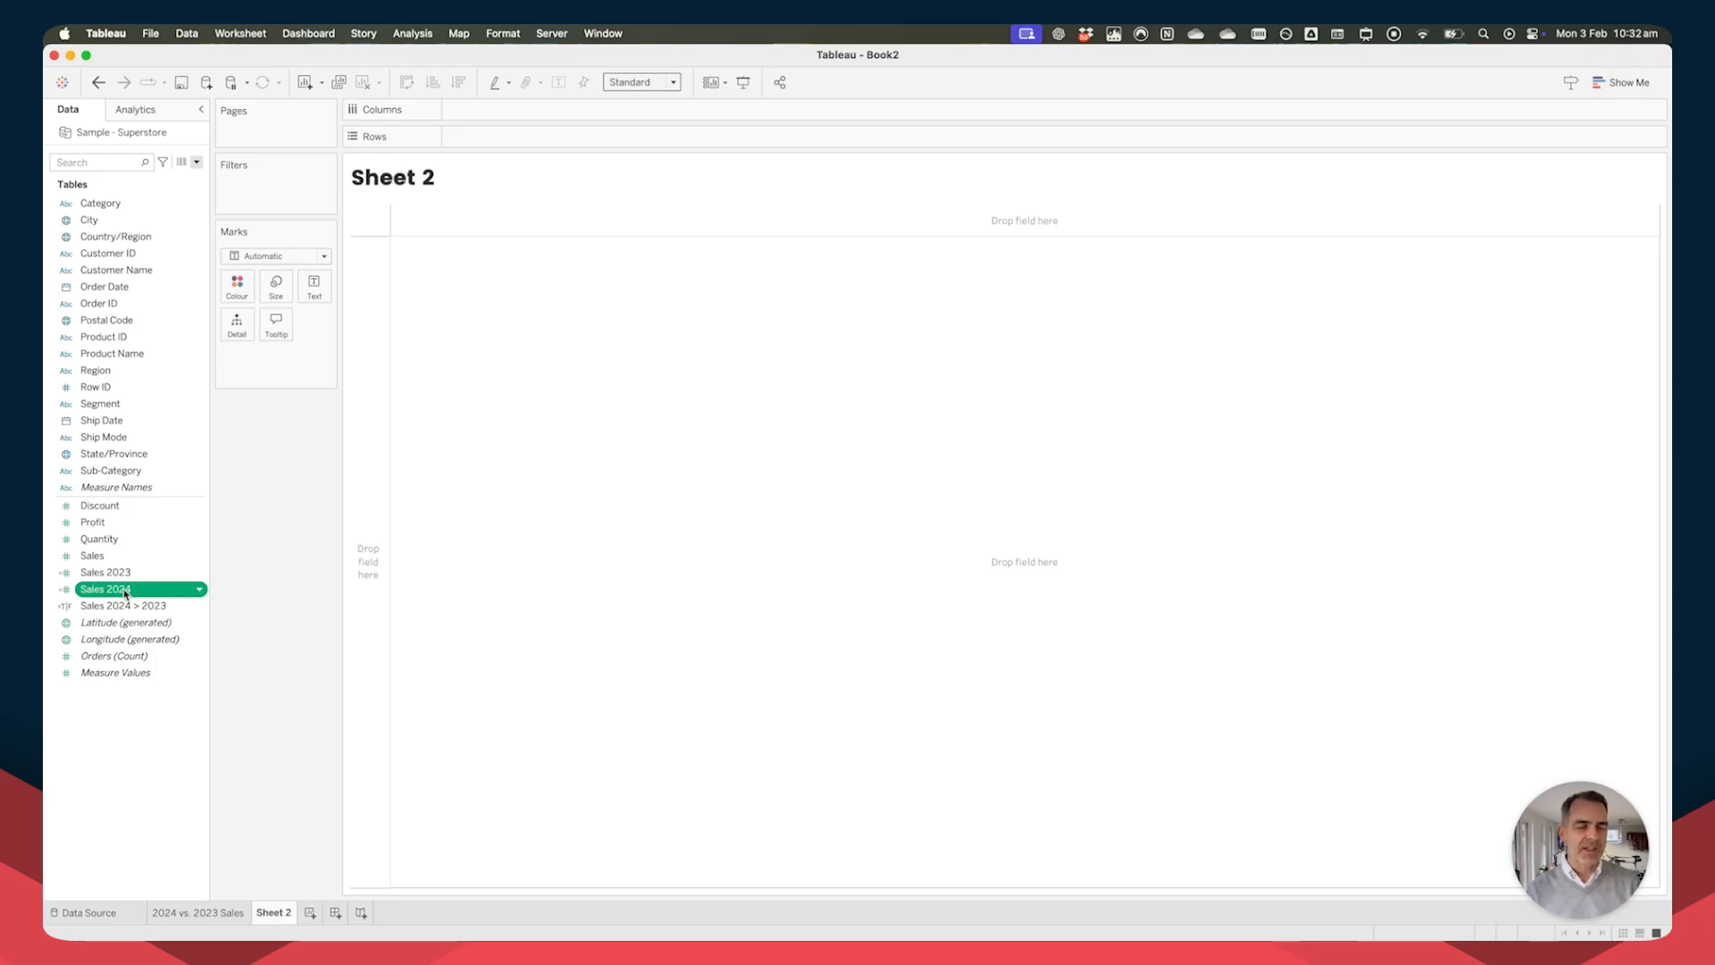
# Review the Sales 2024, Sales 2023 and Sales 2024 > 2023 calculated field formulas.
pyautogui.doubleClick(105, 588)
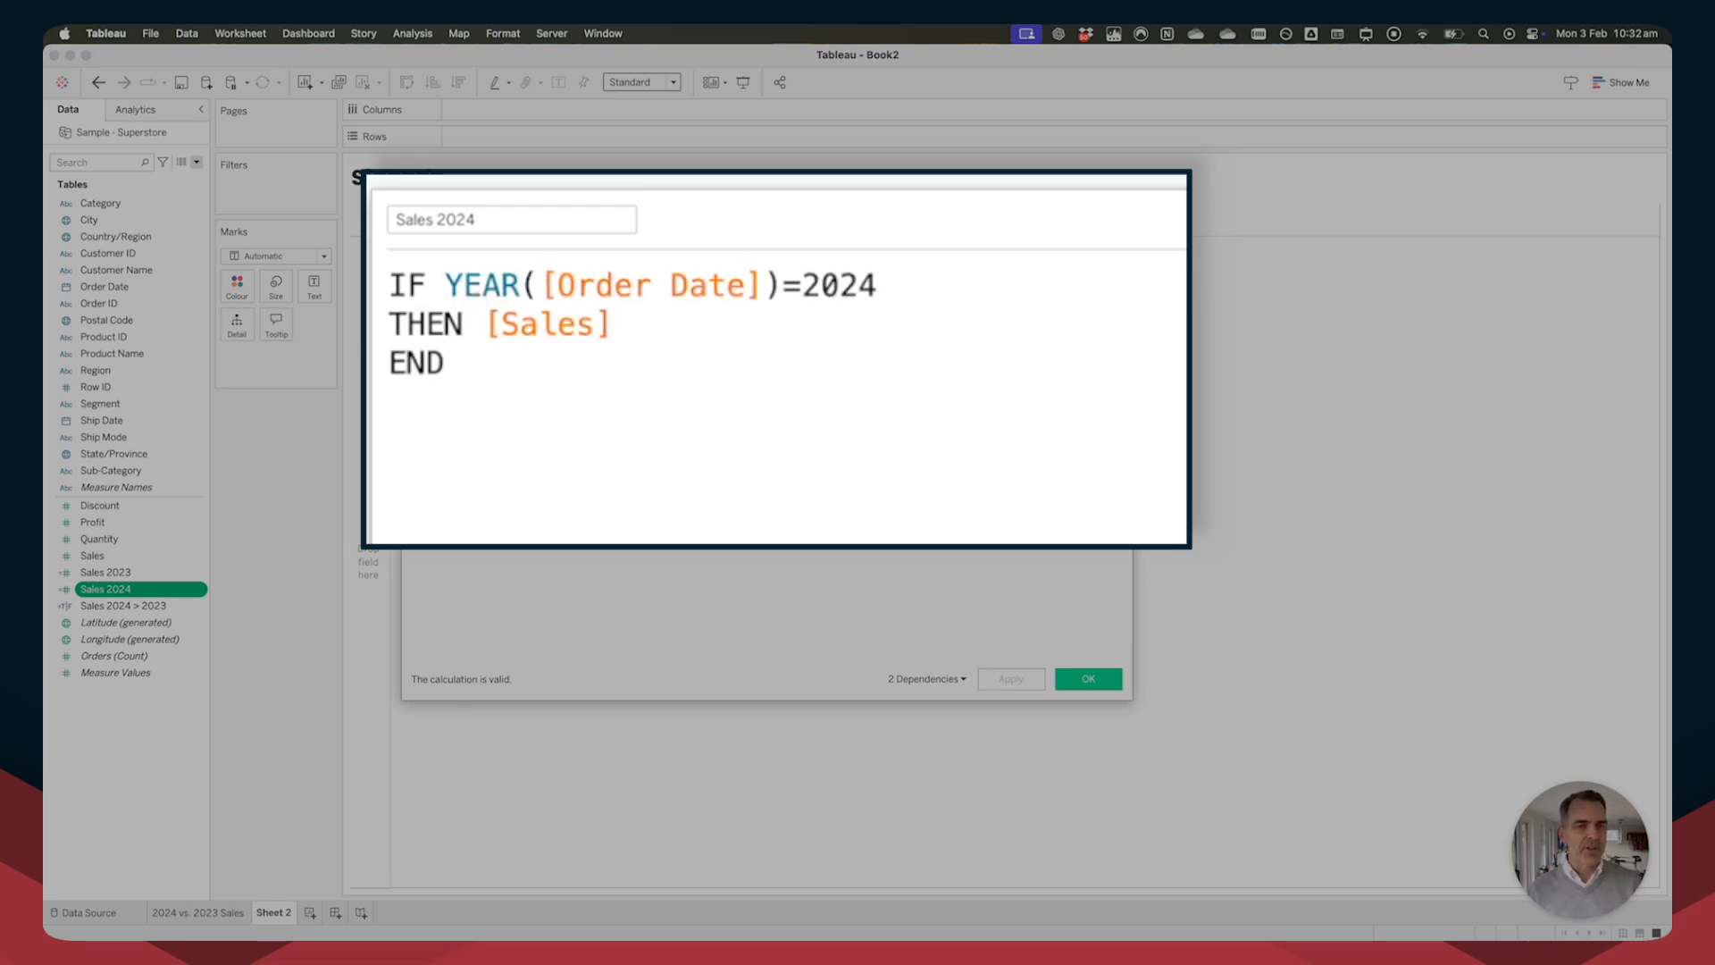
pyautogui.click(1085, 678)
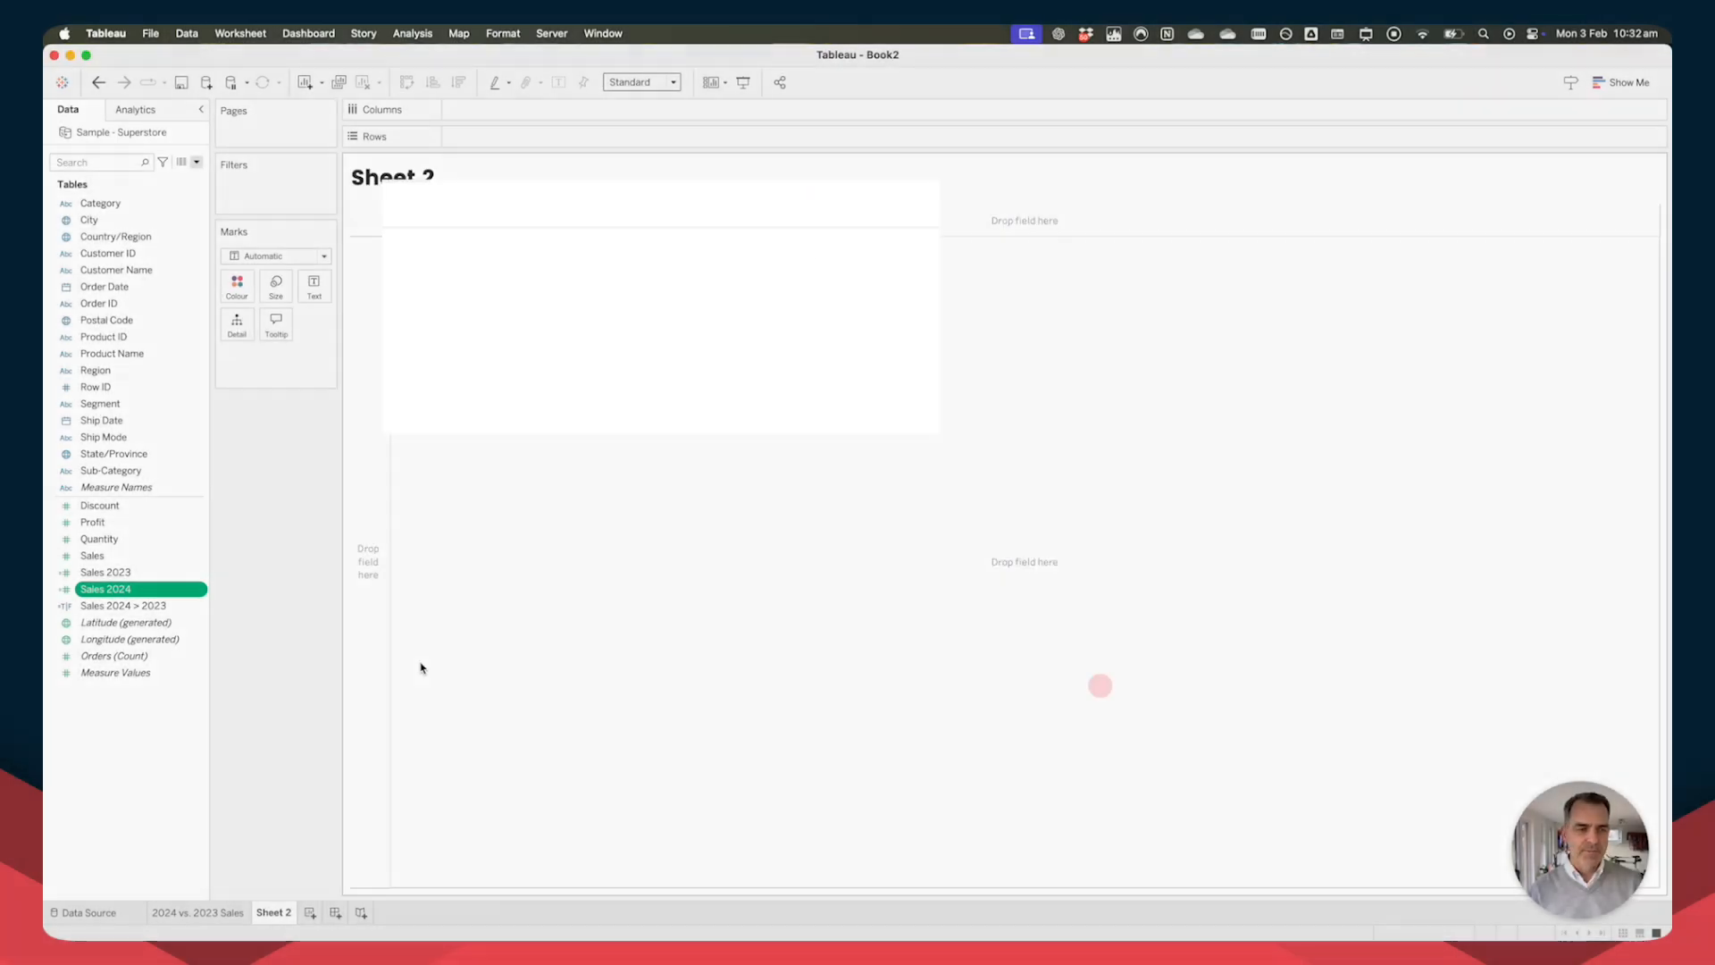
pyautogui.rightClick(105, 572)
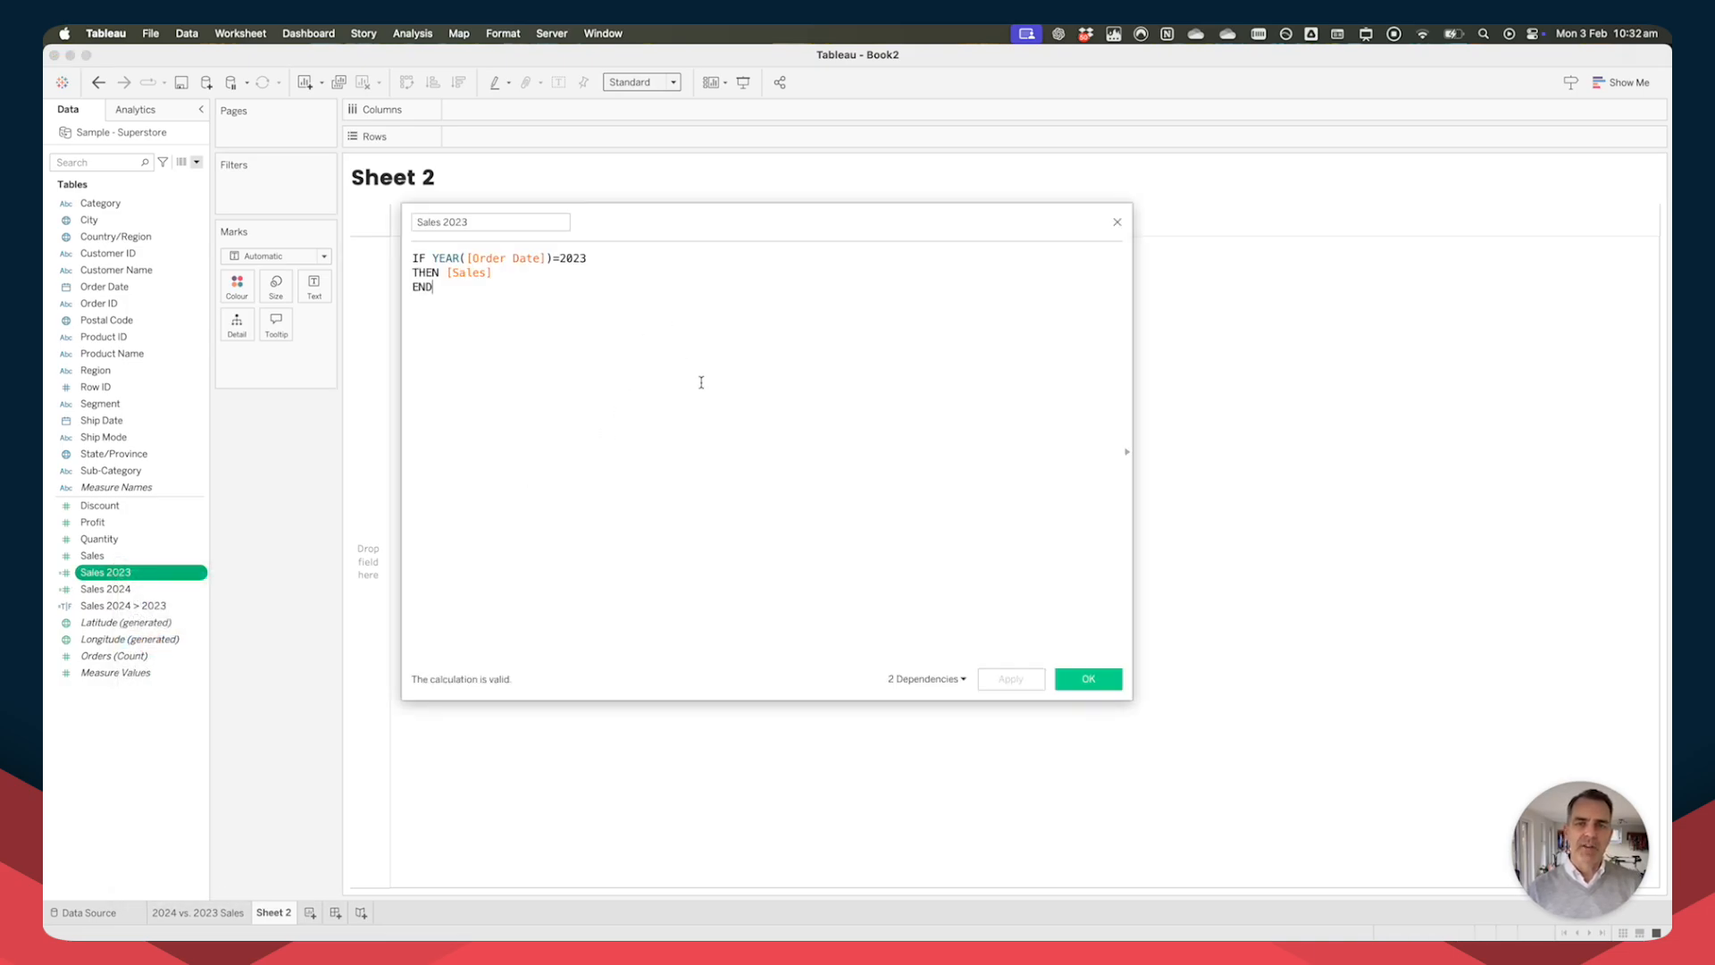
pyautogui.click(1086, 677)
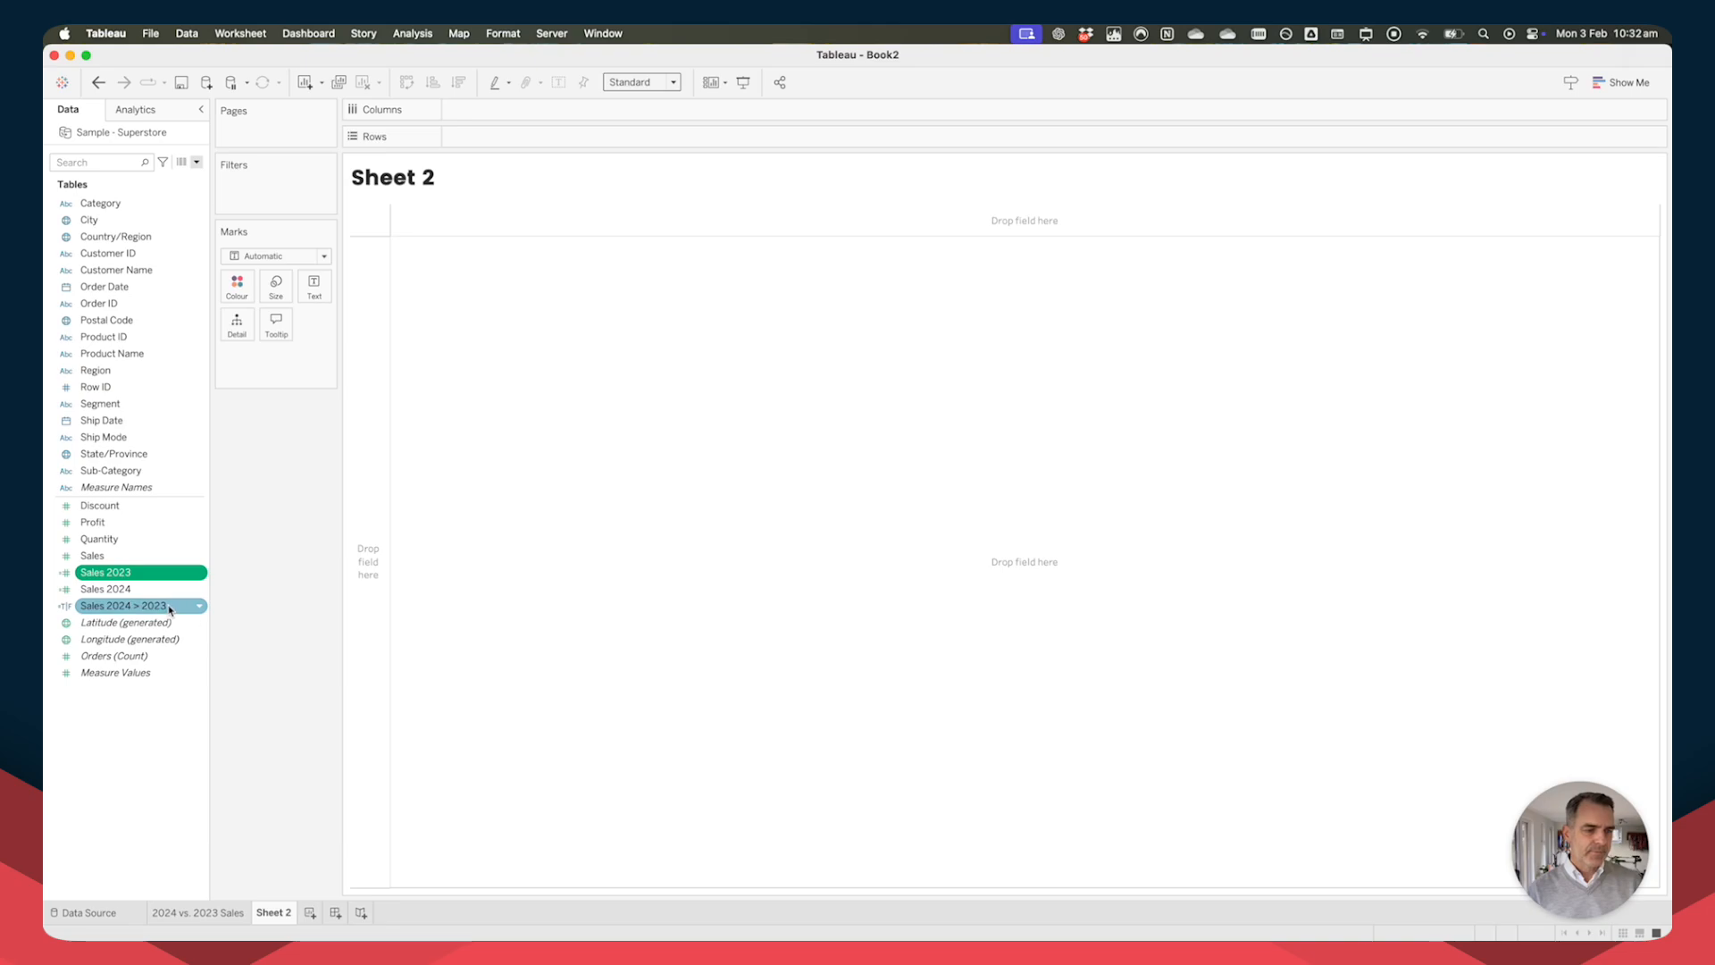
pyautogui.rightClick(122, 605)
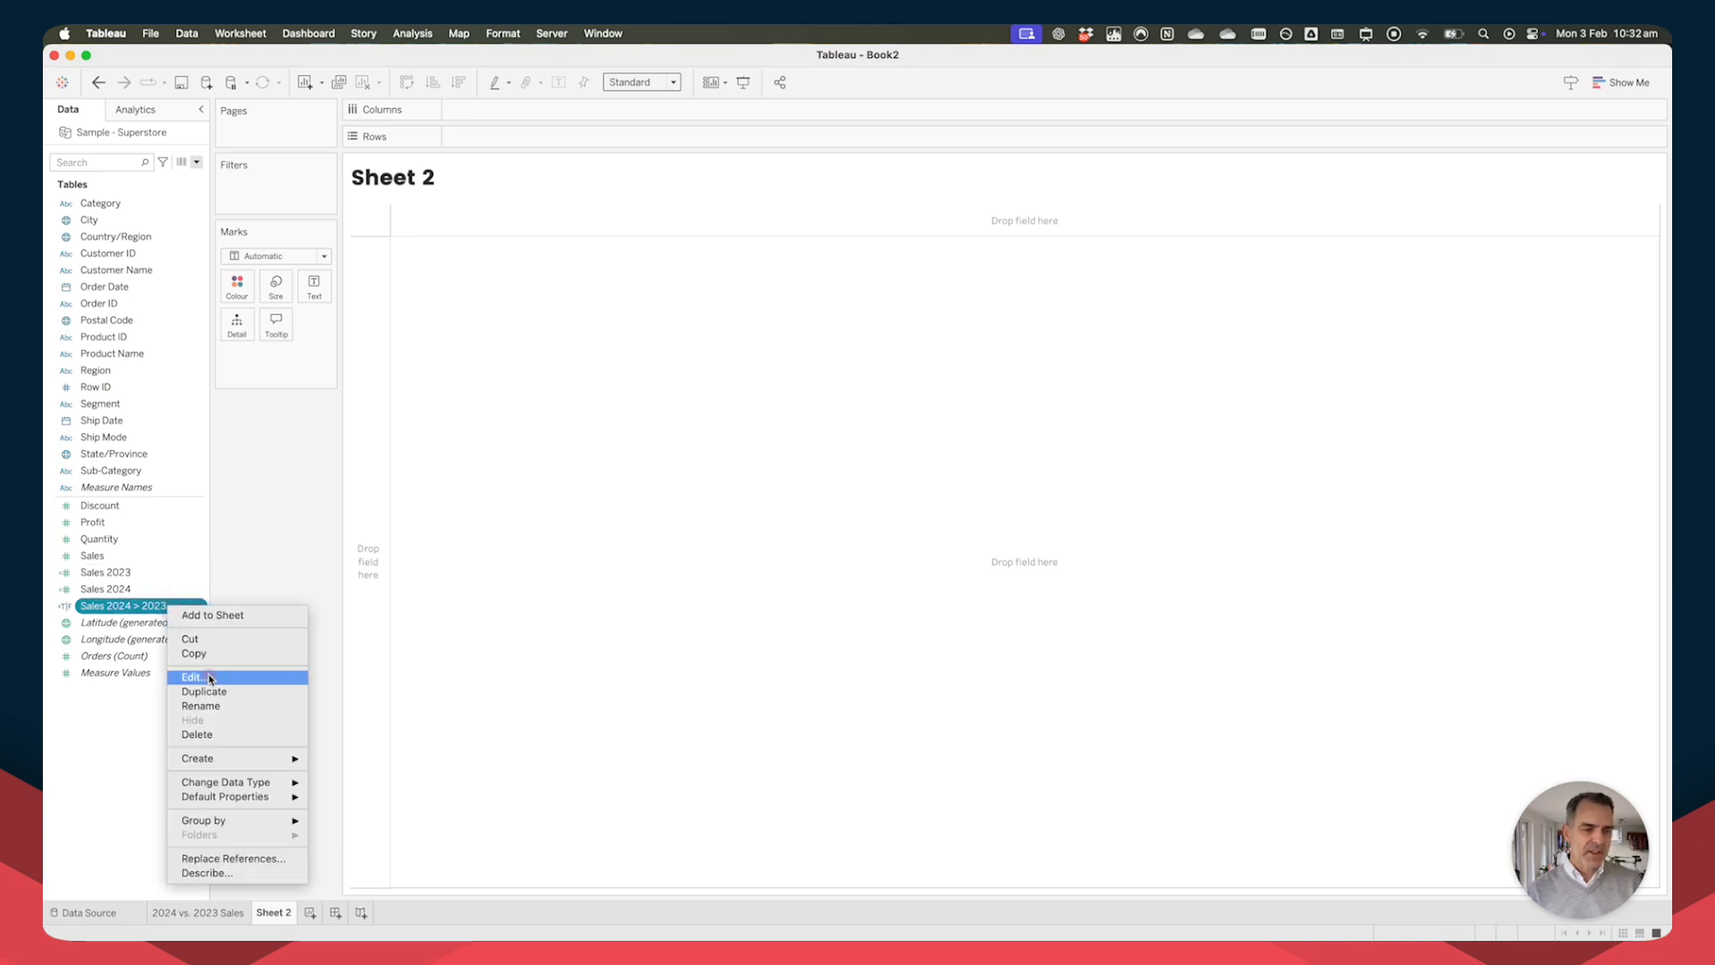
pyautogui.click(191, 676)
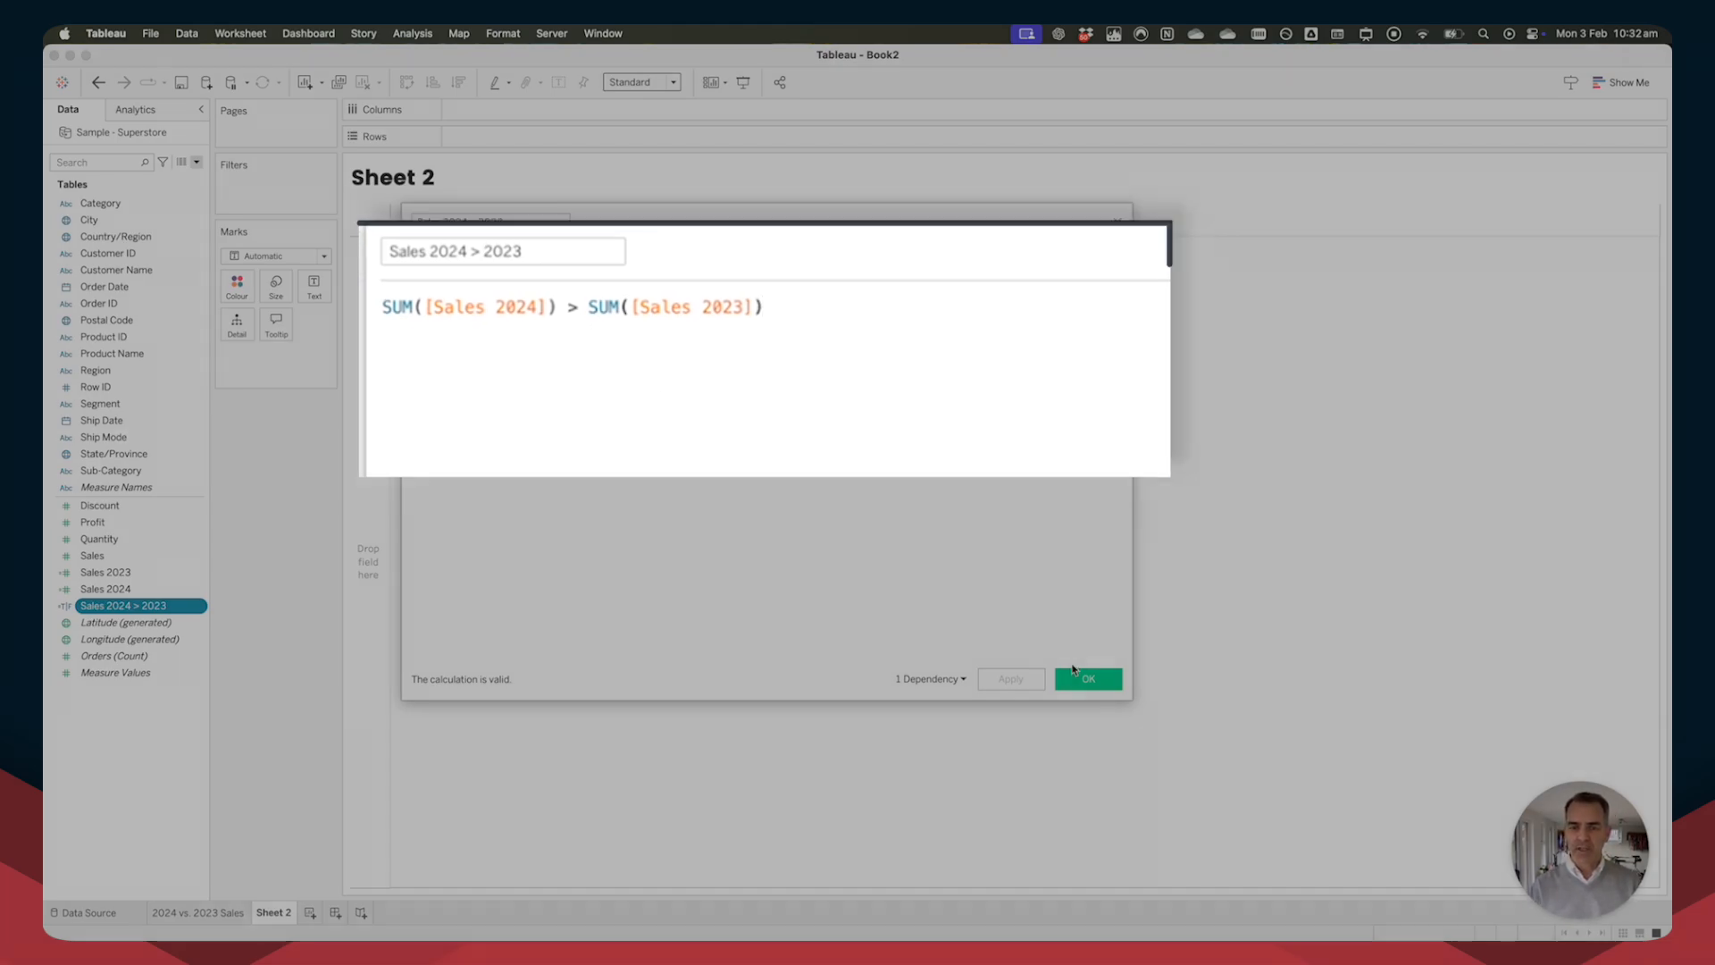
pyautogui.click(1087, 678)
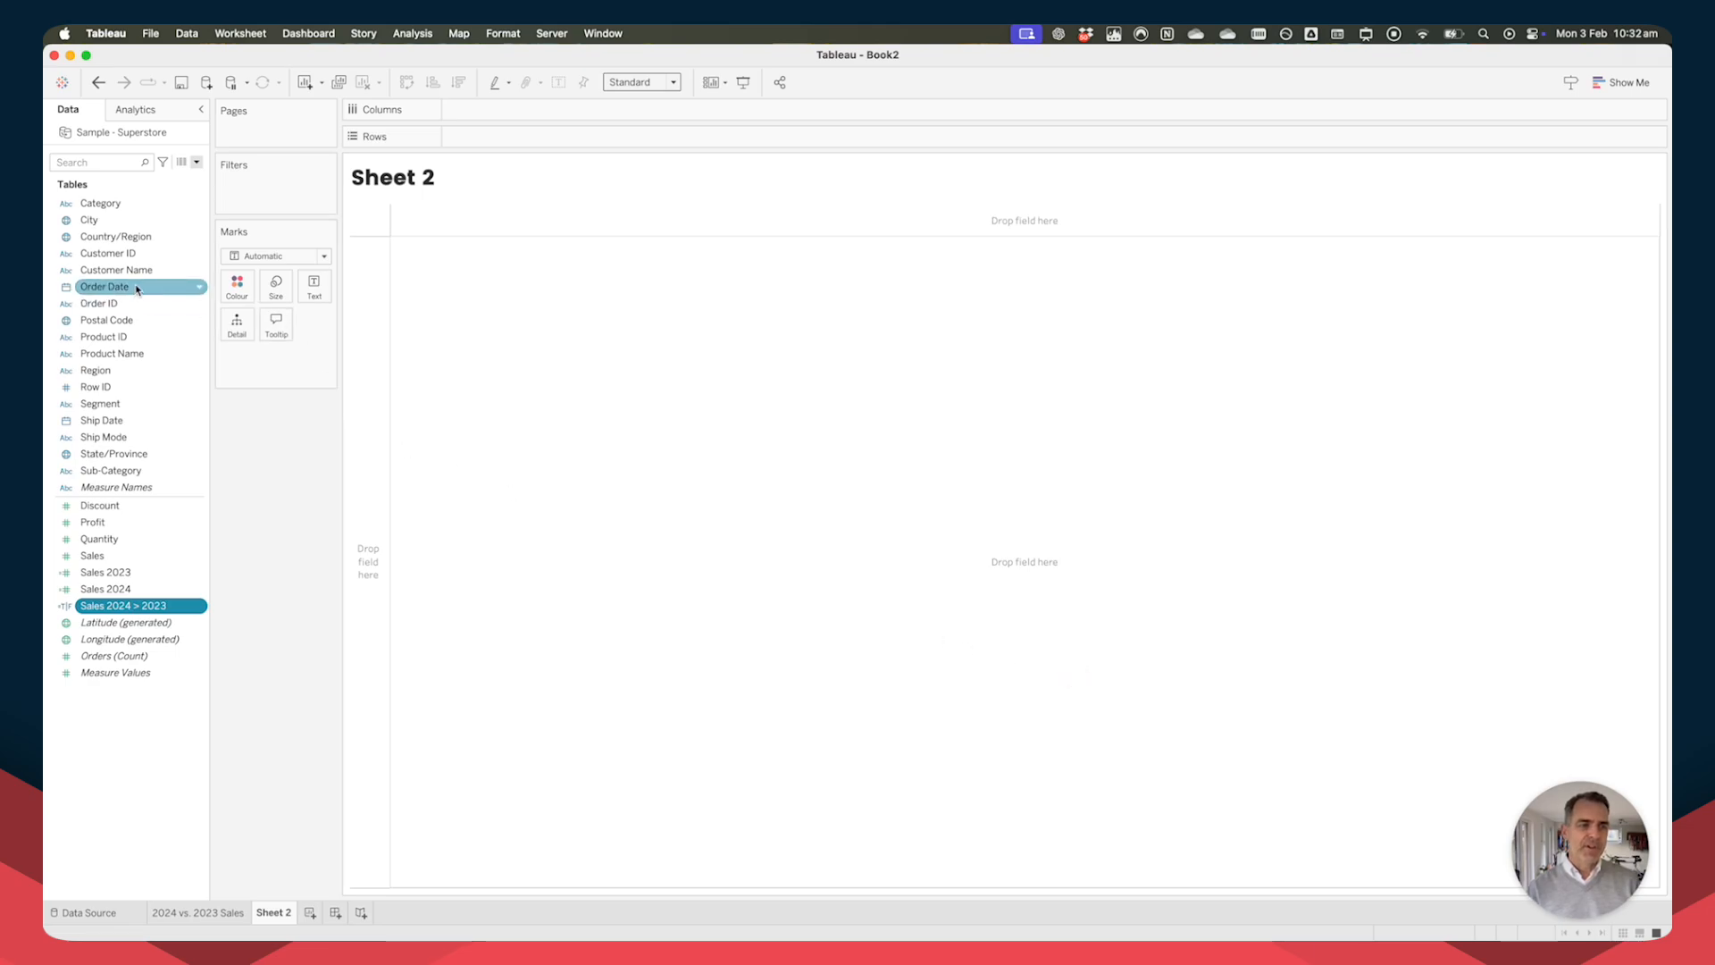
# Place MONTH(Order Date) on the Columns shelf for January through December.
pyautogui.rightClick(105, 287)
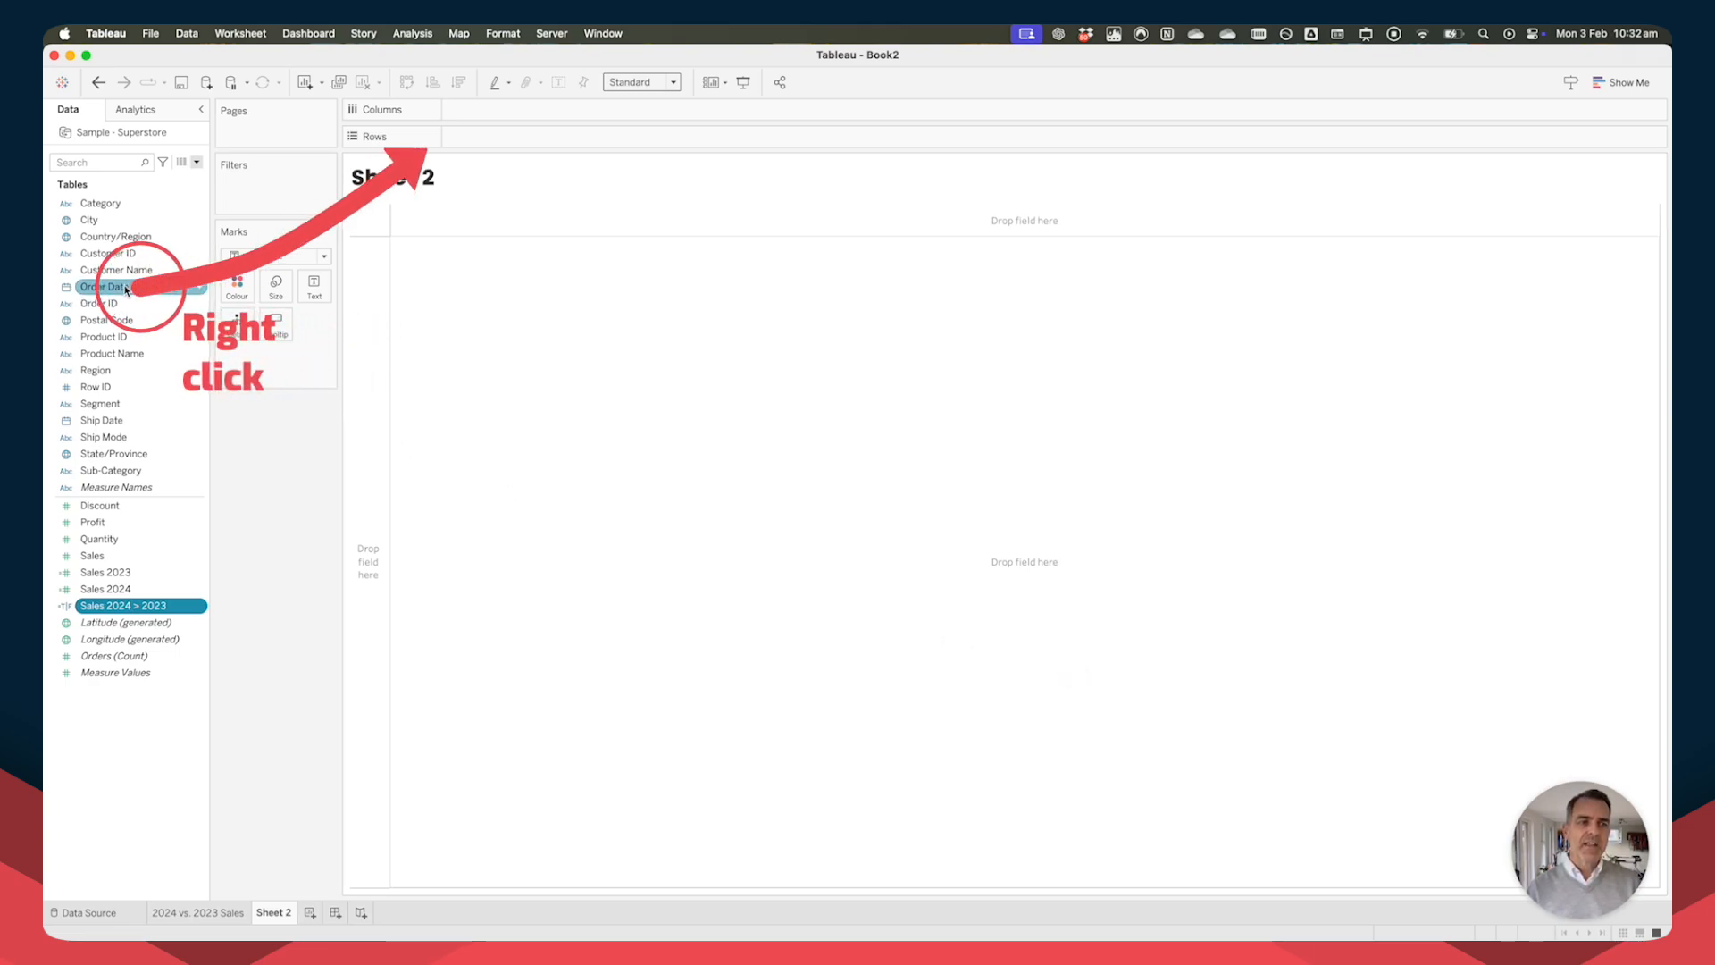
pyautogui.moveTo(103, 286); pyautogui.dragTo(486, 115)
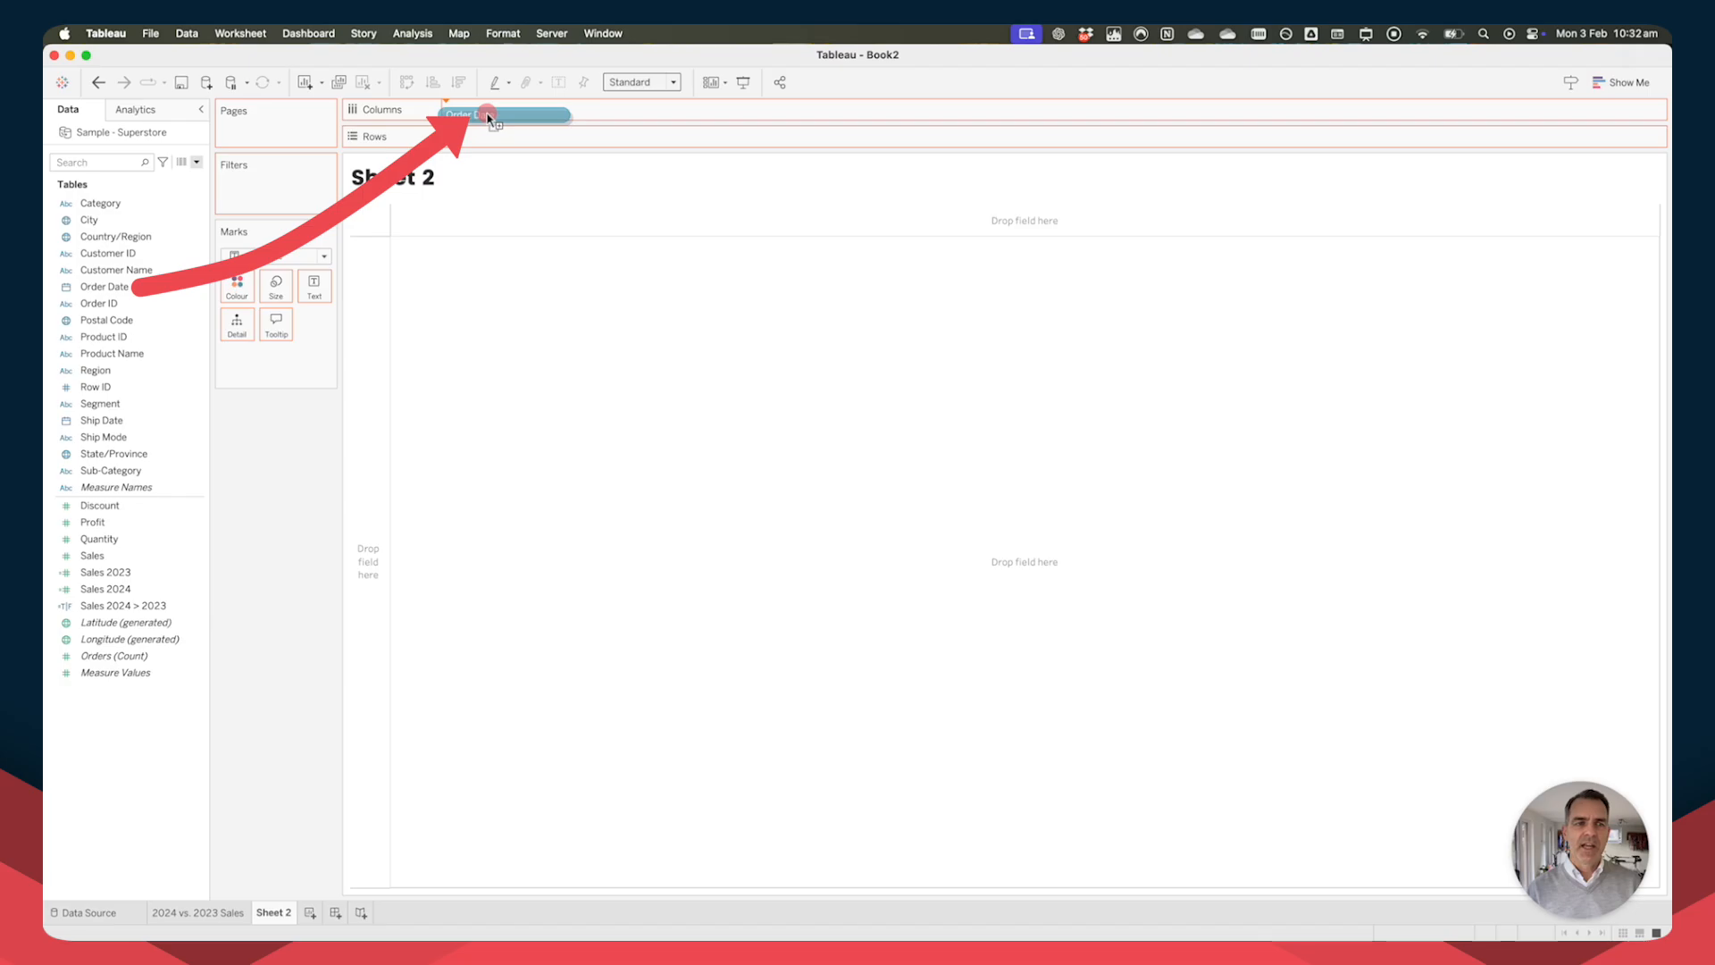
pyautogui.moveTo(103, 287); pyautogui.dragTo(492, 112)
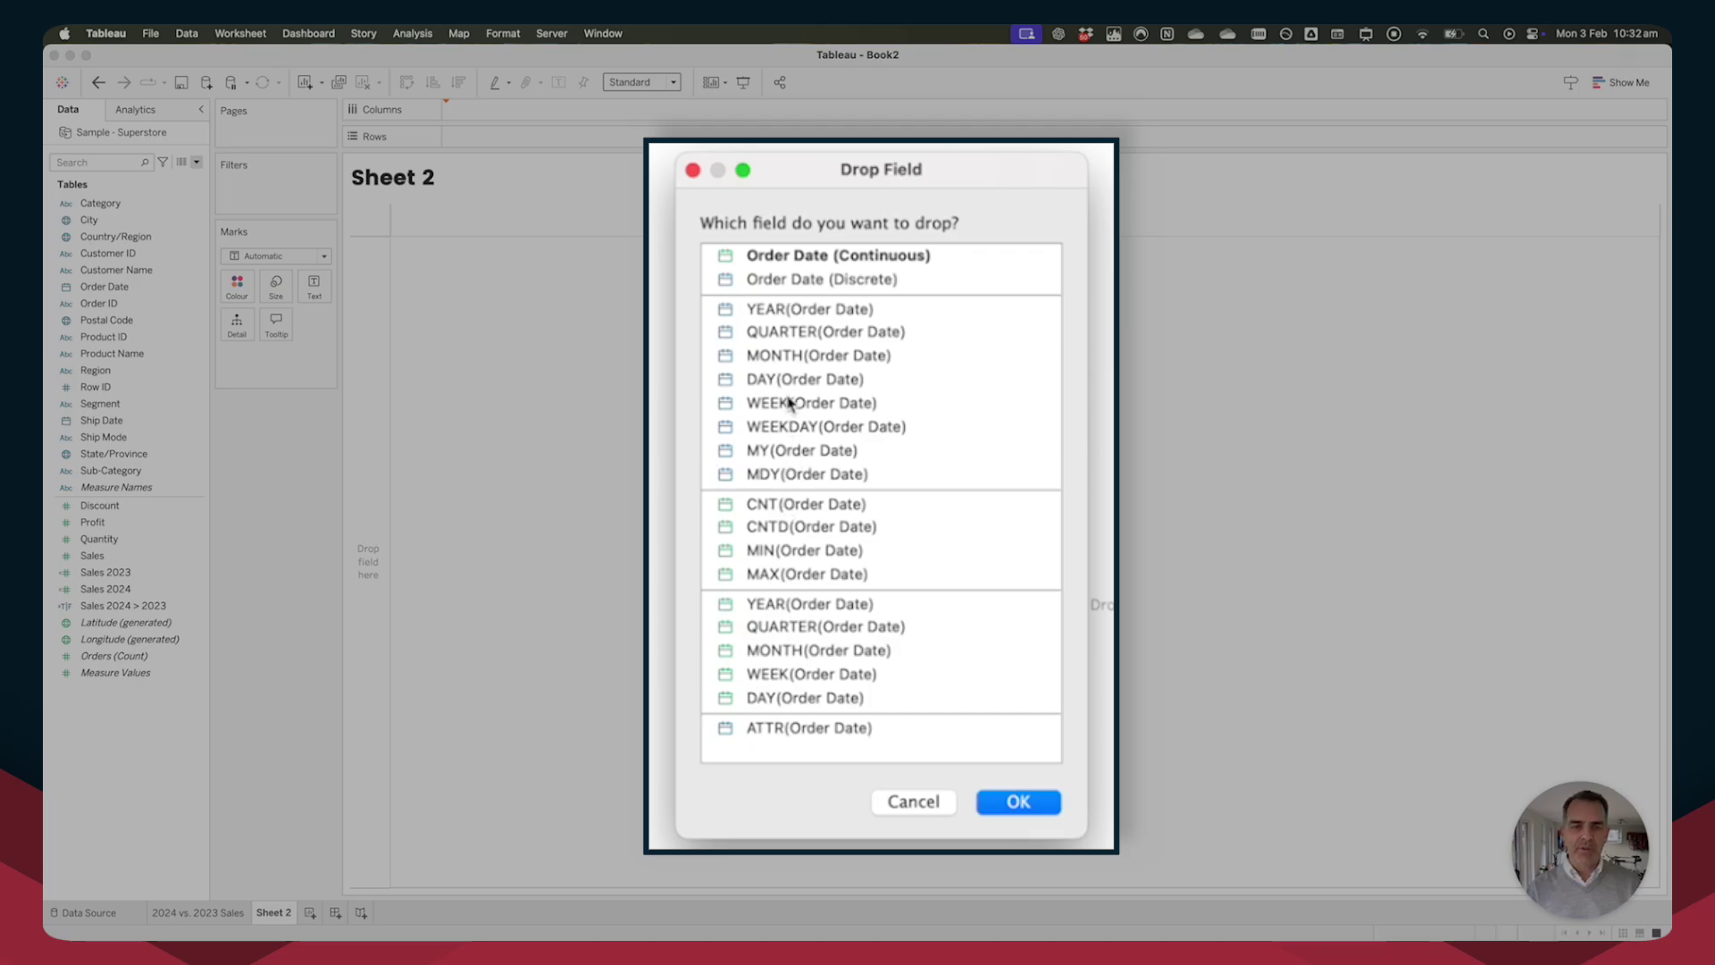
pyautogui.click(817, 354)
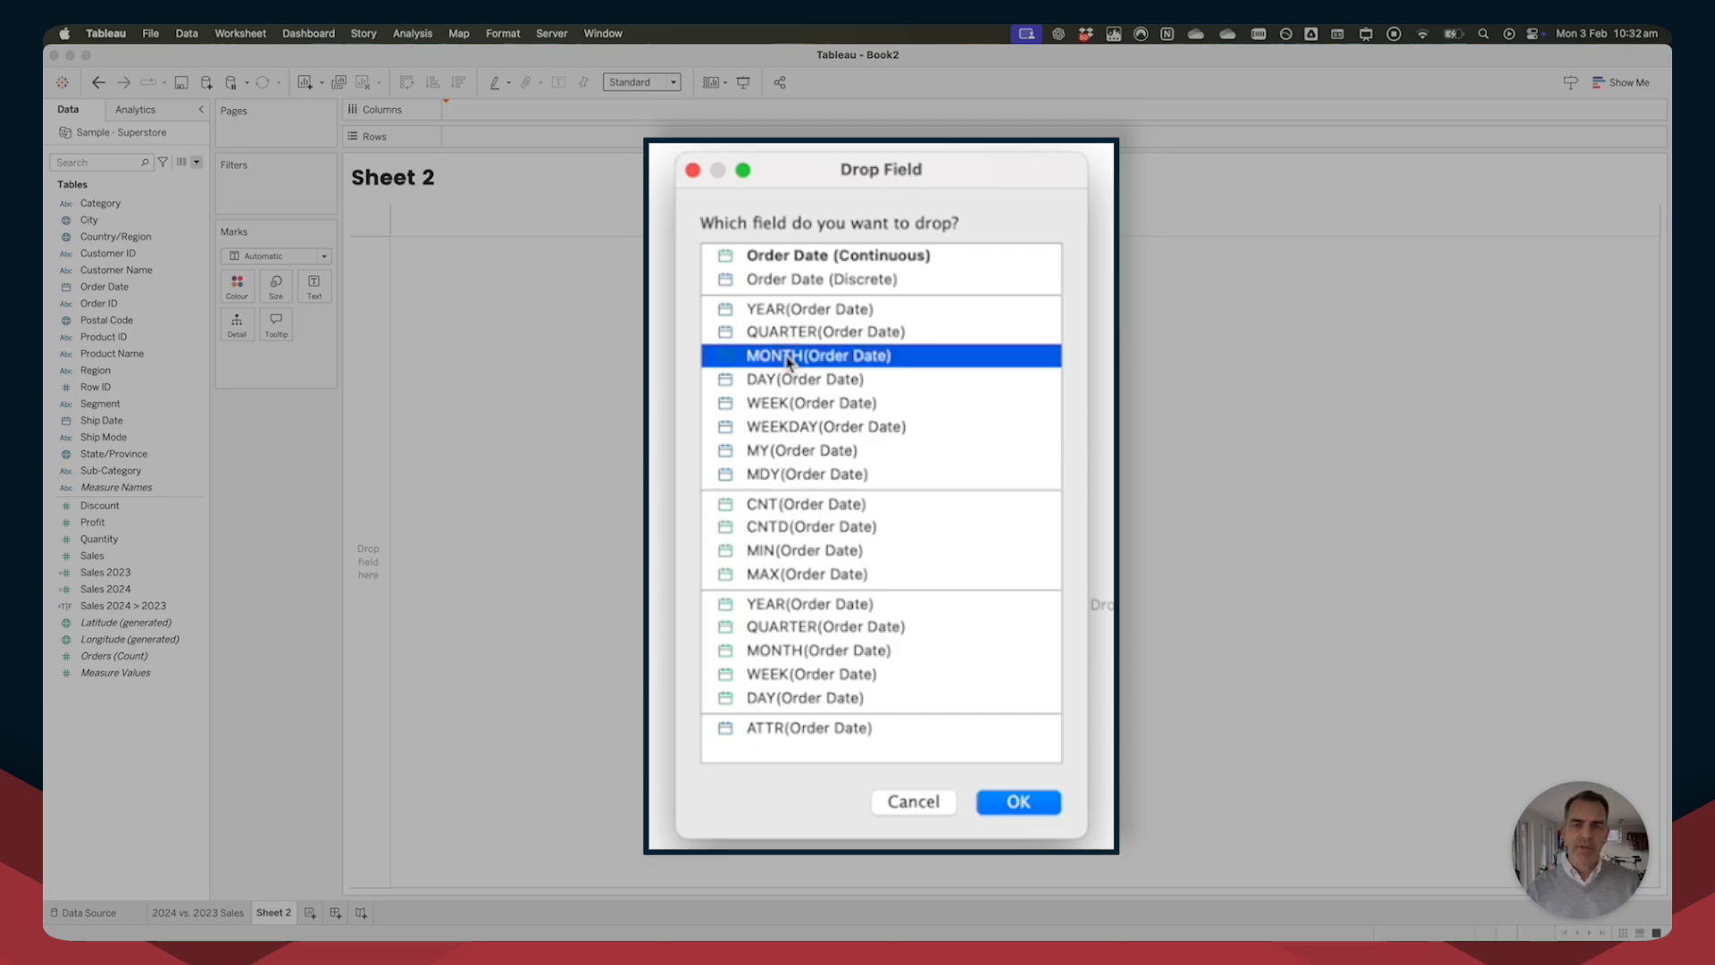
pyautogui.click(1016, 801)
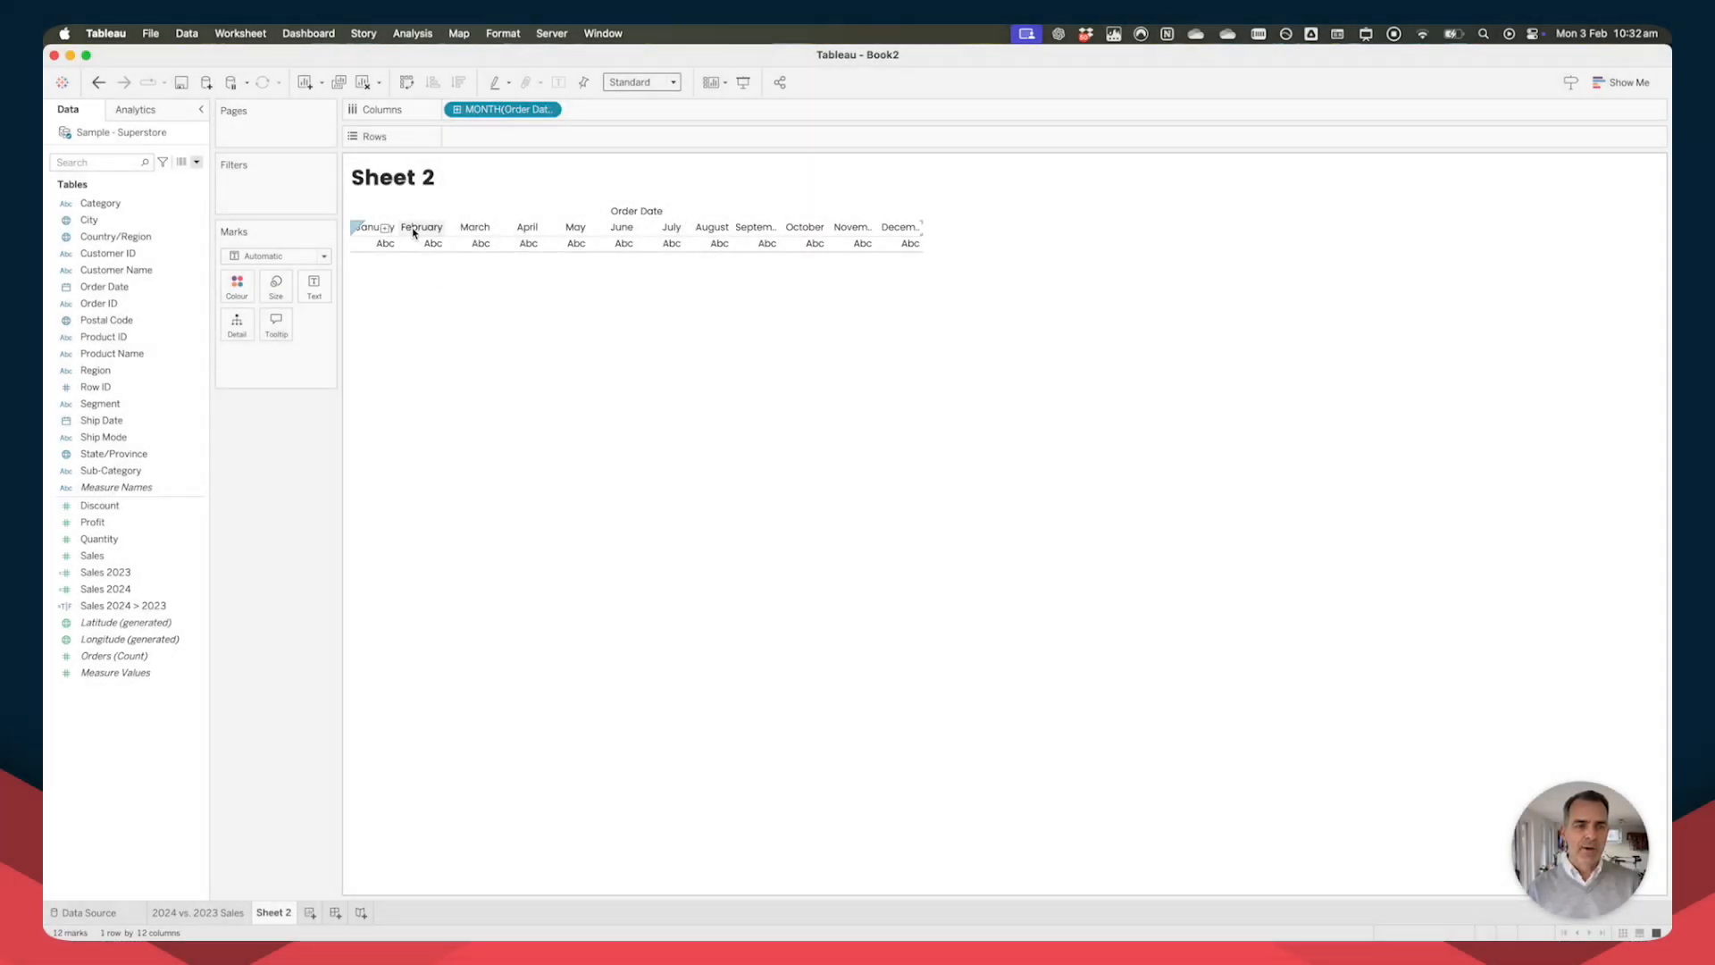
pyautogui.moveTo(852, 242)
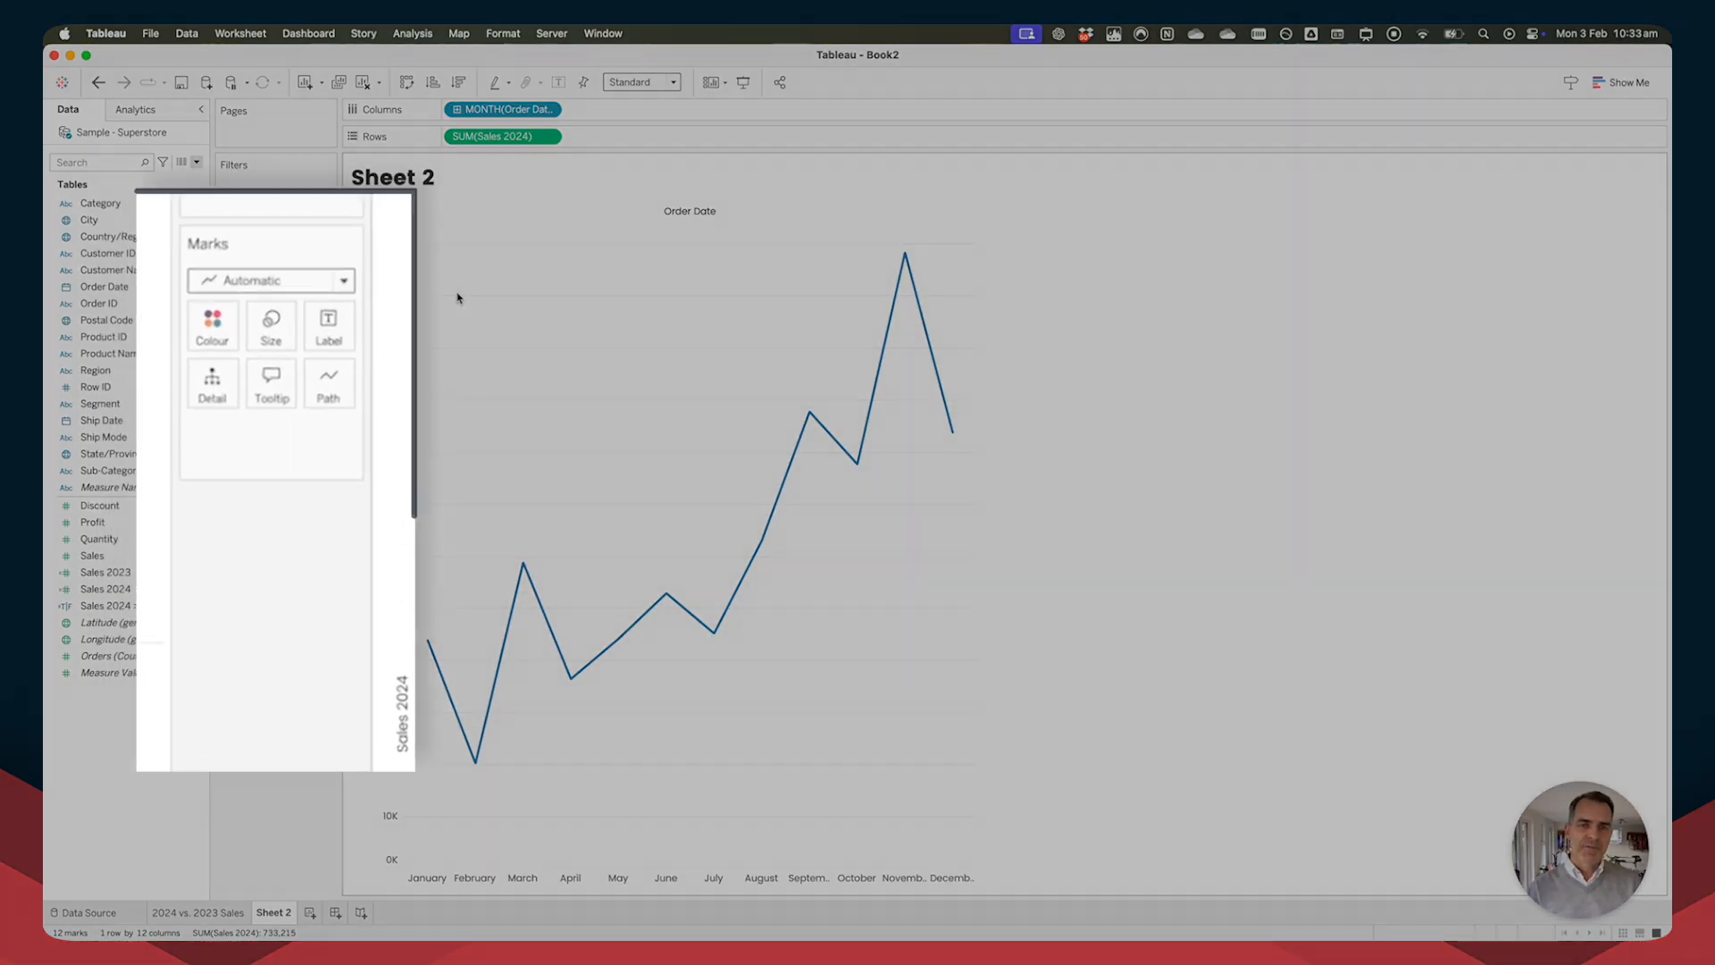
# Change the Marks type from Automatic to Bar for monthly Sales 2024 bars.
pyautogui.click(270, 279)
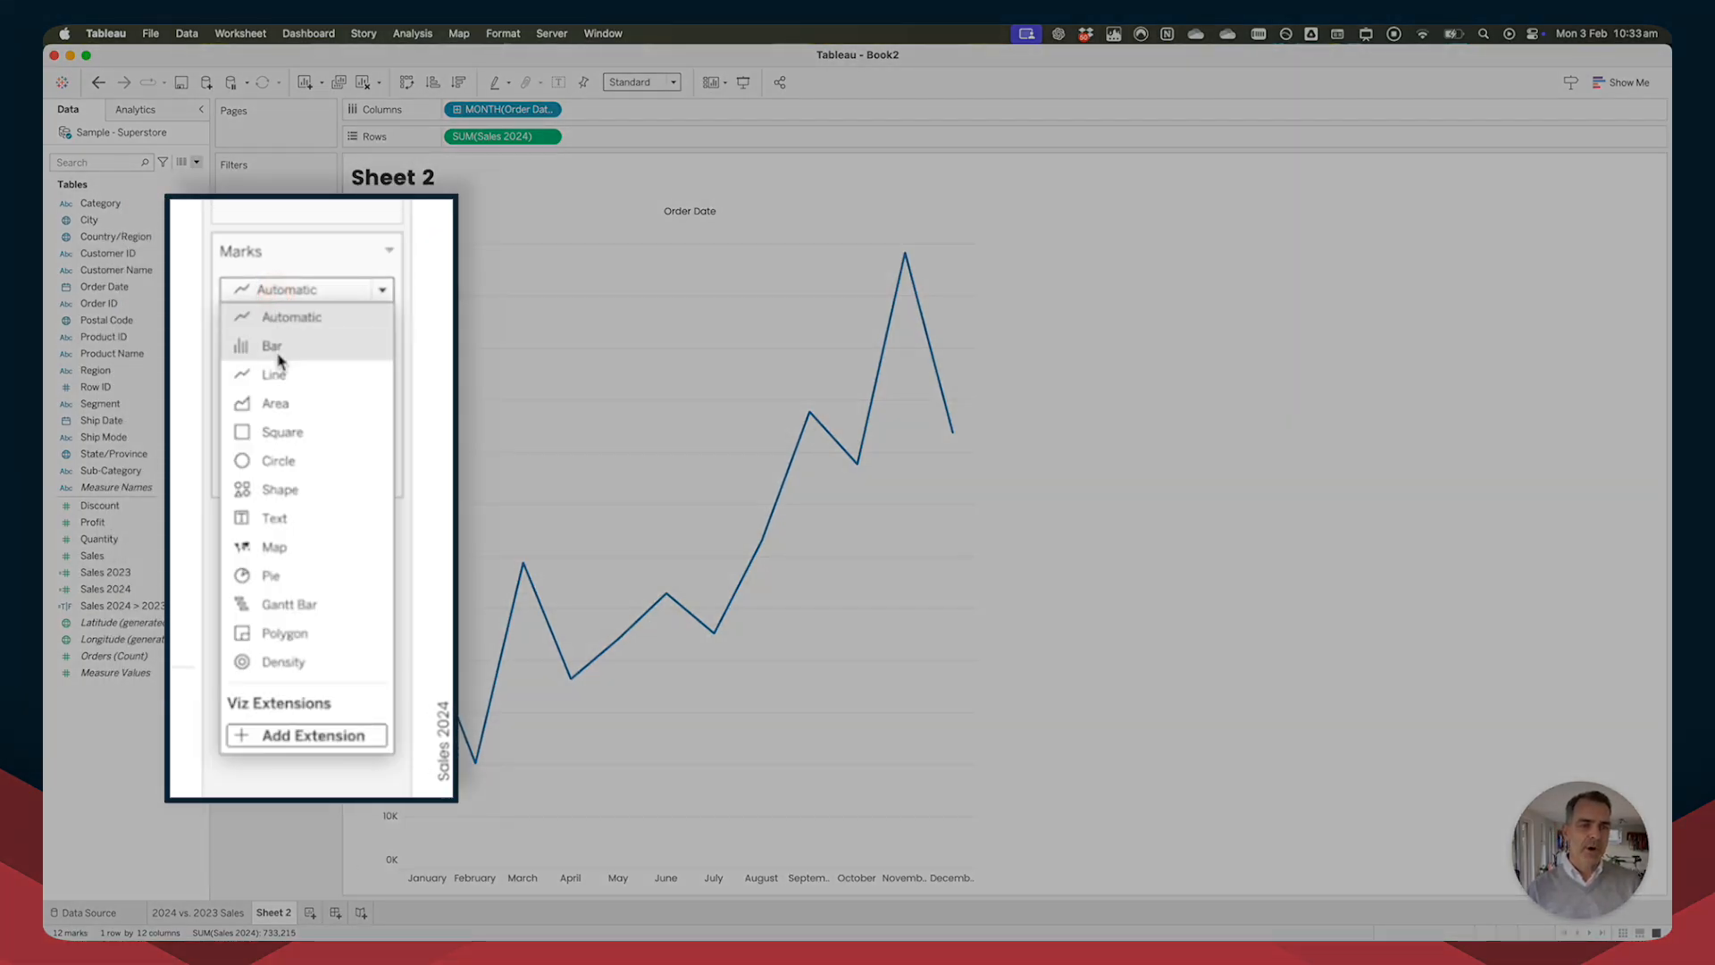
pyautogui.click(272, 346)
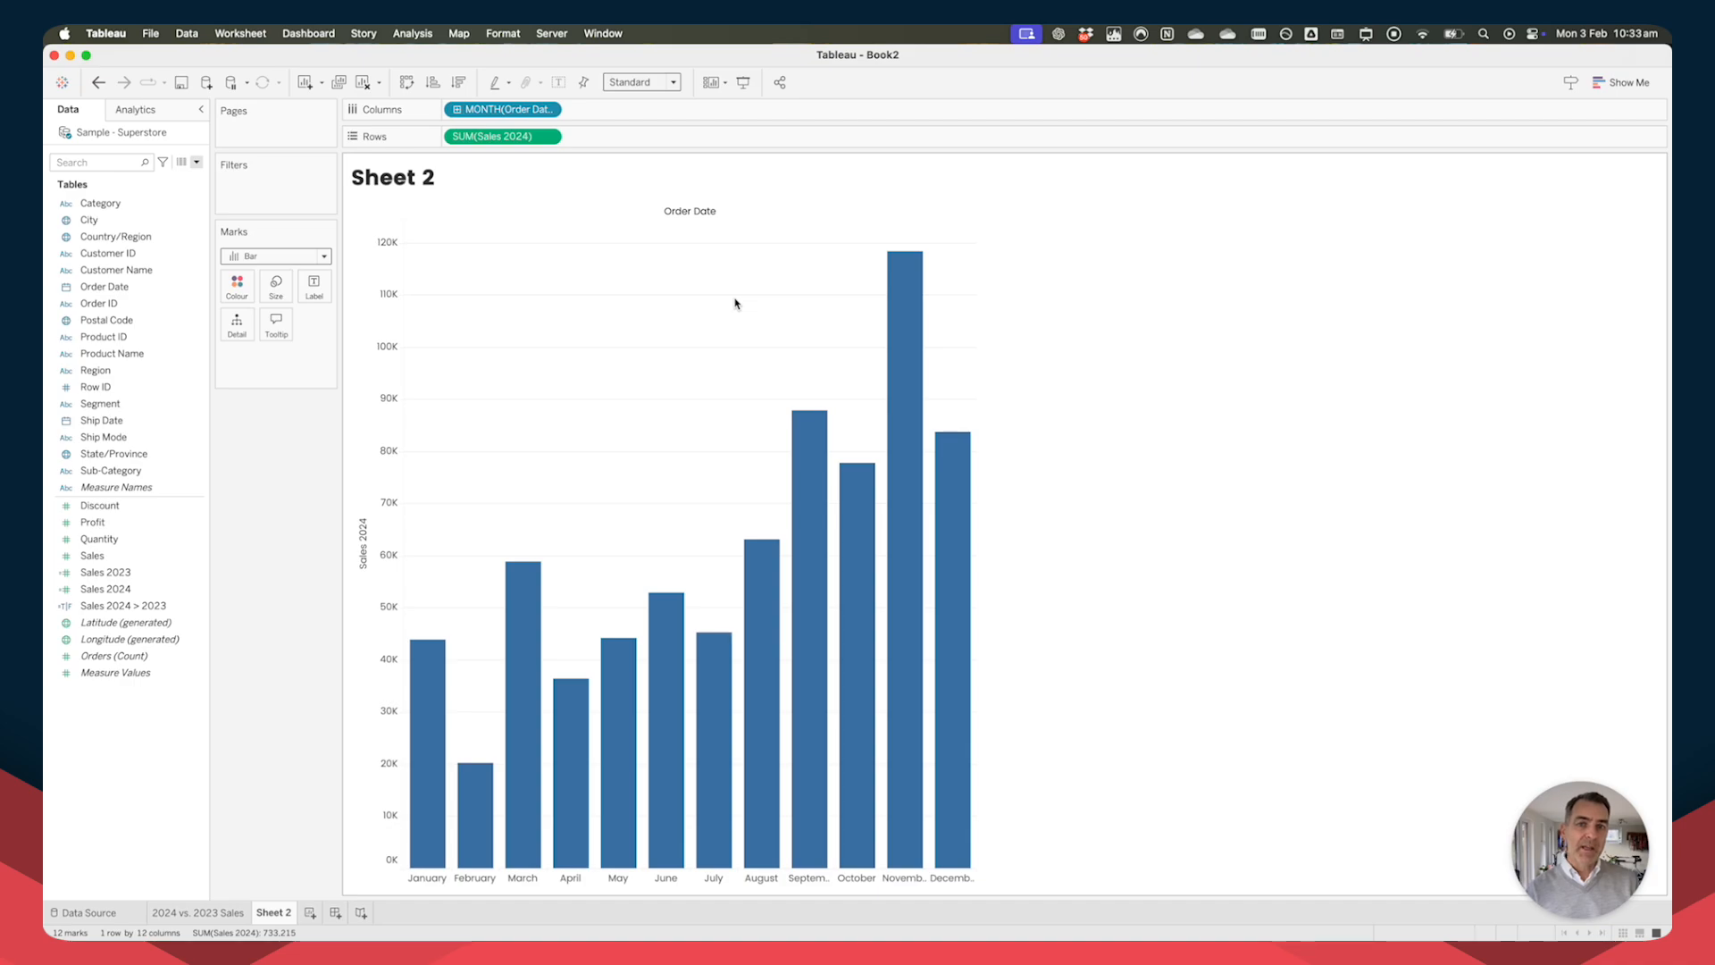
# Drop Sales 2023 onto the Detail card of the Marks panel.
pyautogui.click(105, 572)
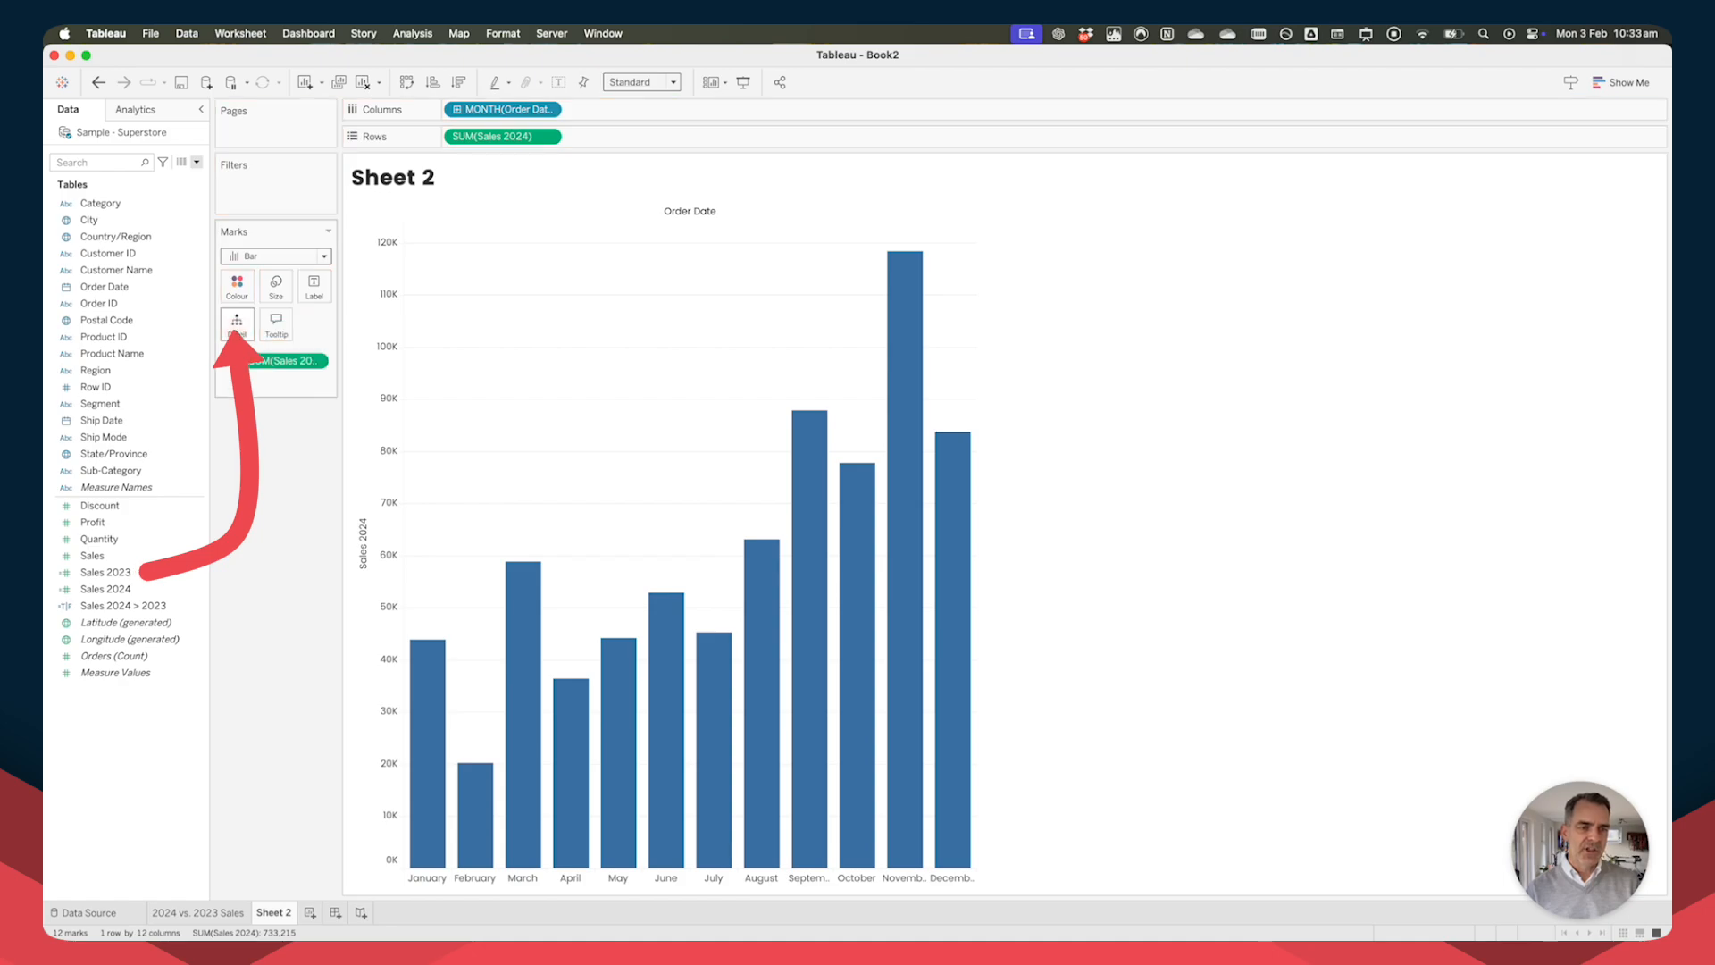
pyautogui.moveTo(235, 320)
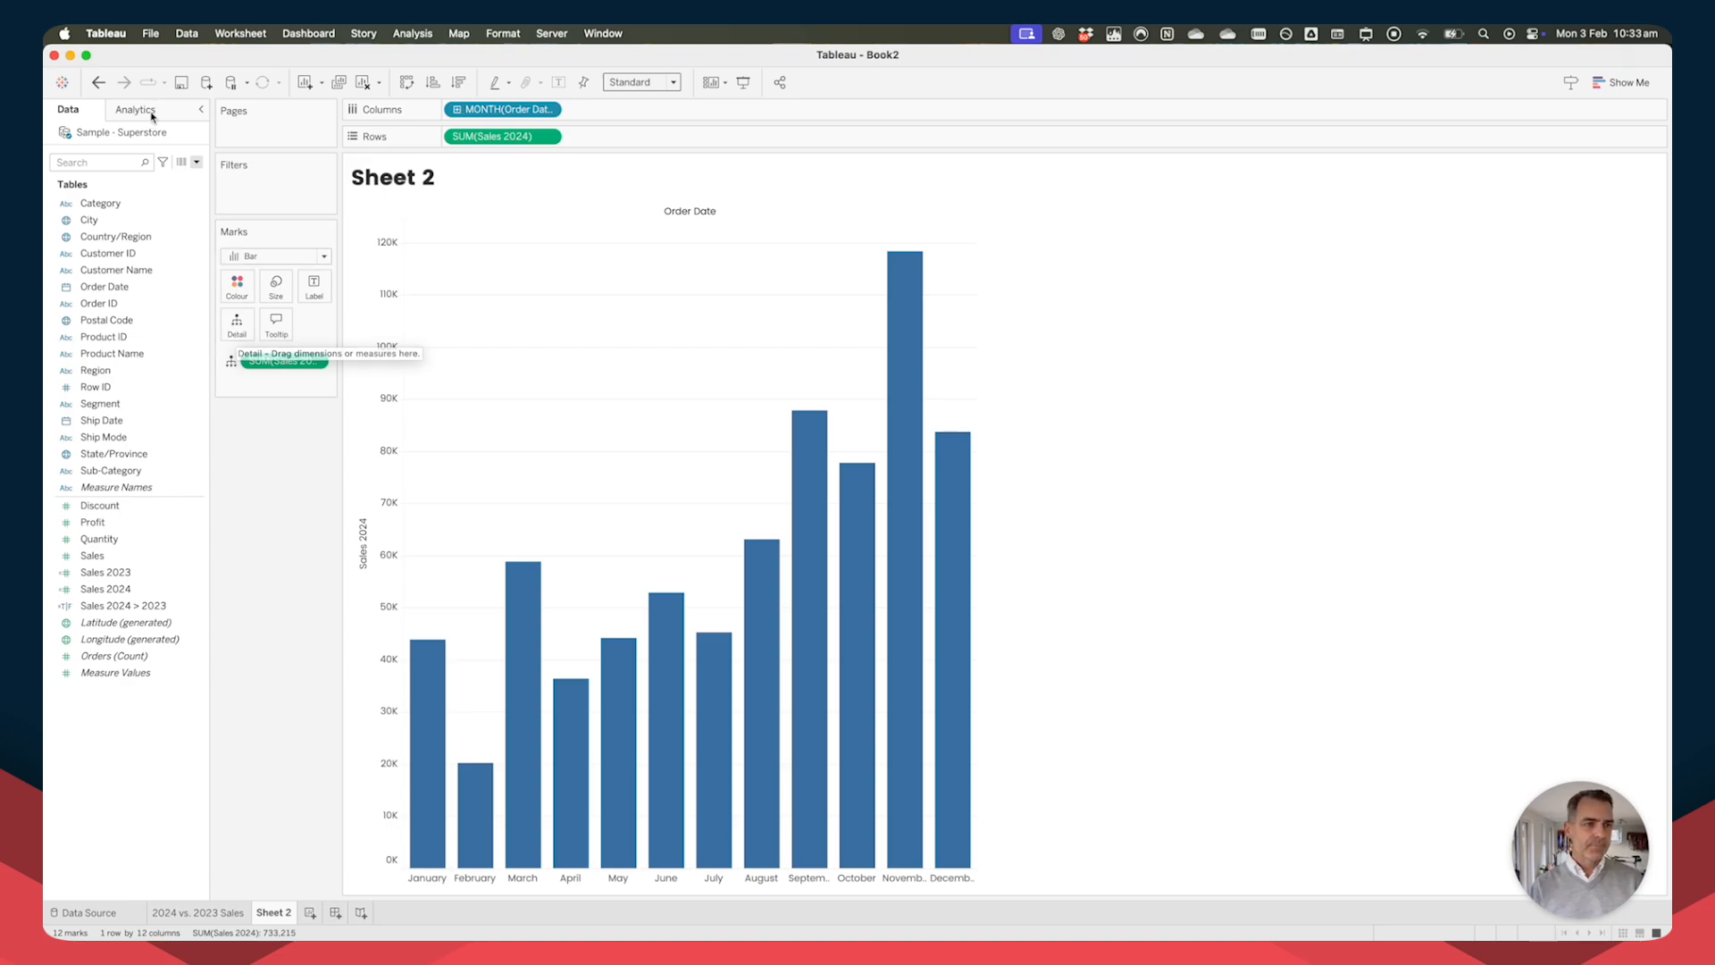
# Add a per-cell reference line at SUM(Sales 2023) with recalculated line unticked.
pyautogui.click(135, 109)
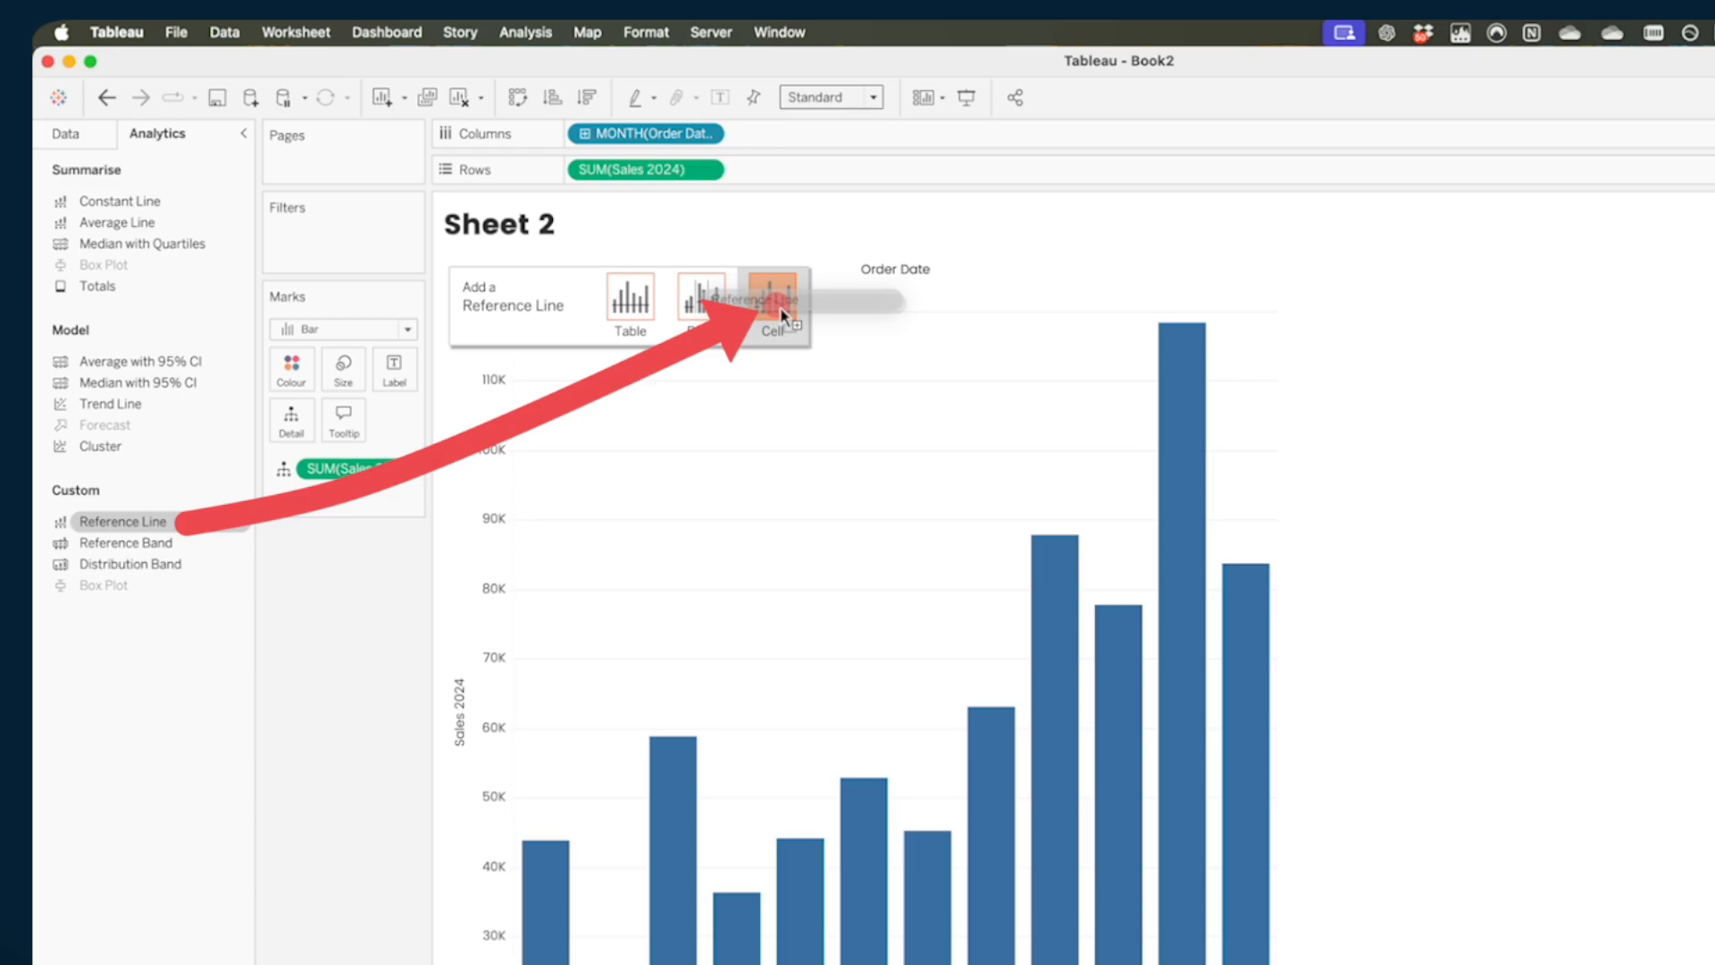
pyautogui.click(774, 303)
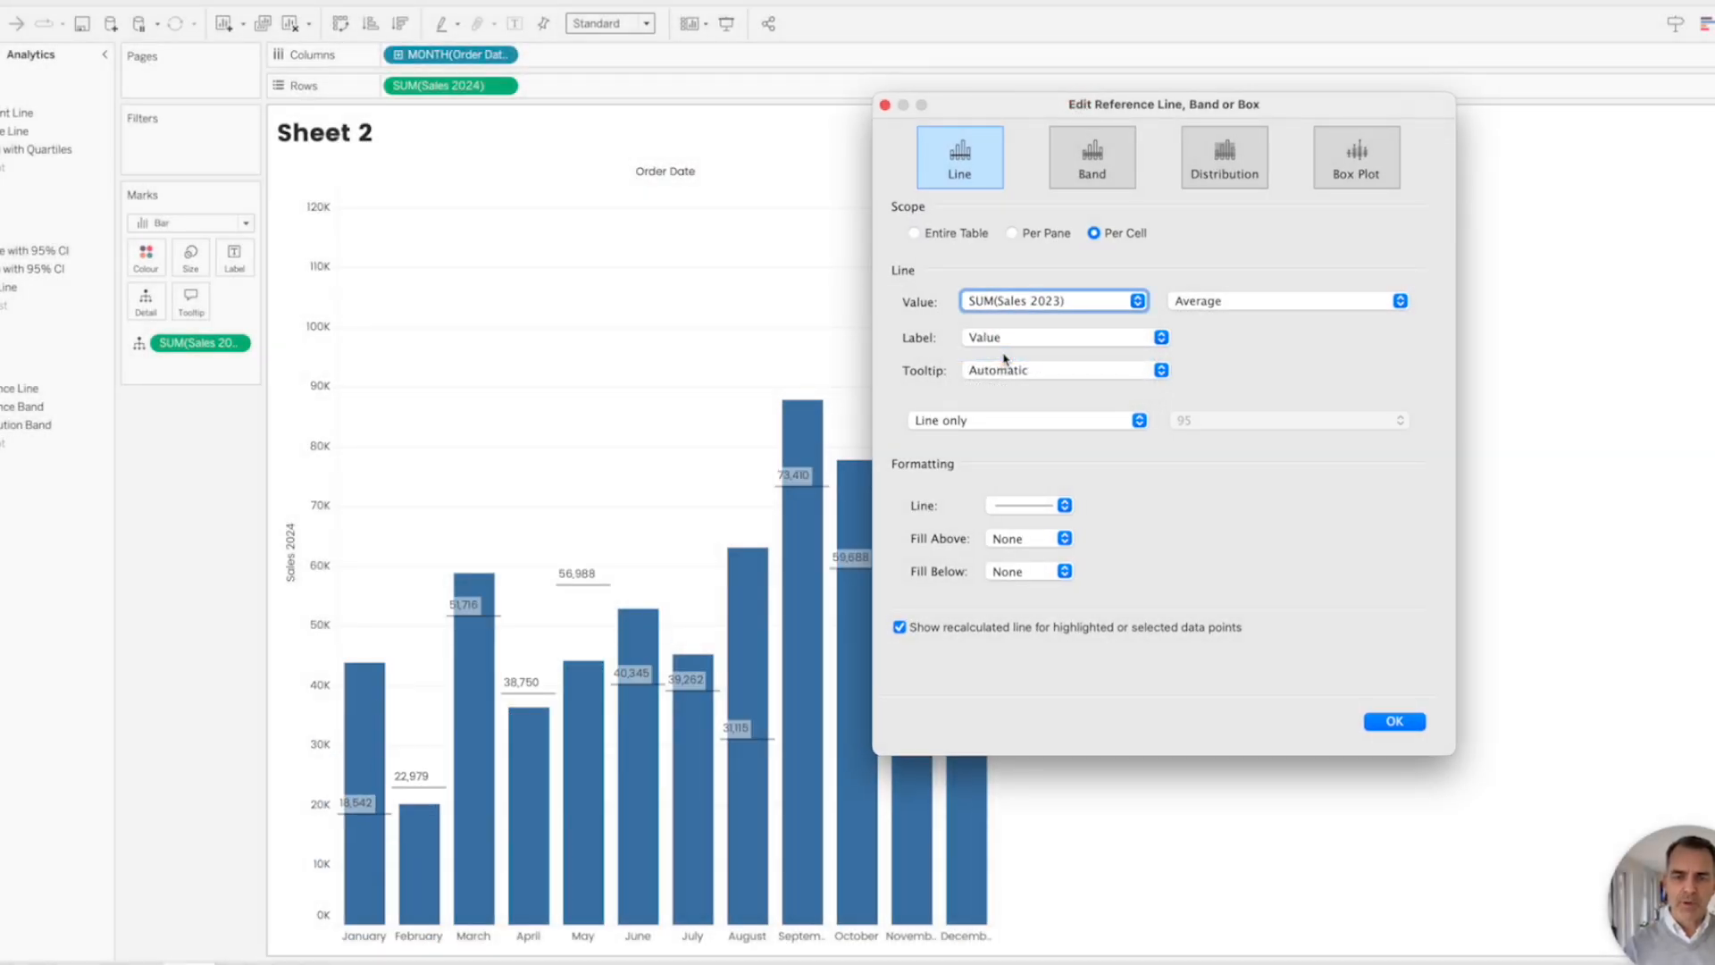
pyautogui.click(1063, 504)
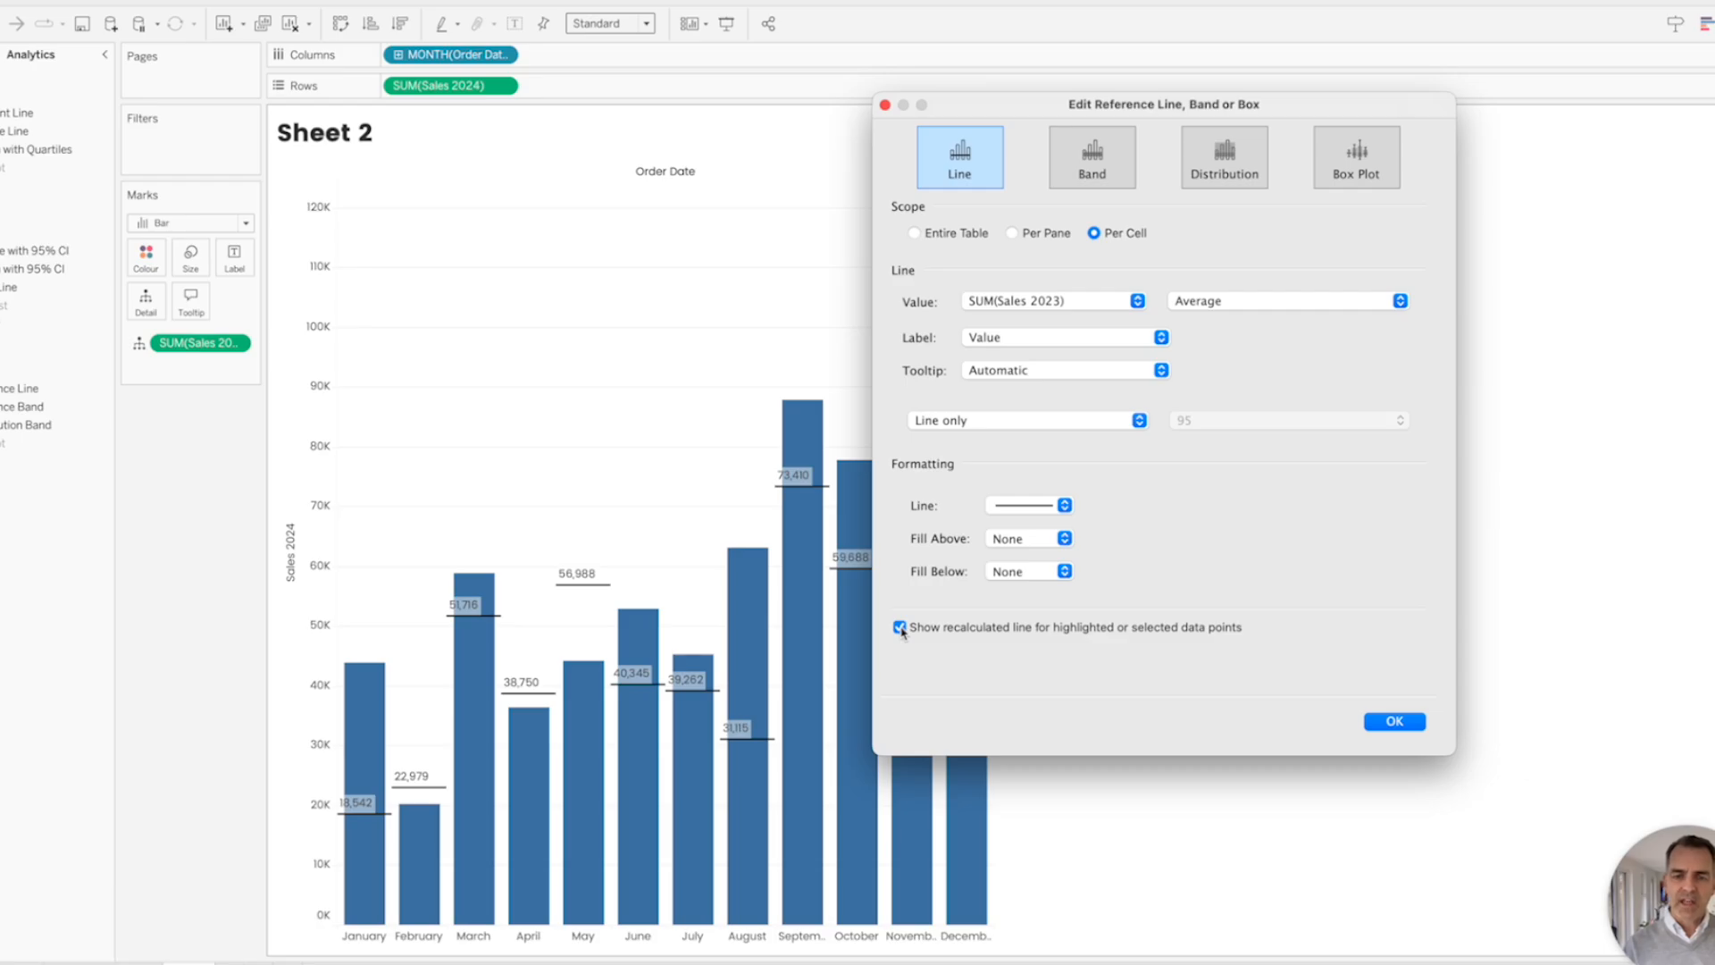
pyautogui.click(897, 627)
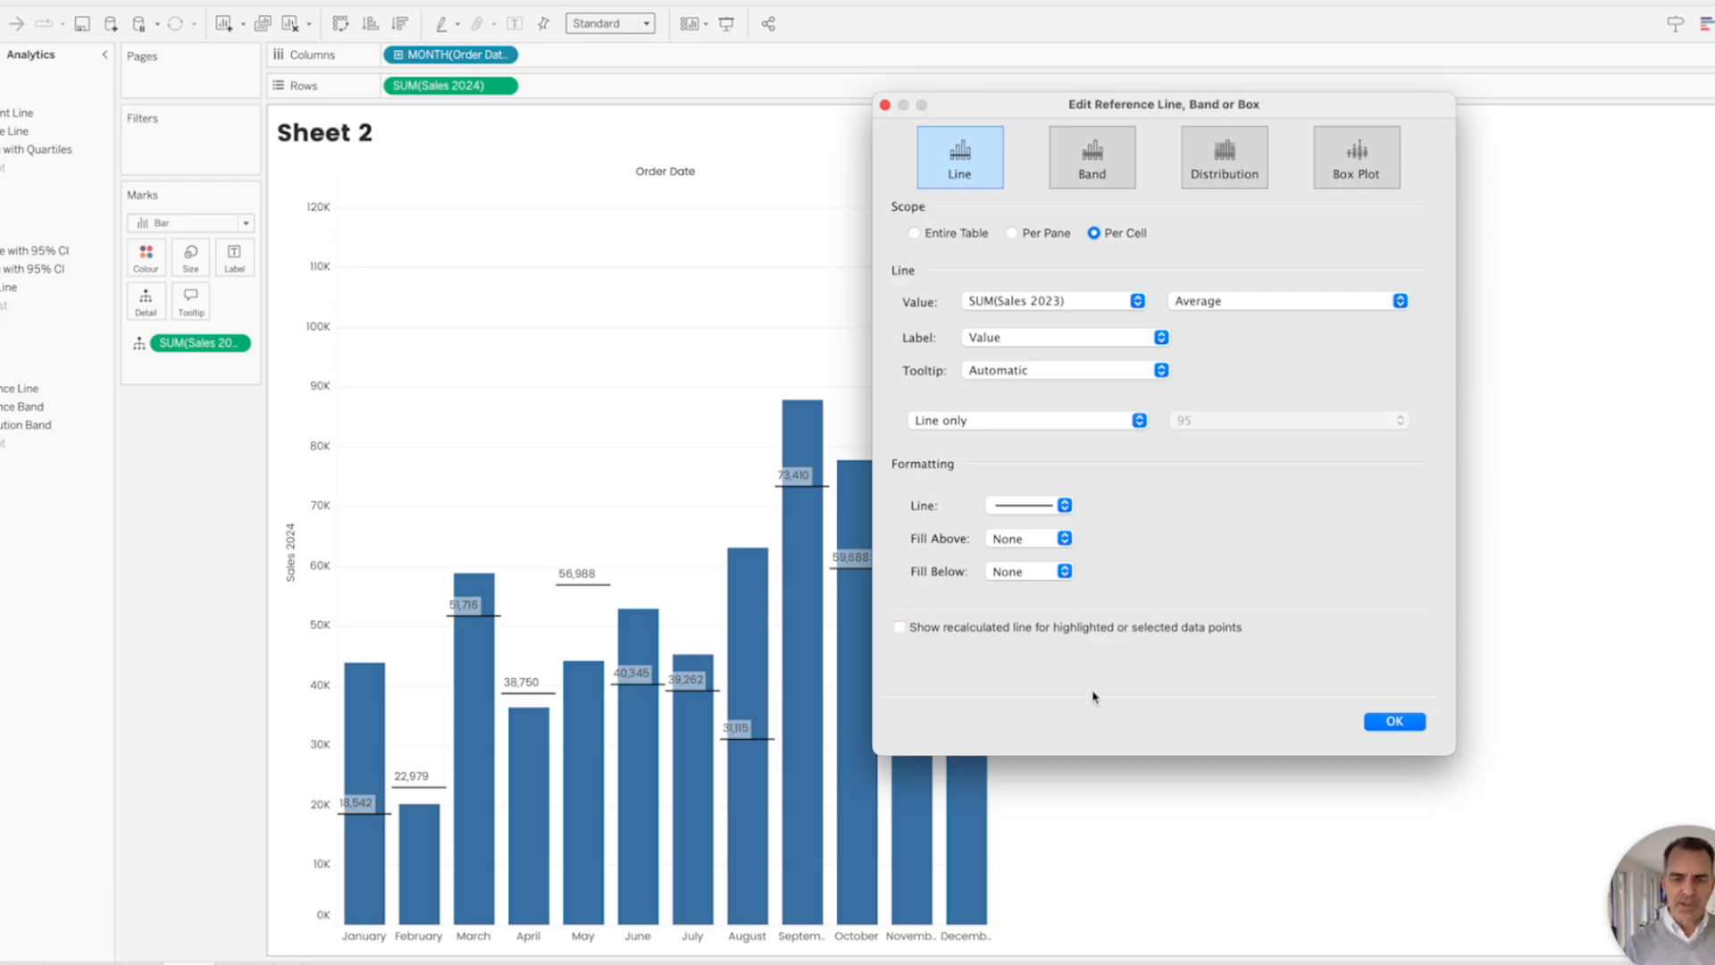
pyautogui.click(1394, 721)
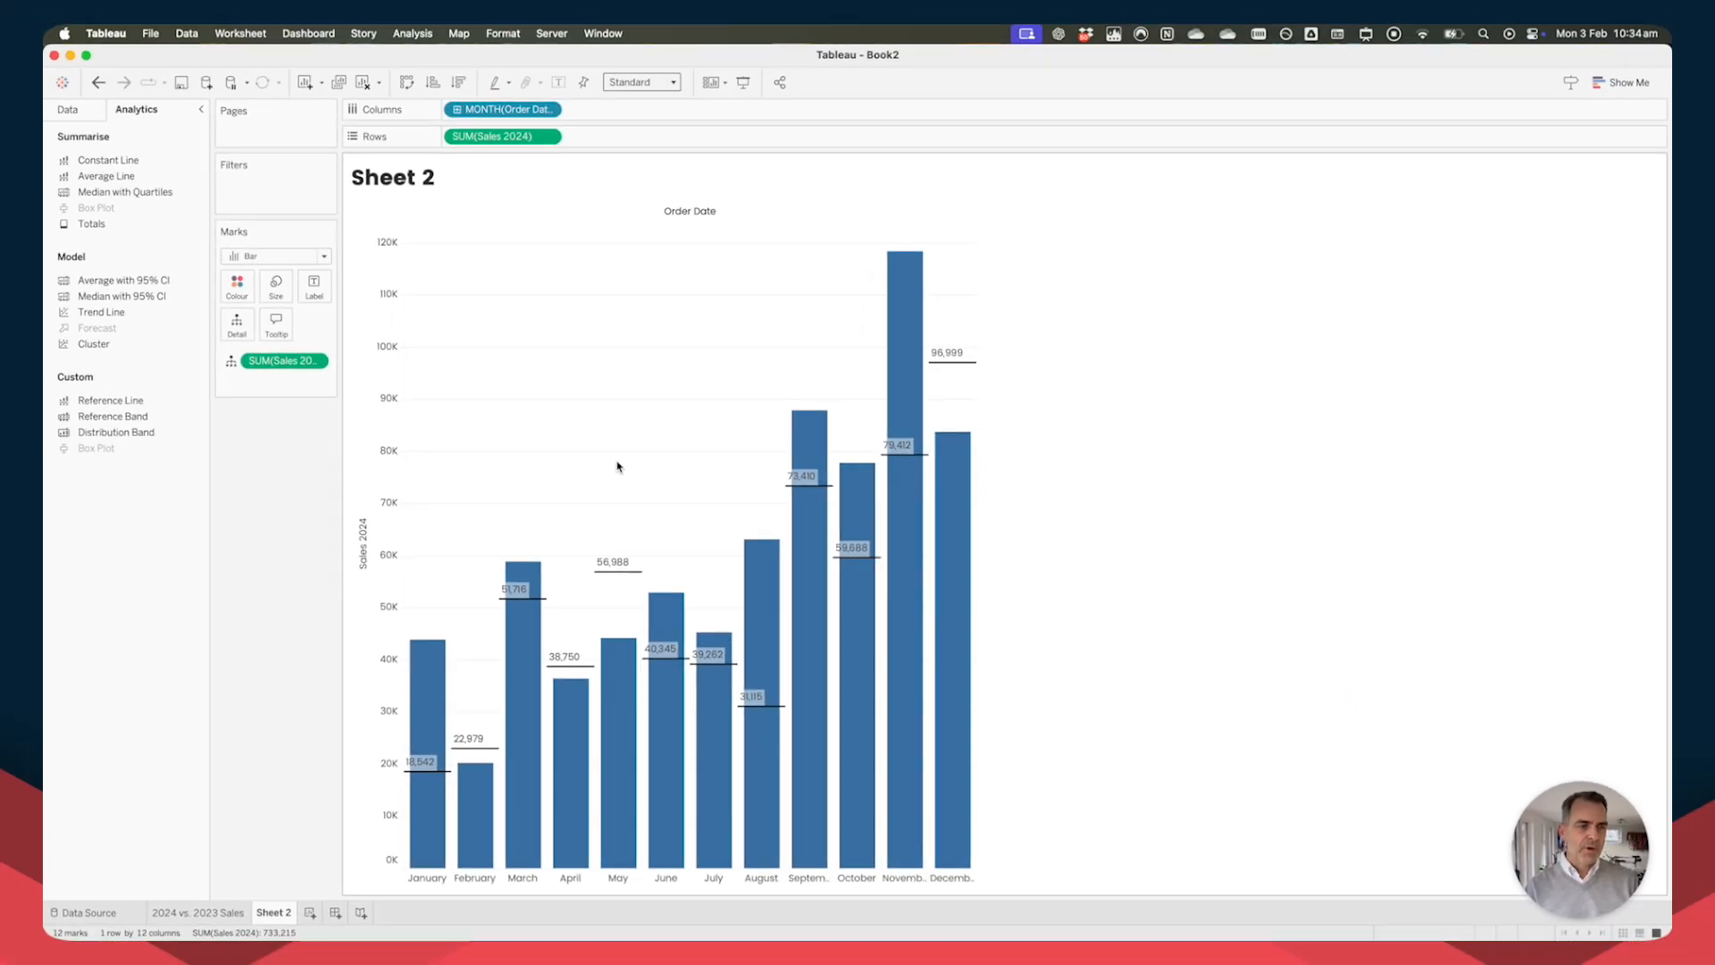
pyautogui.click(67, 108)
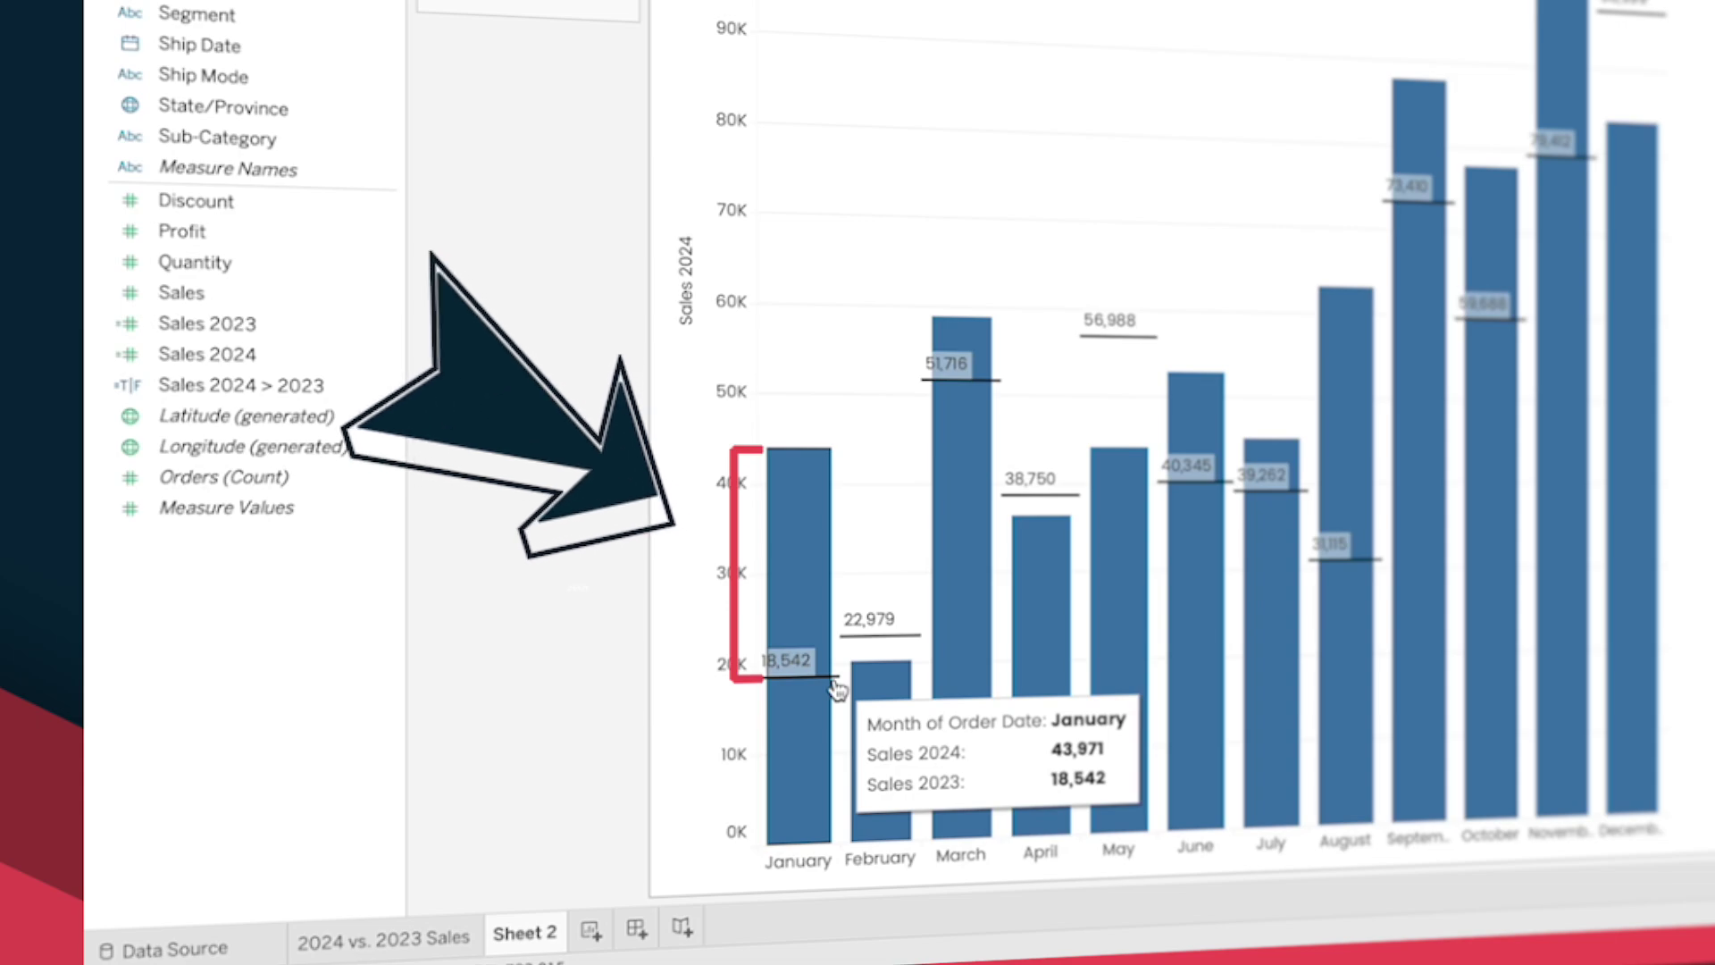
pyautogui.moveTo(900, 709)
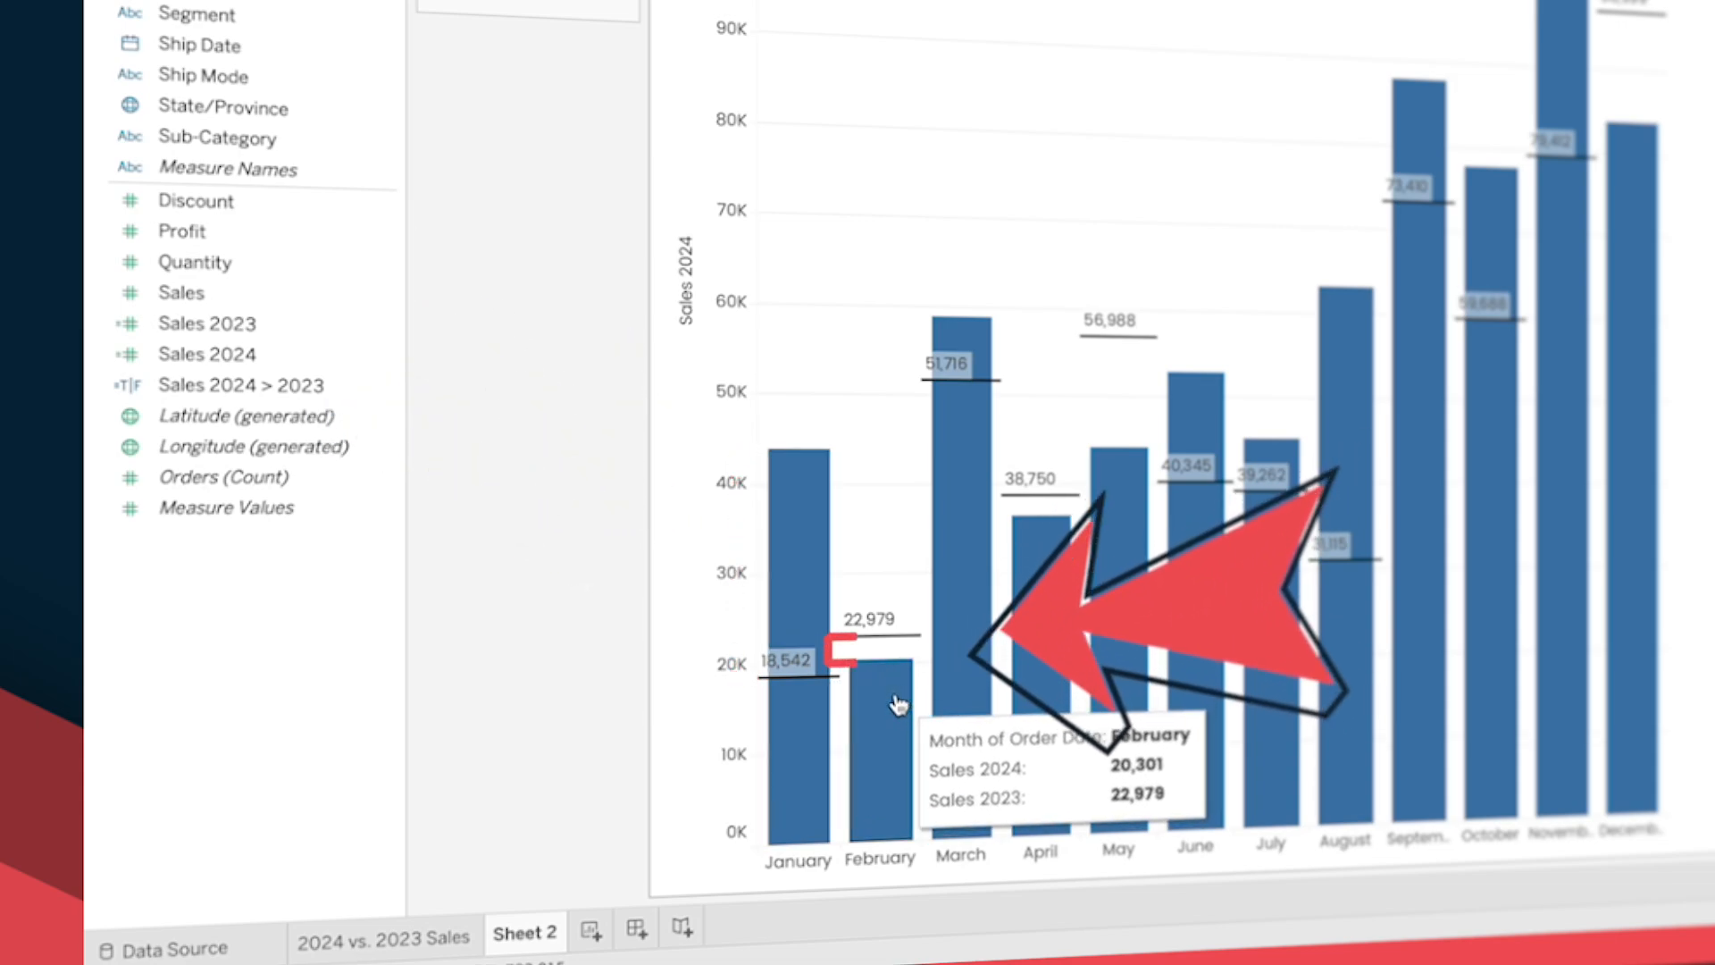
pyautogui.click(206, 355)
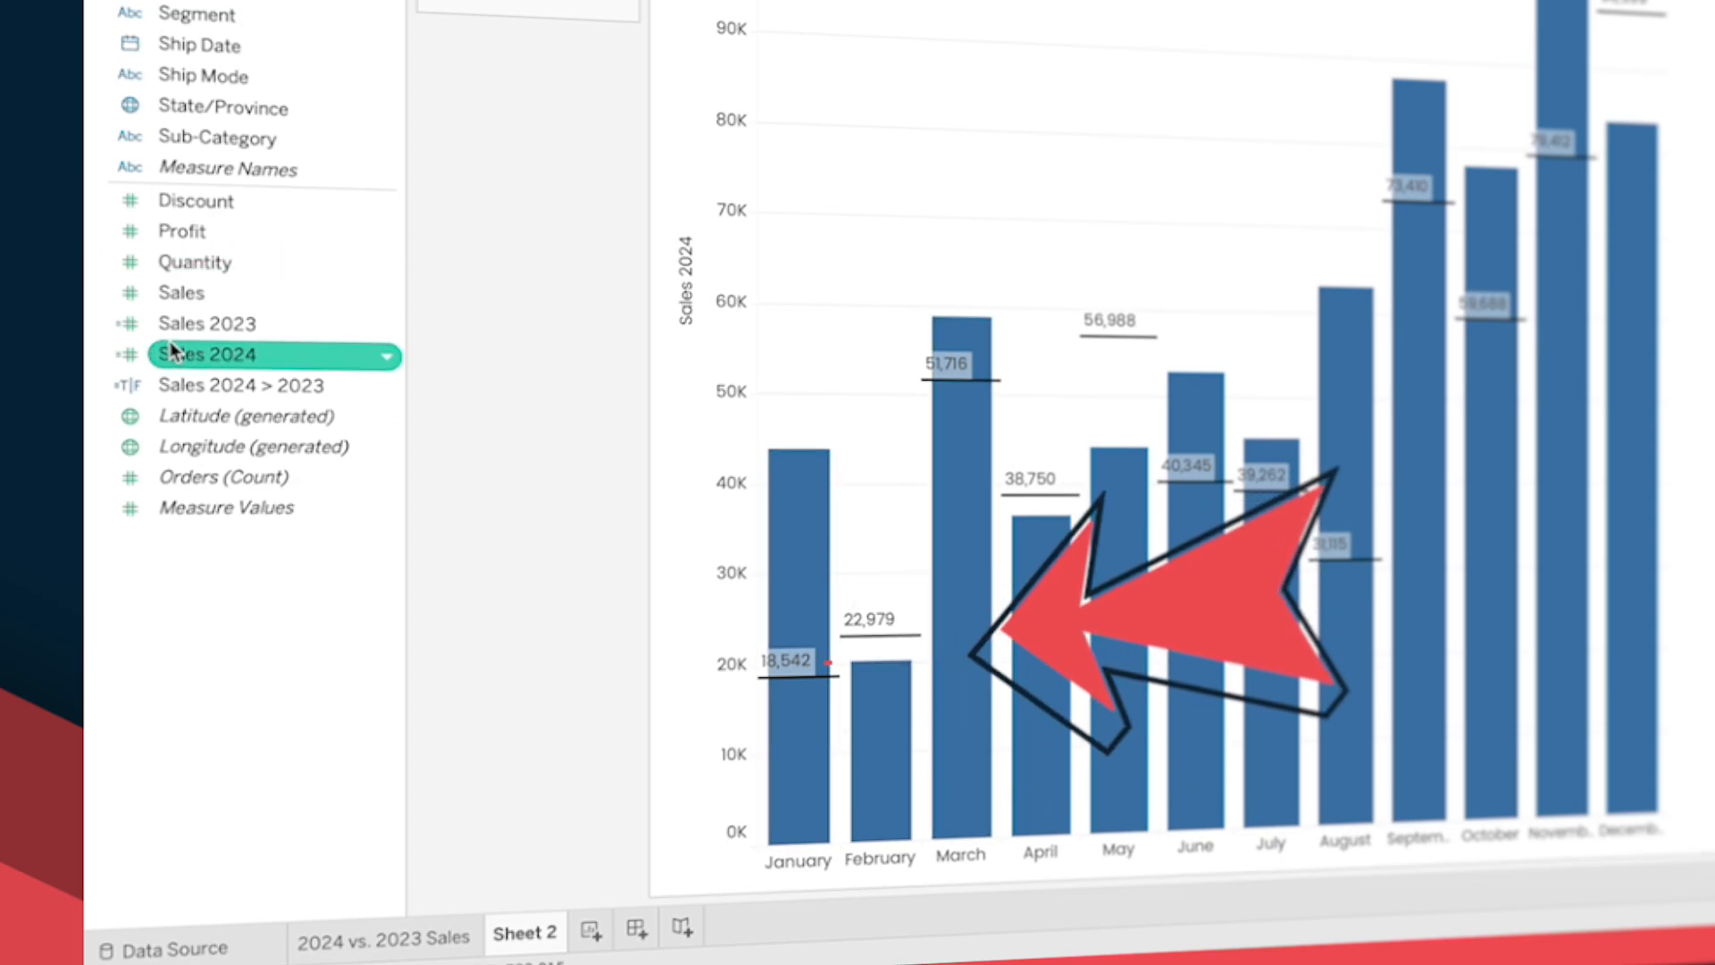
# Check the Sales 2024 > 2023 calculated field formula, then close it.
pyautogui.rightClick(240, 384)
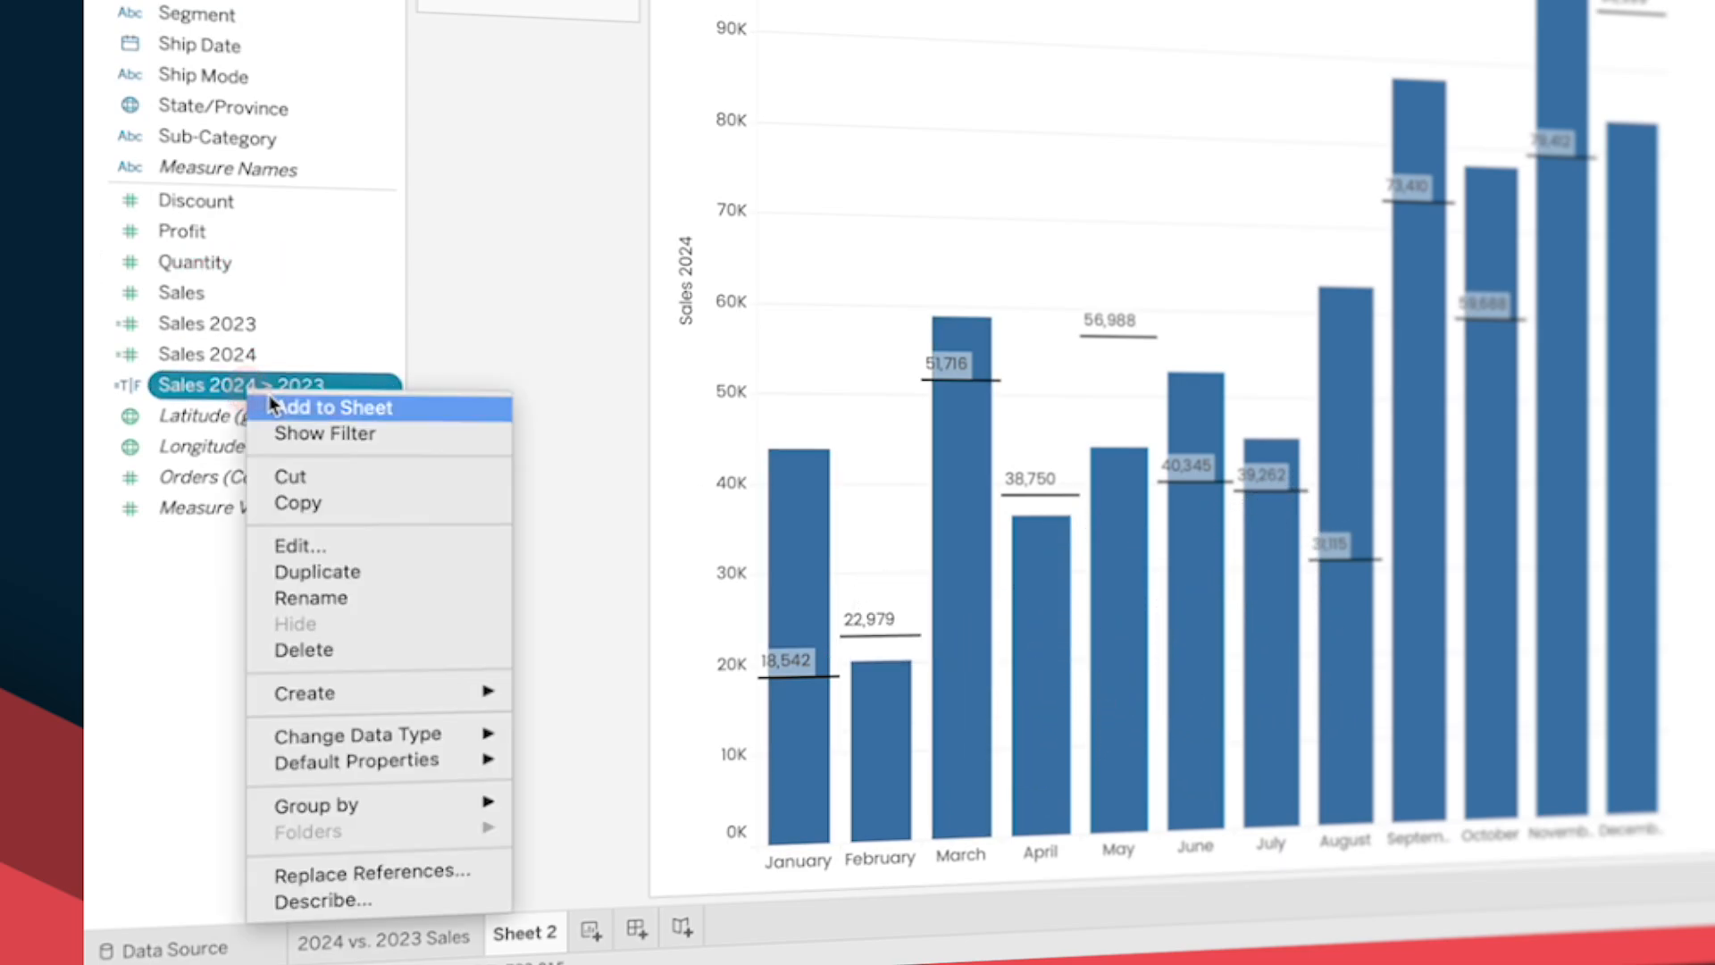
pyautogui.click(300, 546)
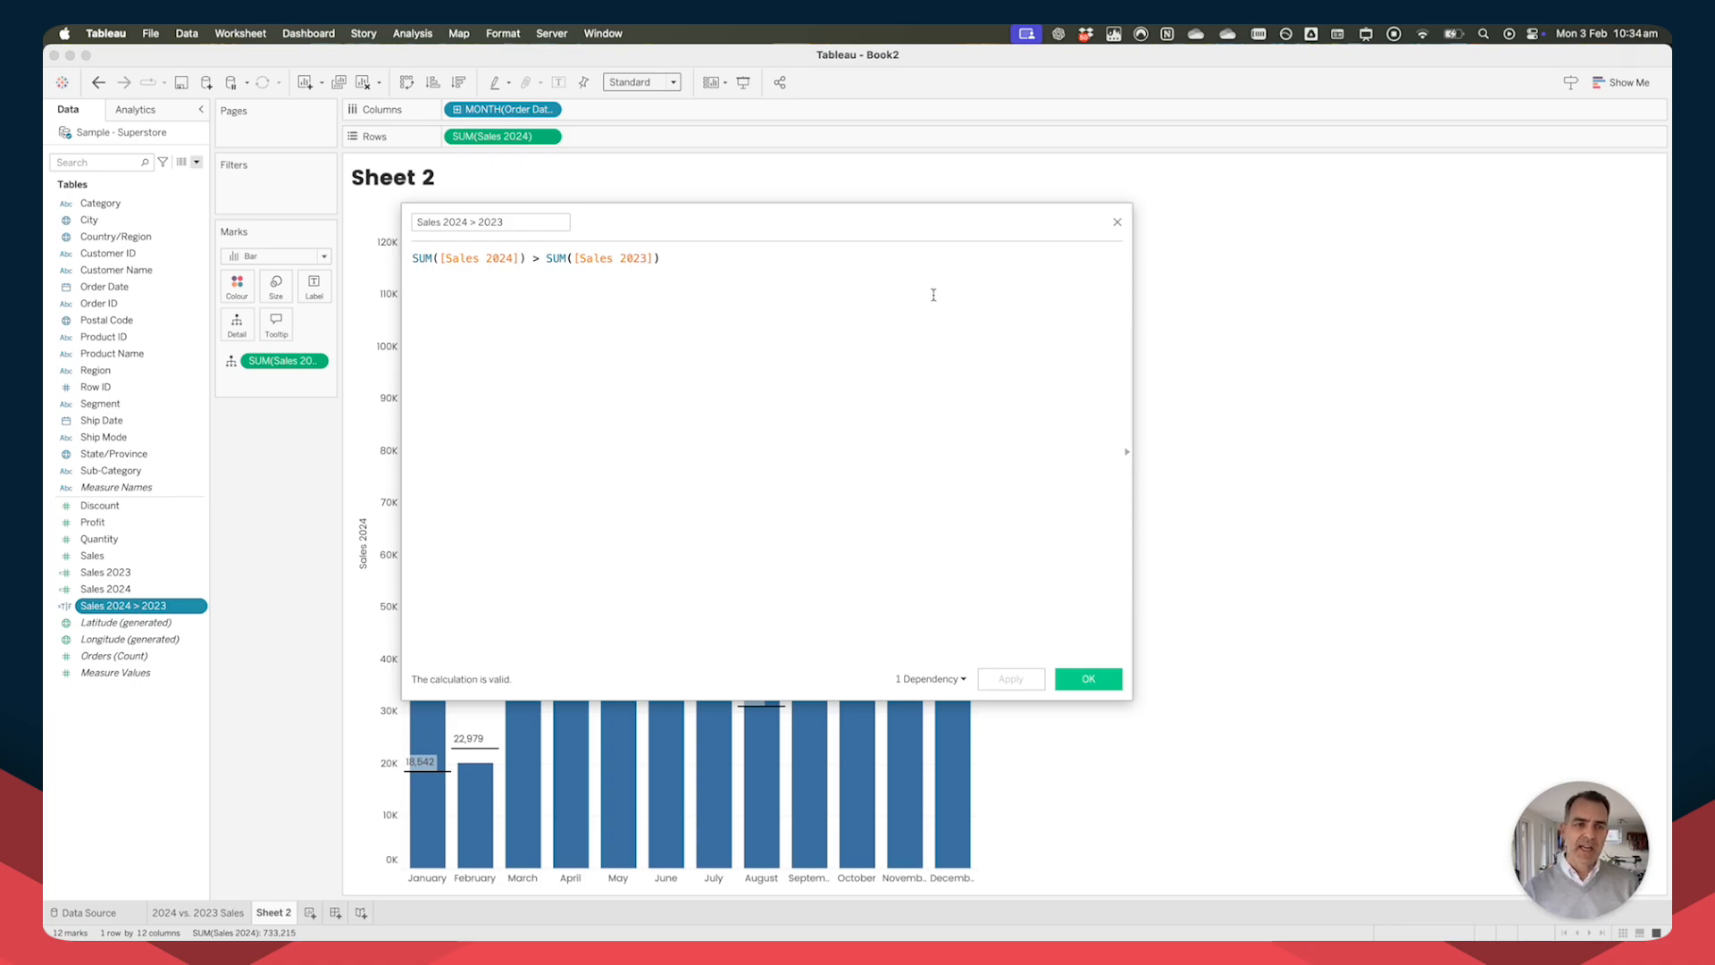
pyautogui.moveTo(961, 293)
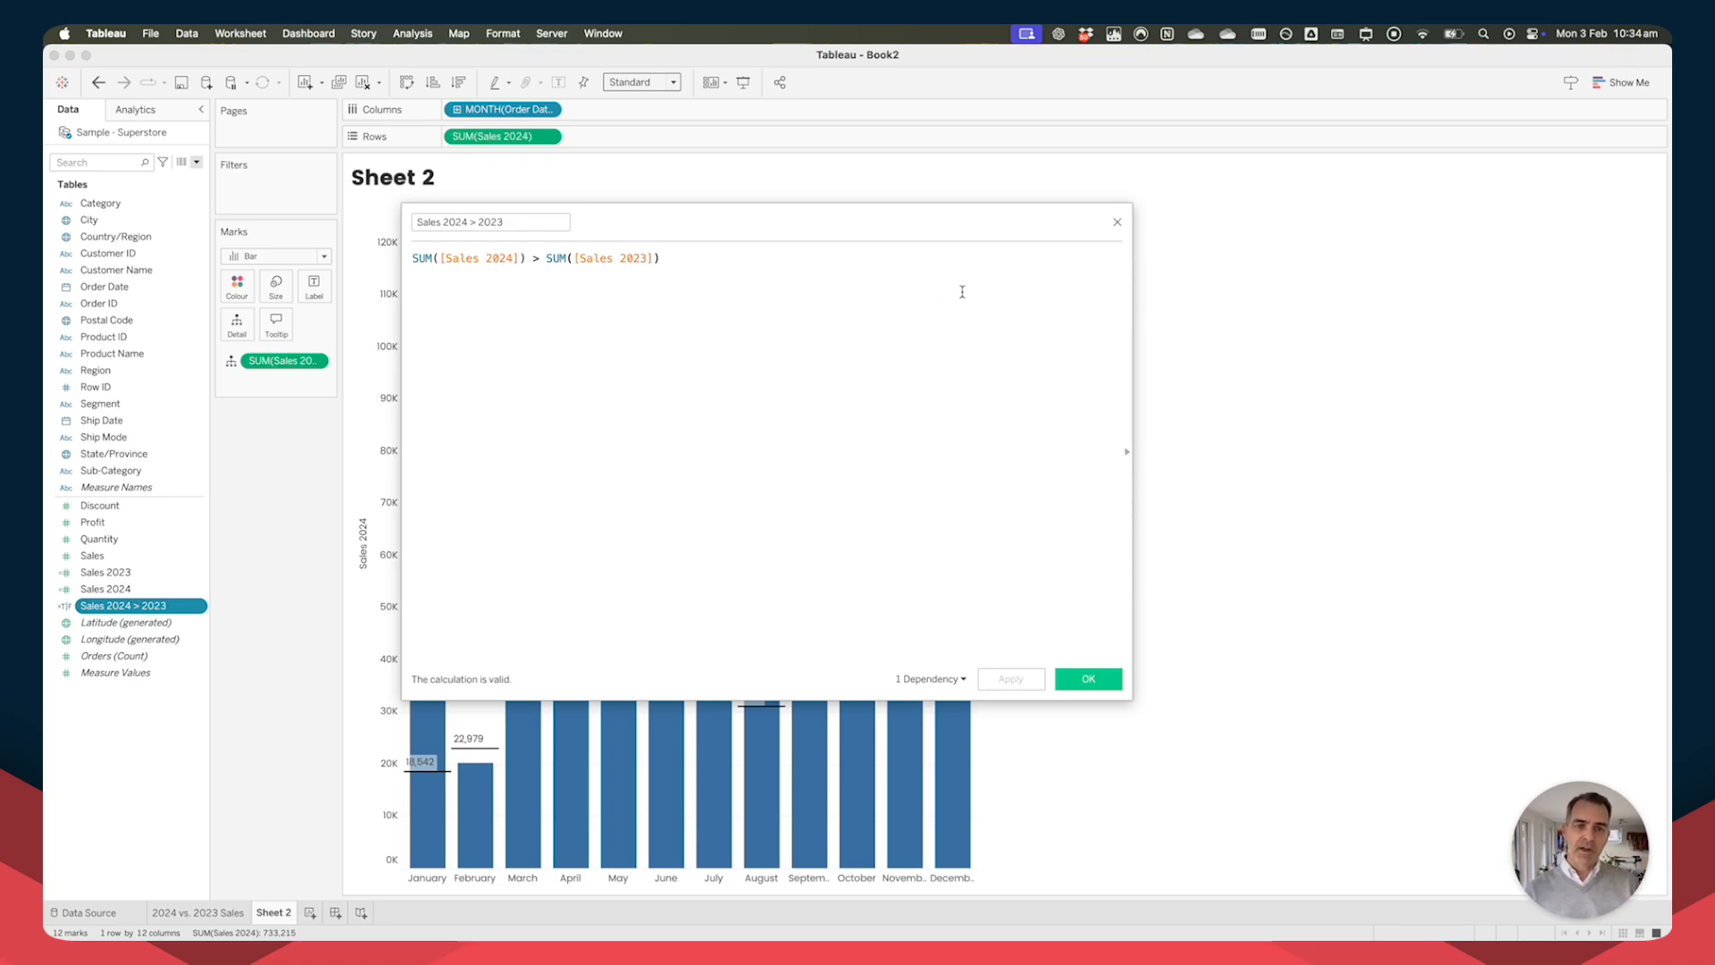
pyautogui.click(1087, 678)
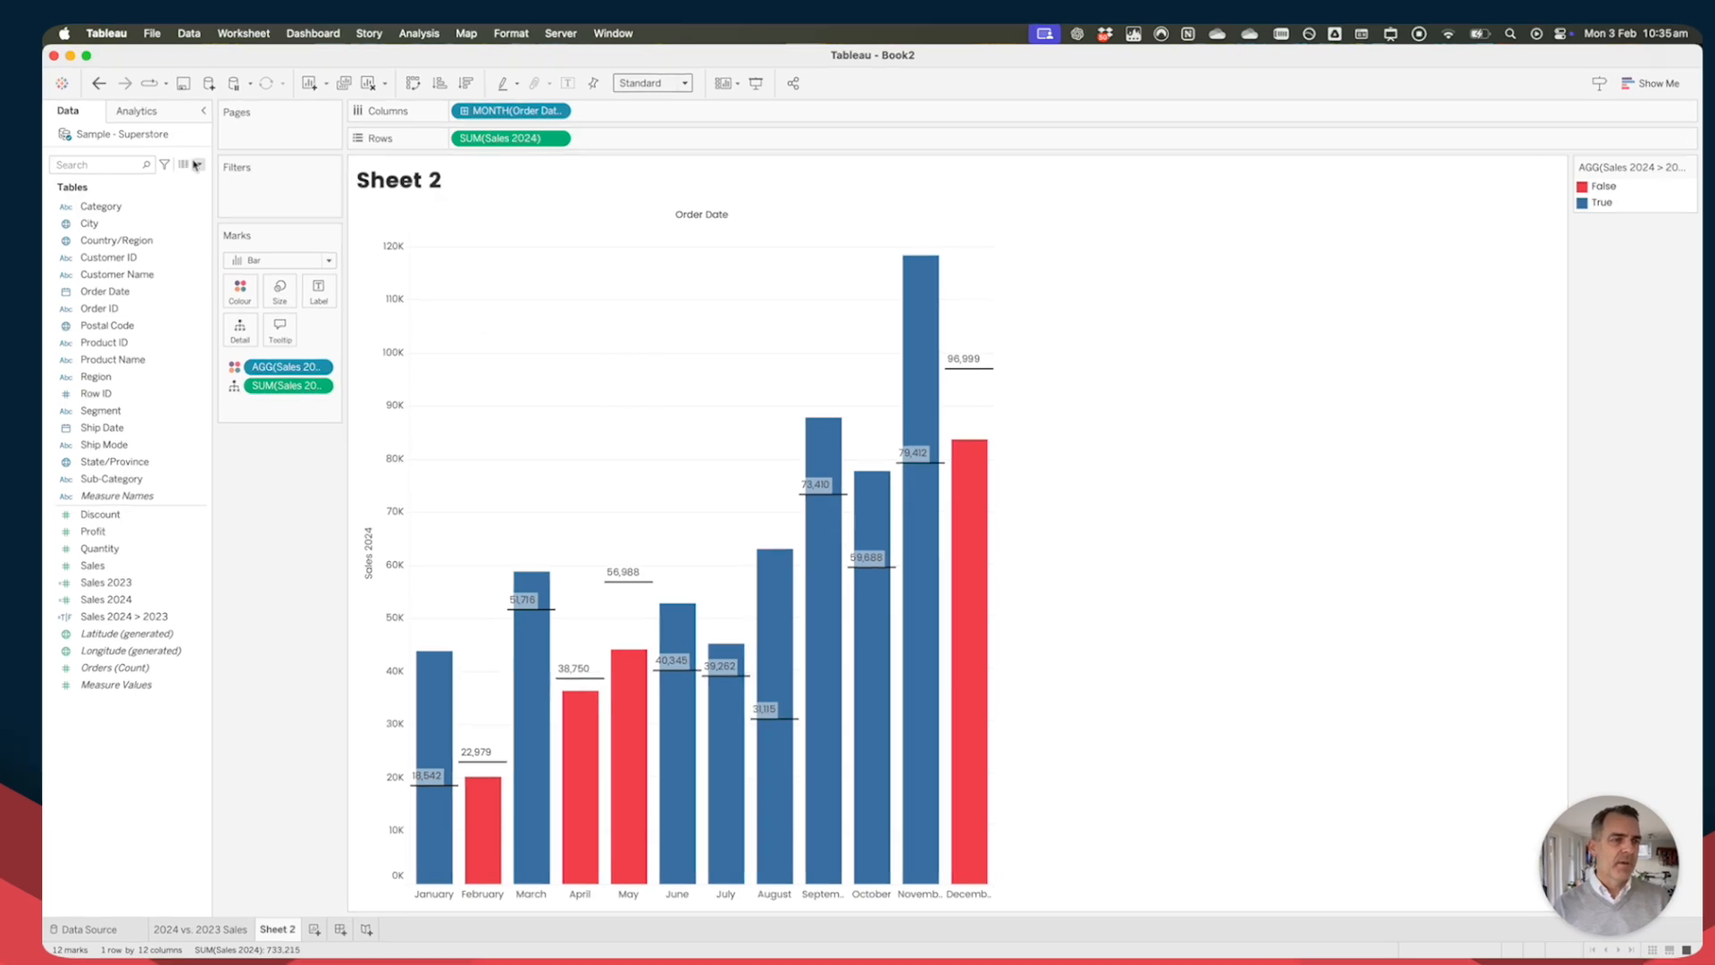
# Drag Totals from the Analytics pane onto Row Grand Totals.
pyautogui.click(136, 111)
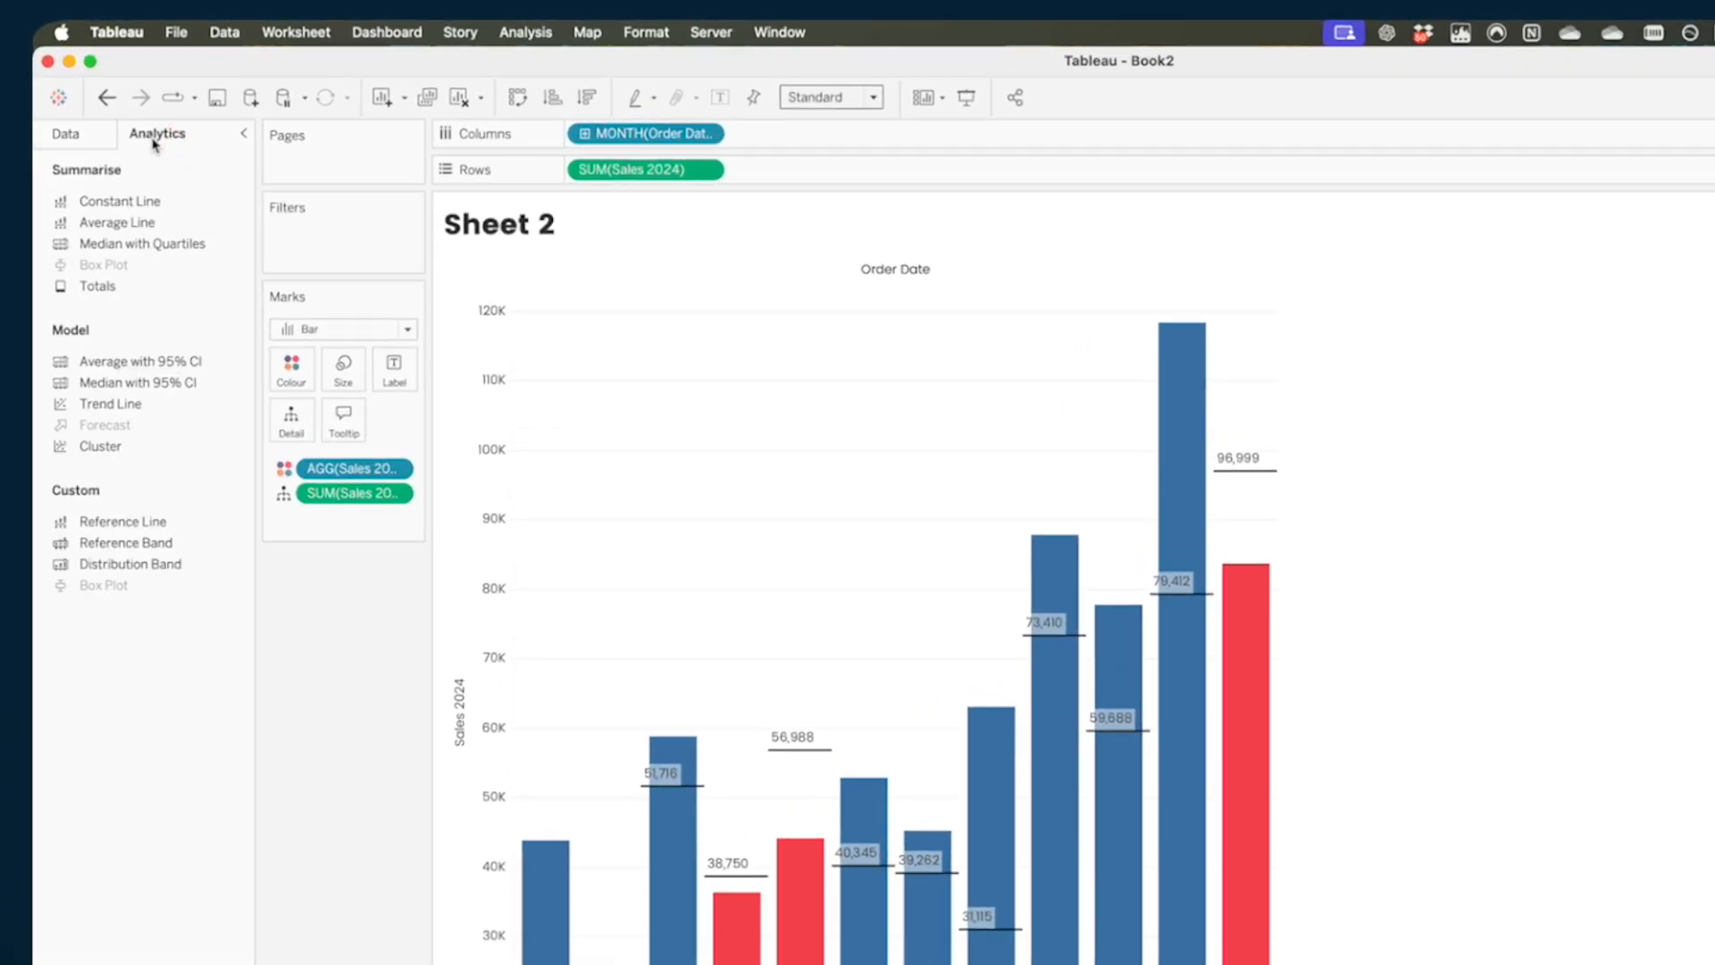
pyautogui.moveTo(96, 285)
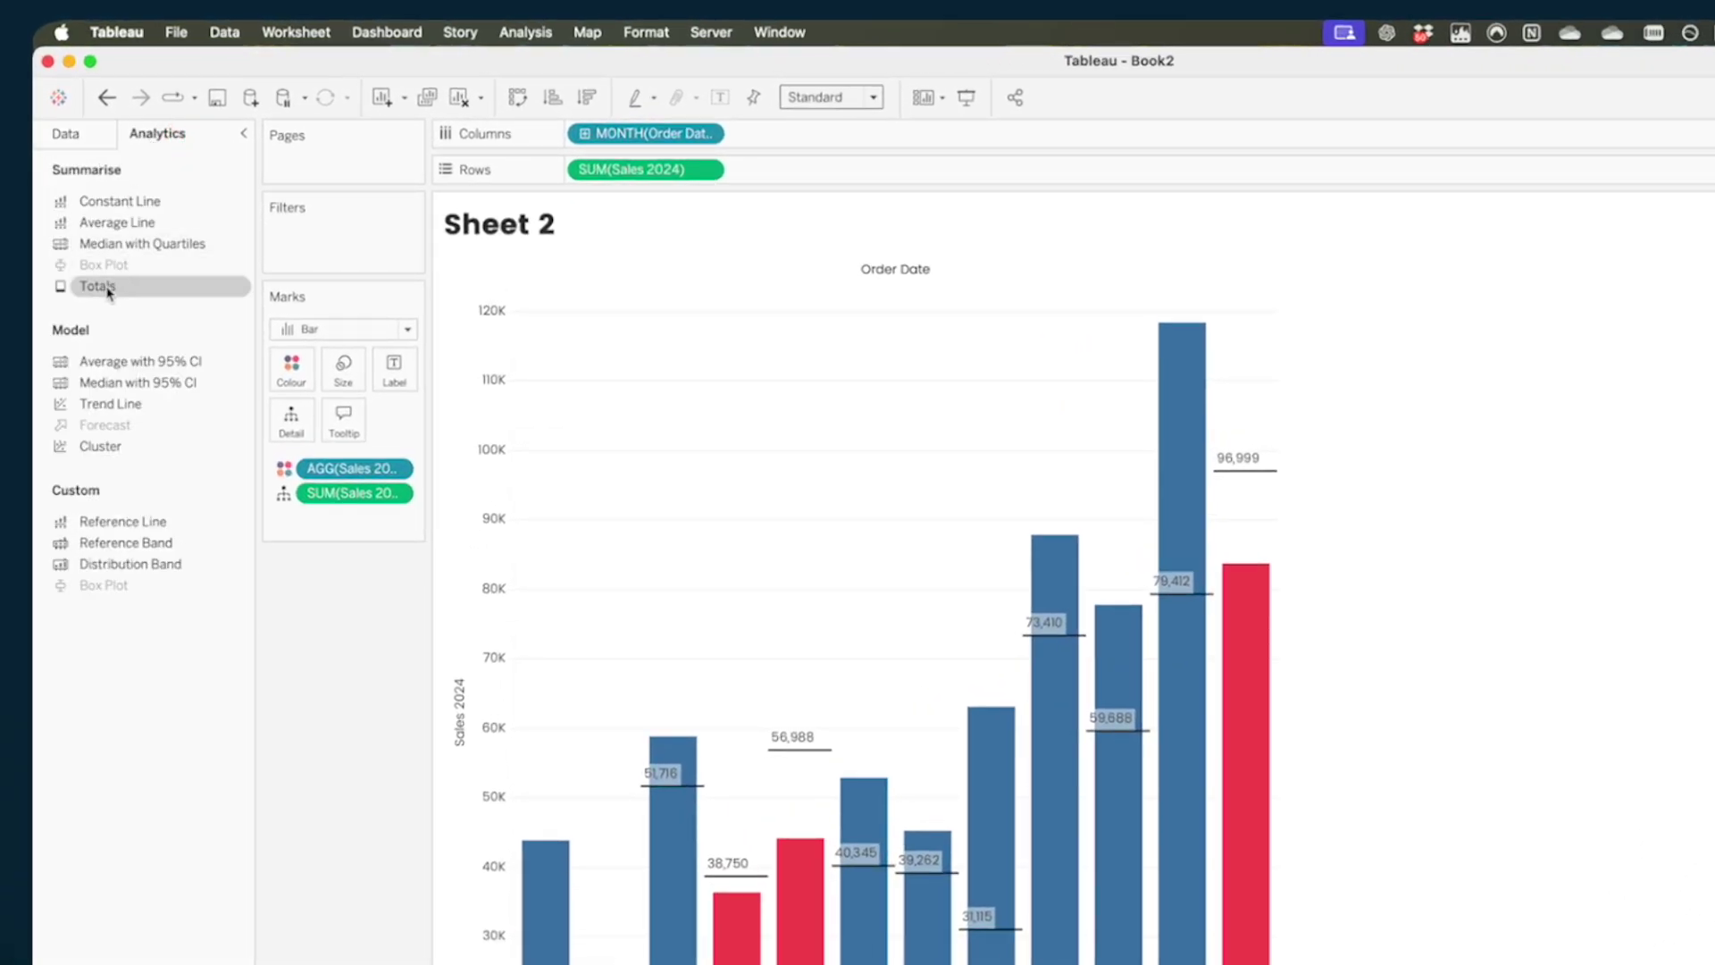
pyautogui.click(98, 285)
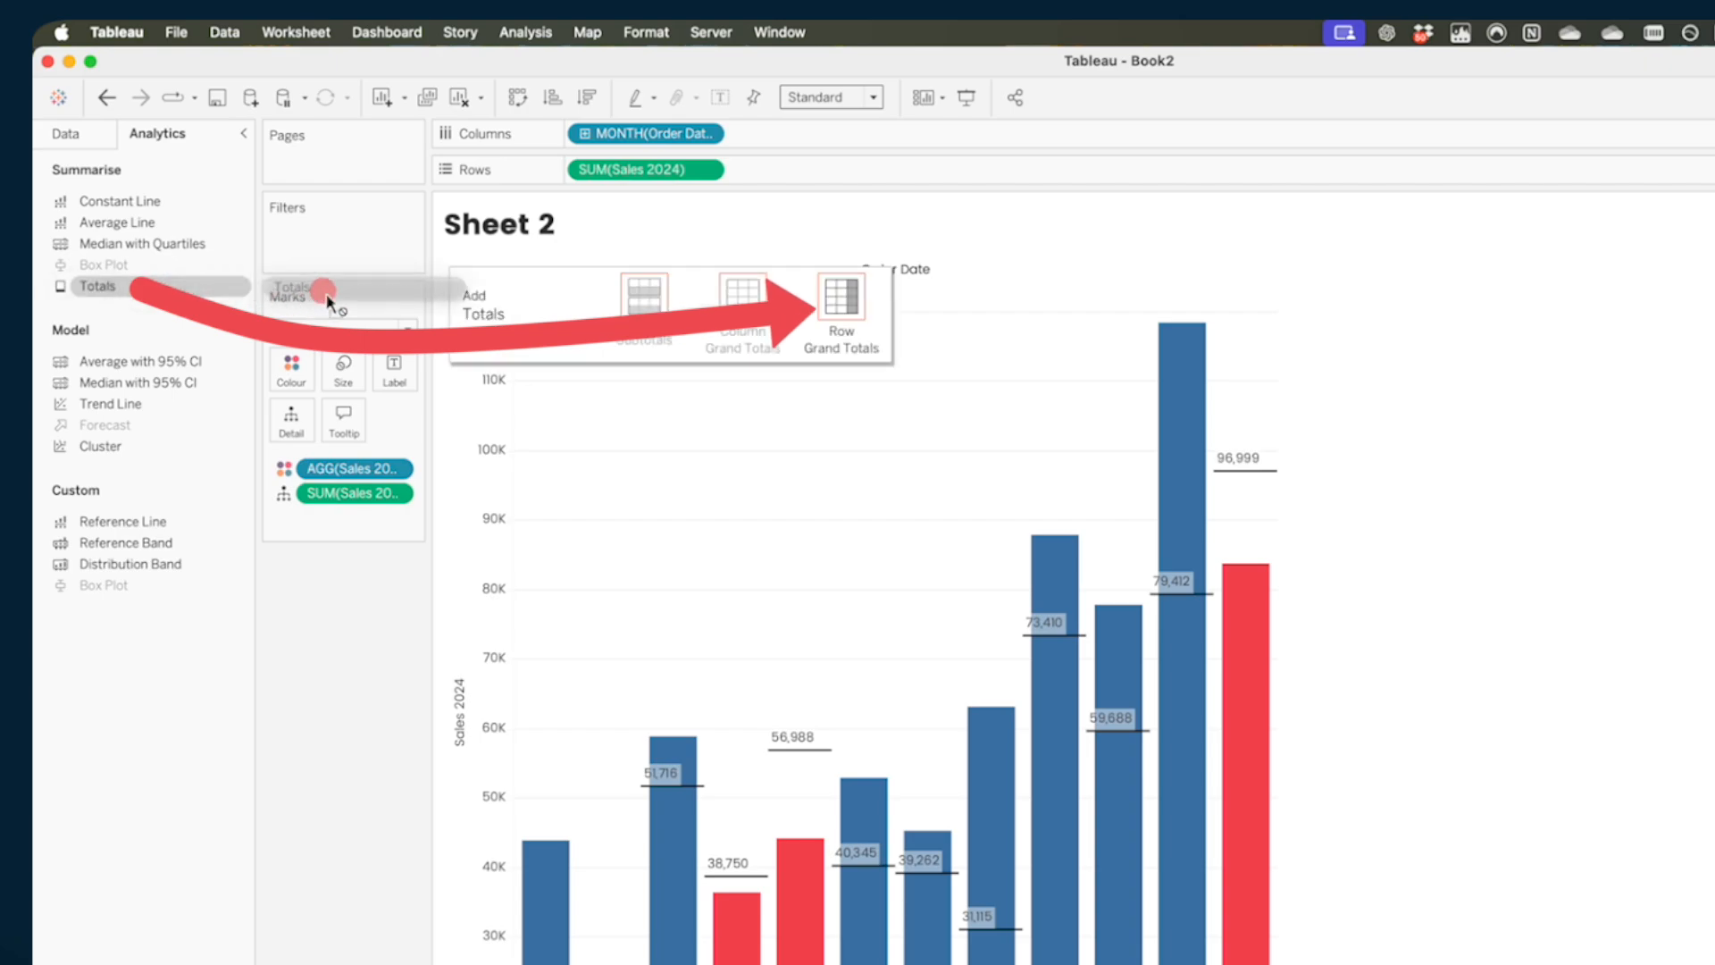
pyautogui.moveTo(839, 303)
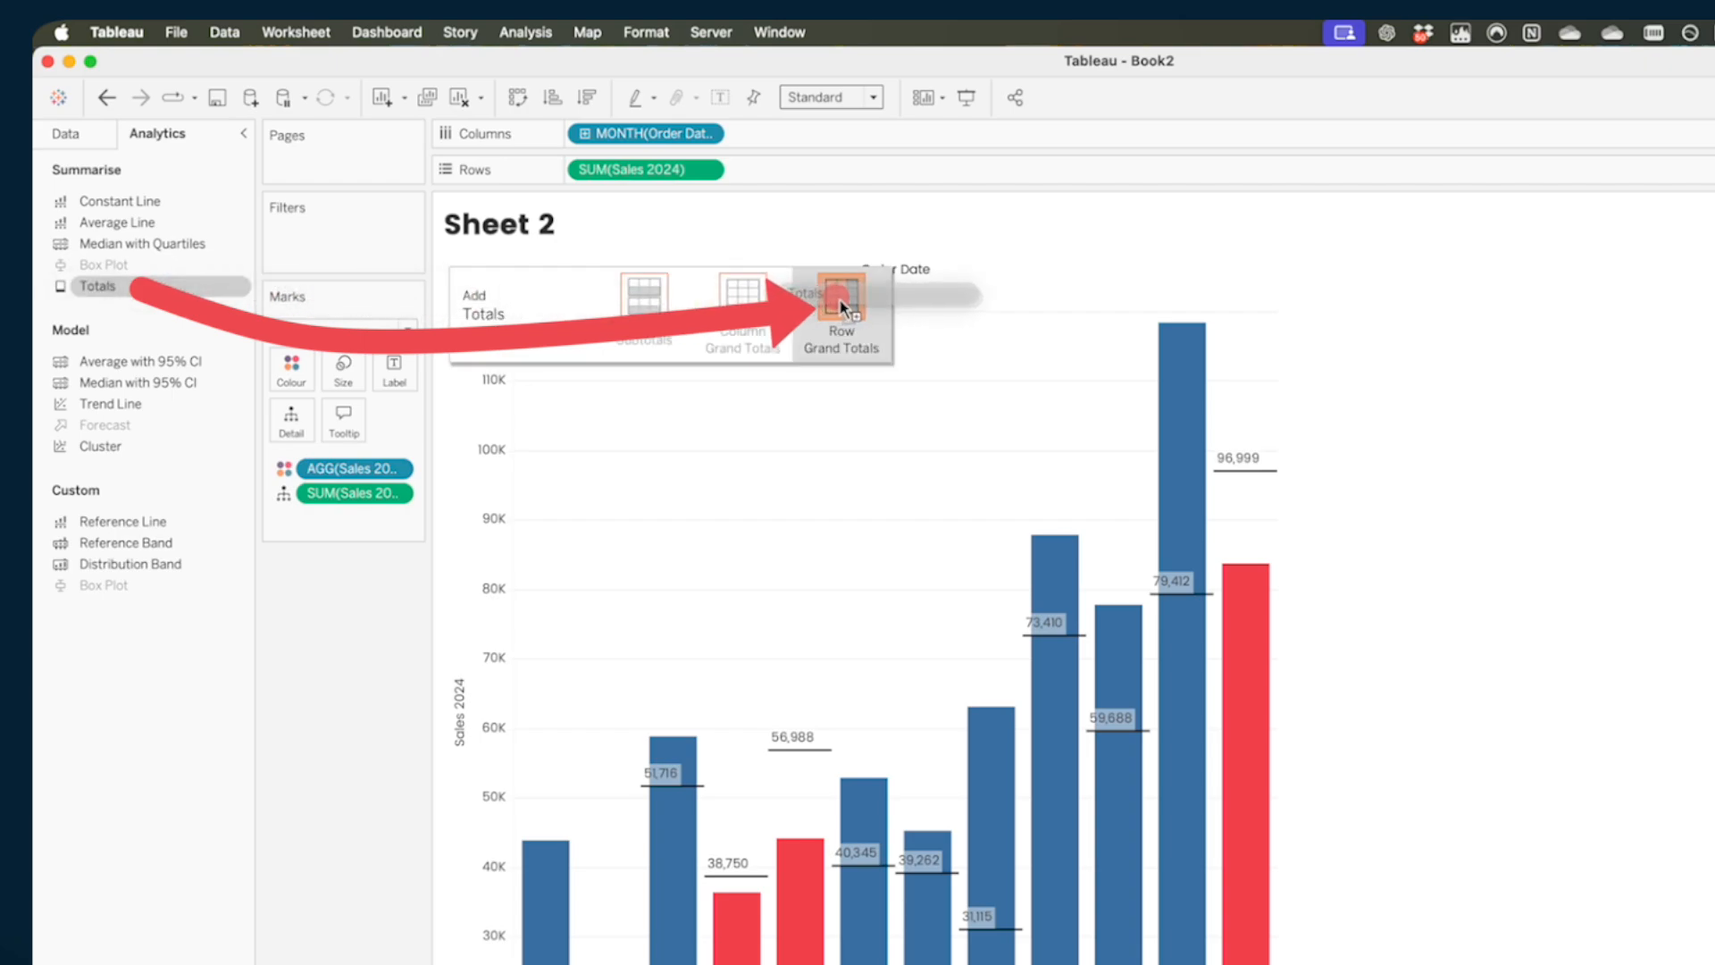
pyautogui.click(842, 312)
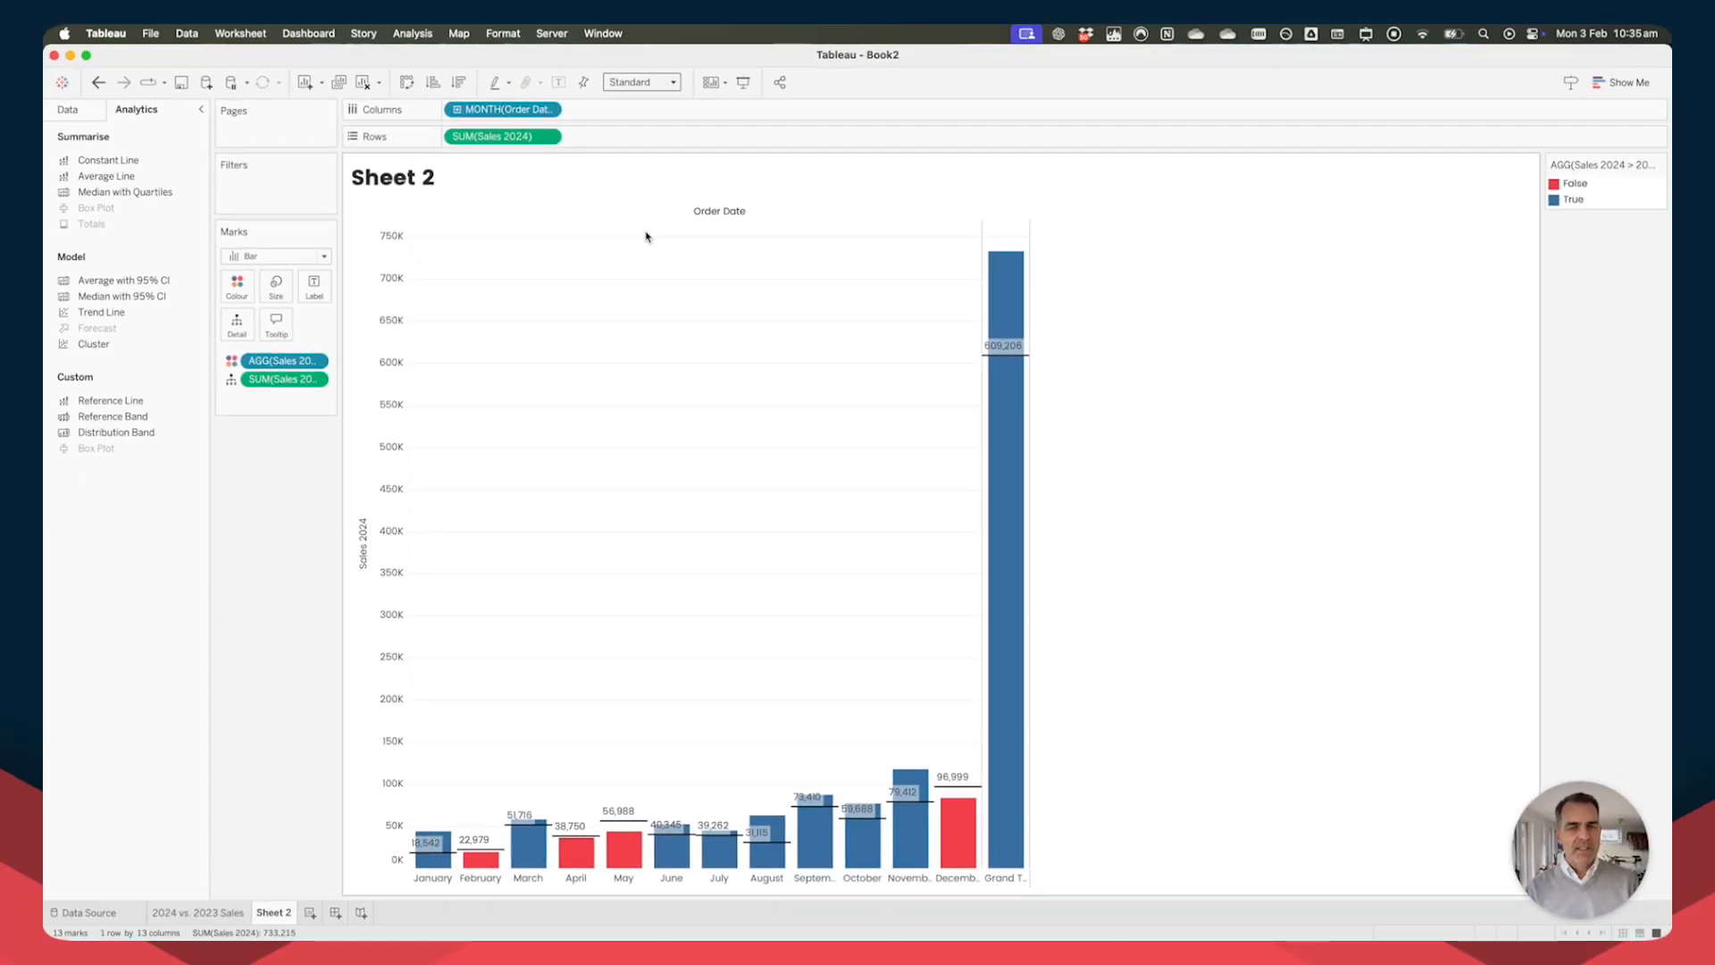
pyautogui.moveTo(1012, 492)
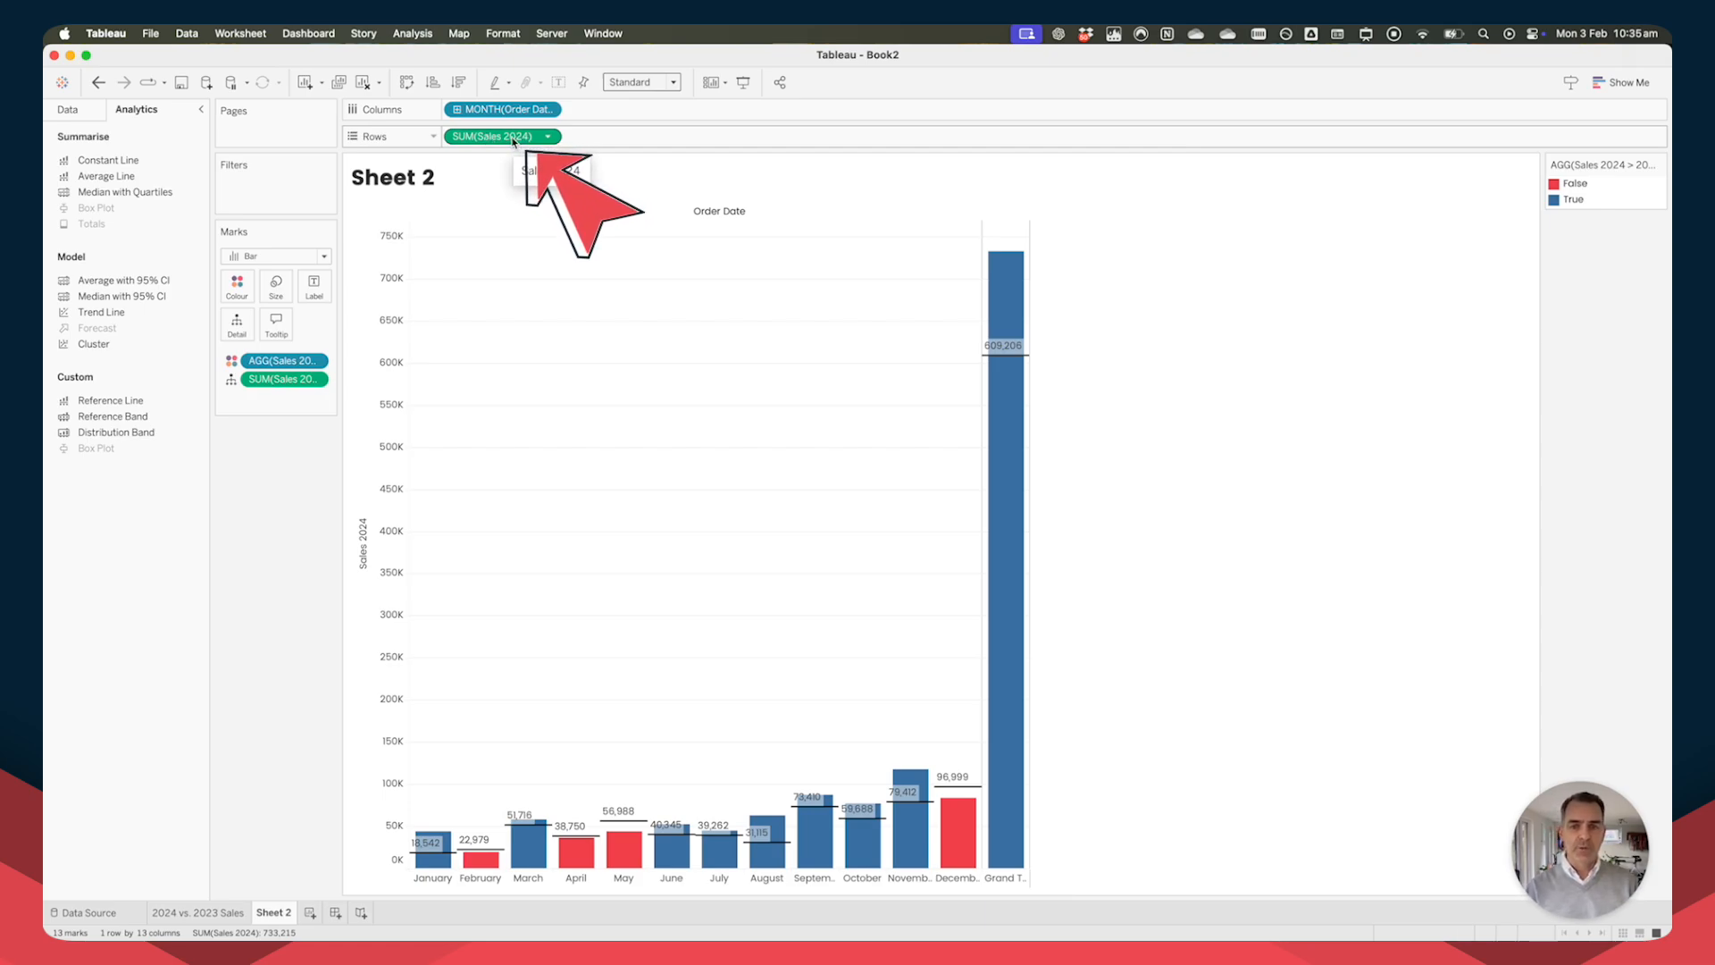
pyautogui.moveTo(1004, 430)
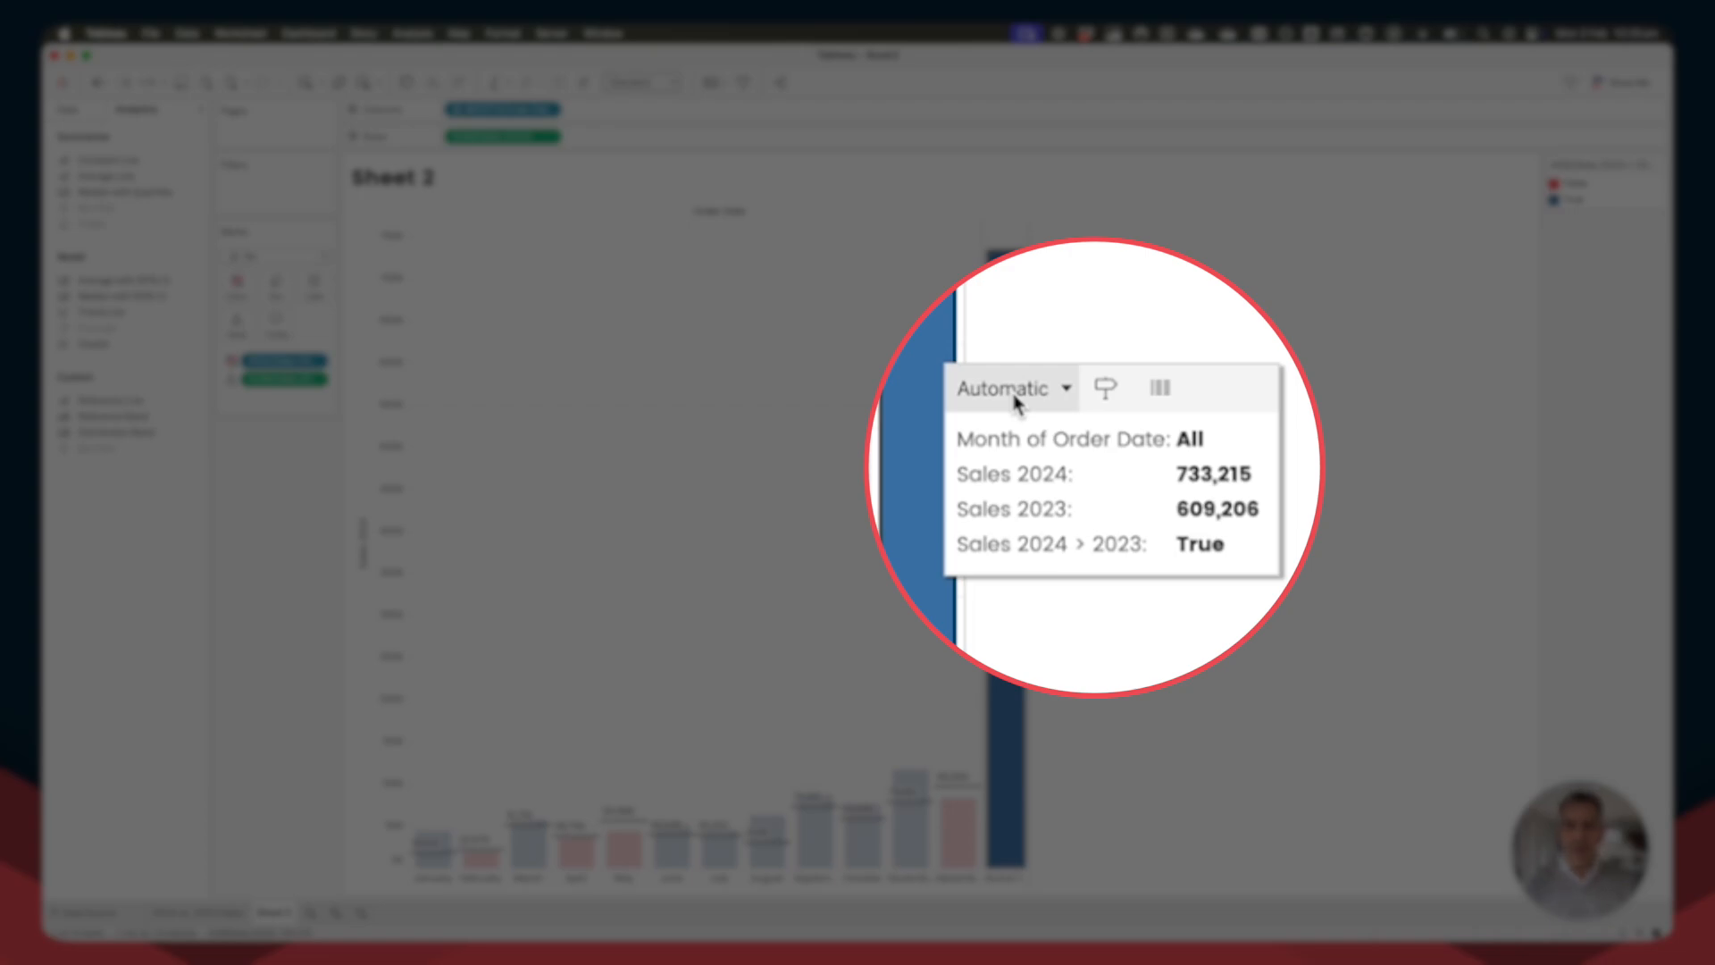
# Set the SUM(Sales 2024) pill's Total Using from Automatic to Average.
pyautogui.click(1008, 387)
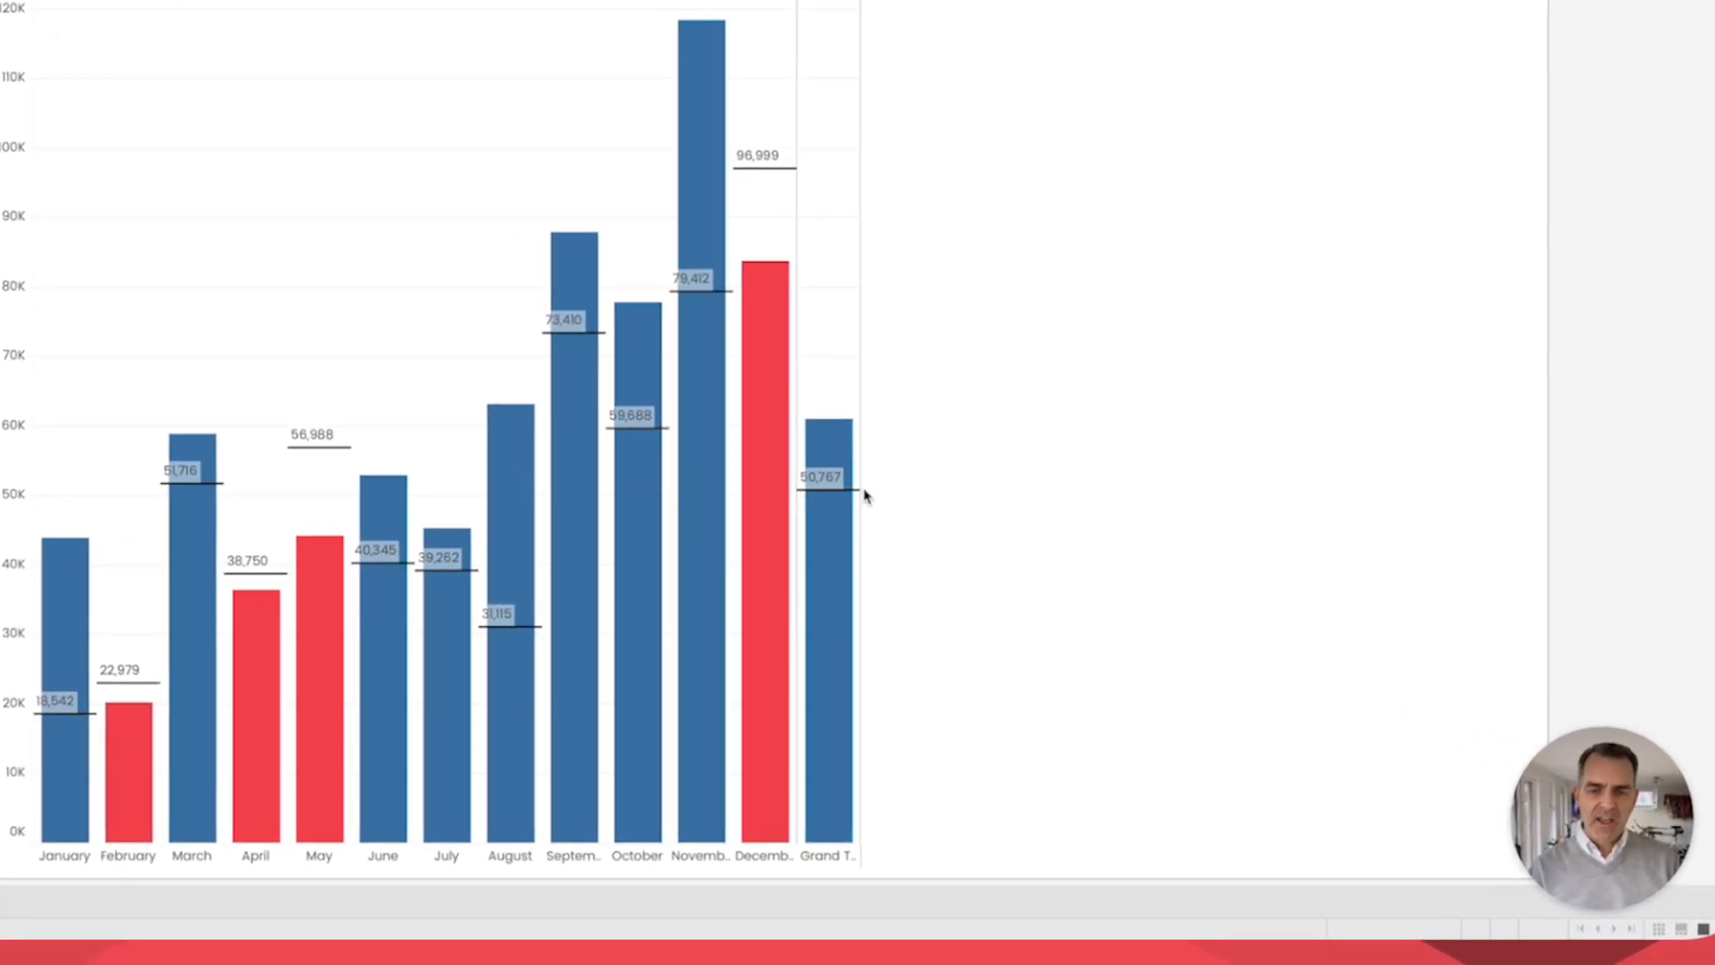
pyautogui.moveTo(857, 494)
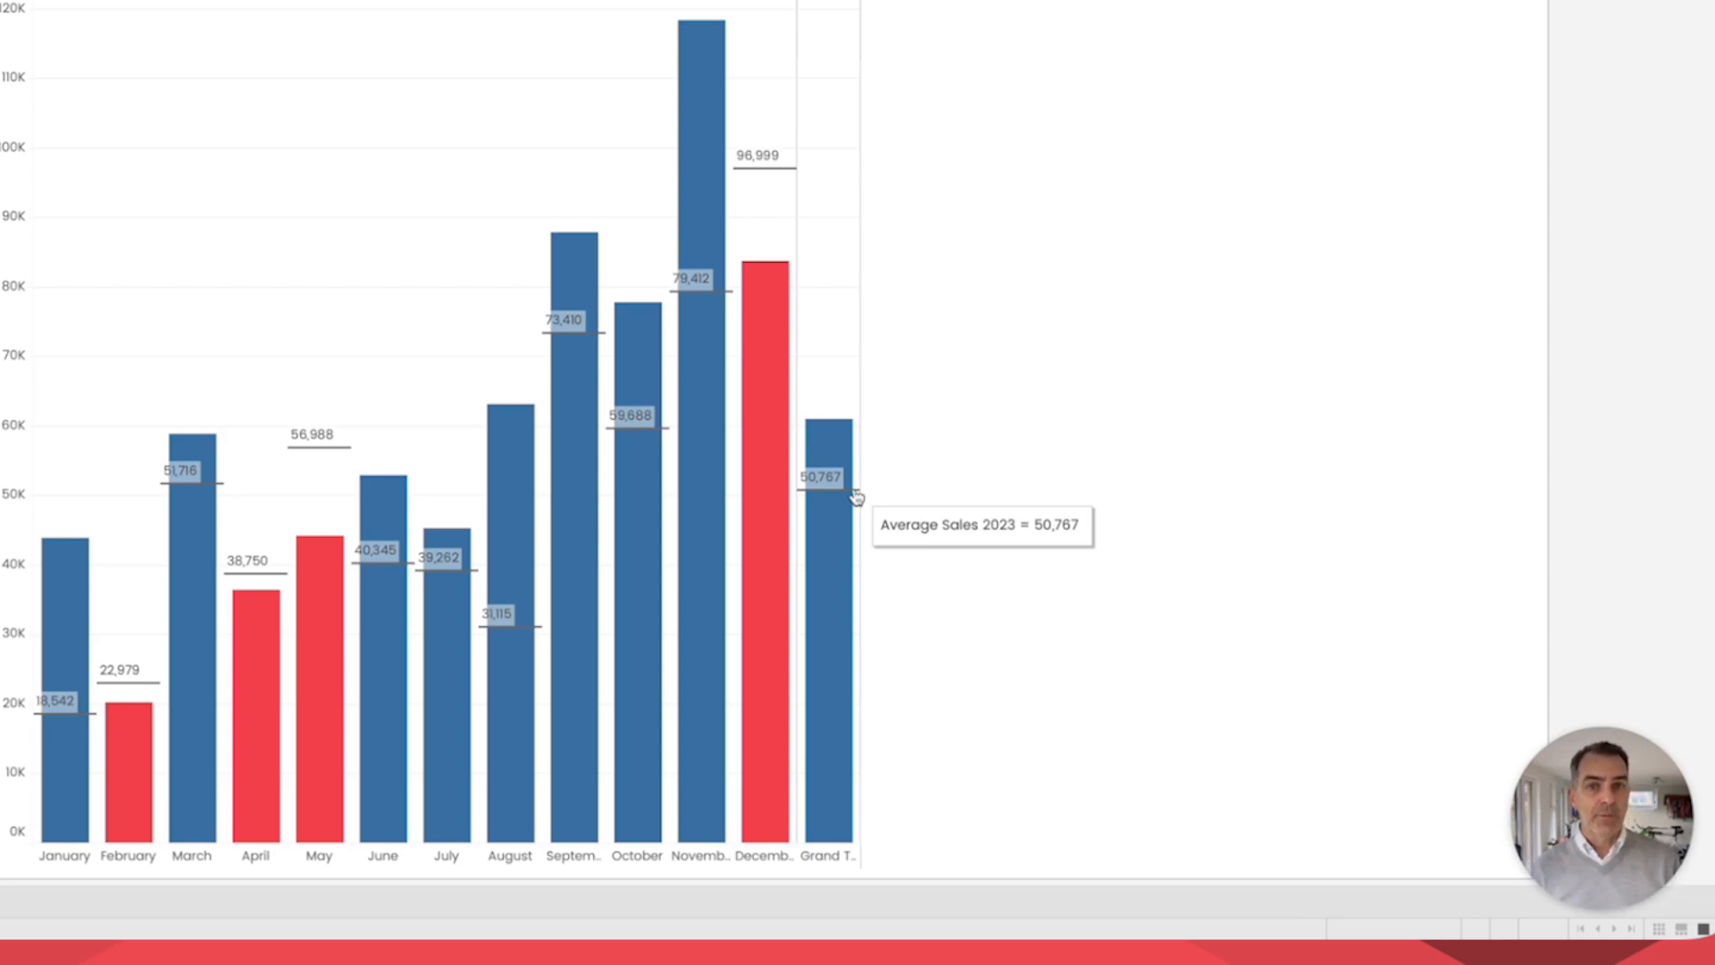
pyautogui.moveTo(803, 271)
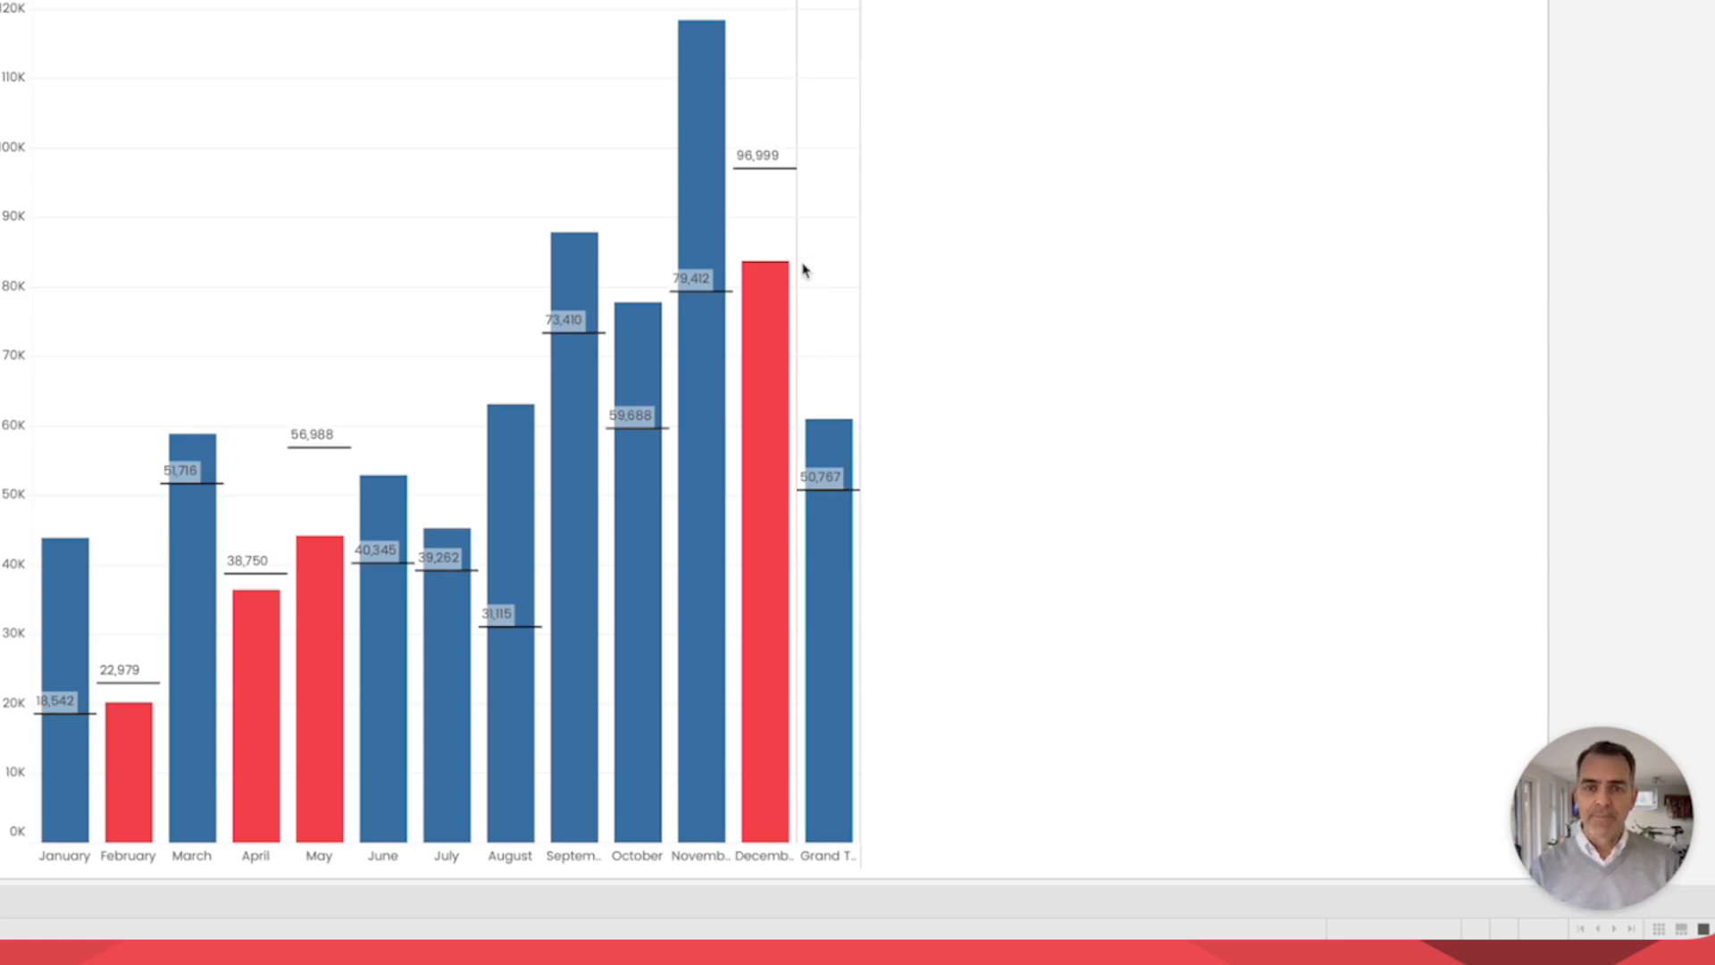
# Change the 2023 reference line's aggregation from Average to Total.
pyautogui.click(749, 175)
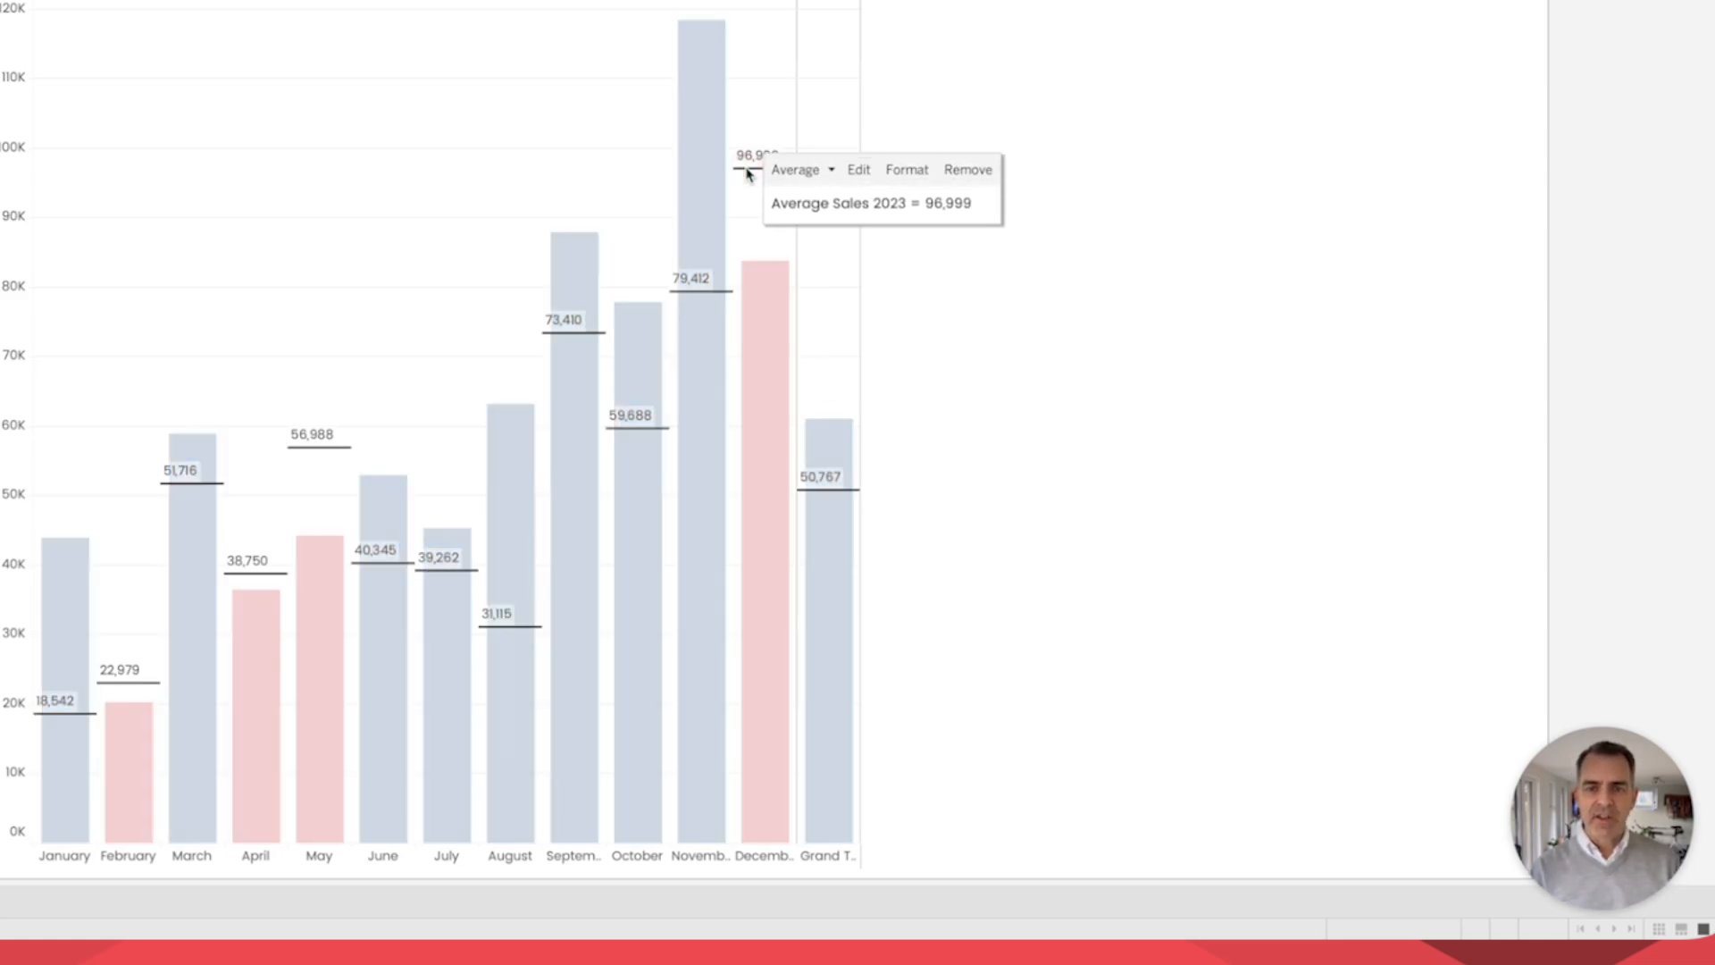
pyautogui.moveTo(798, 173)
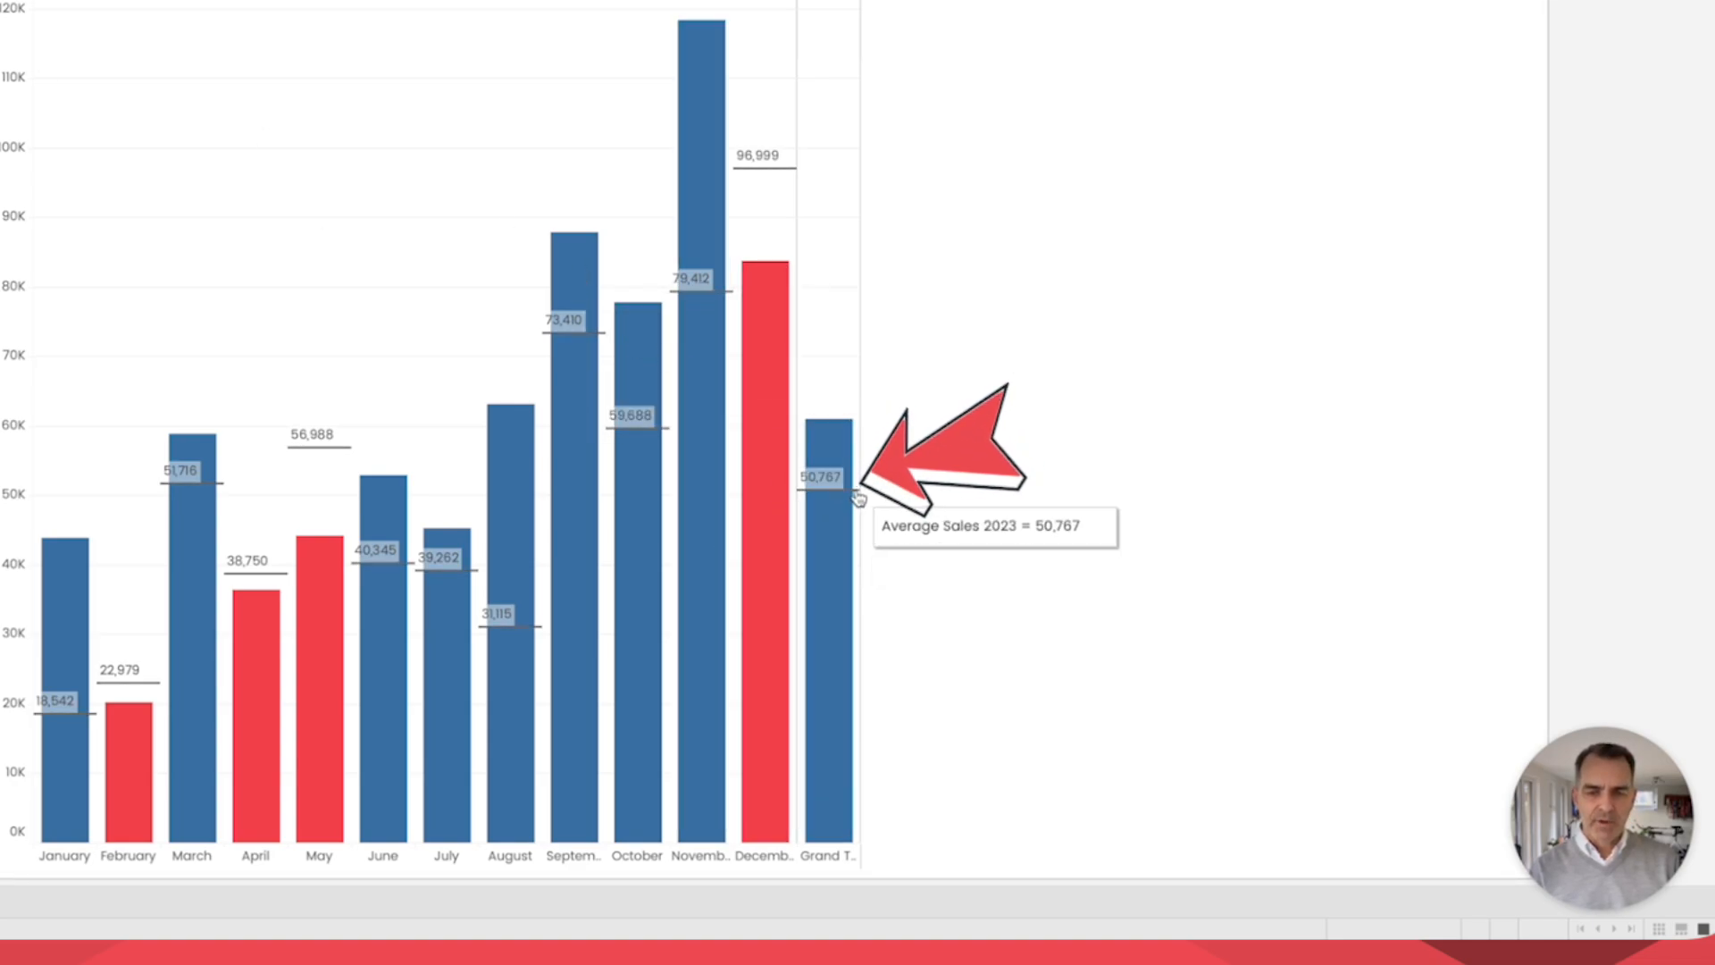
pyautogui.click(311, 450)
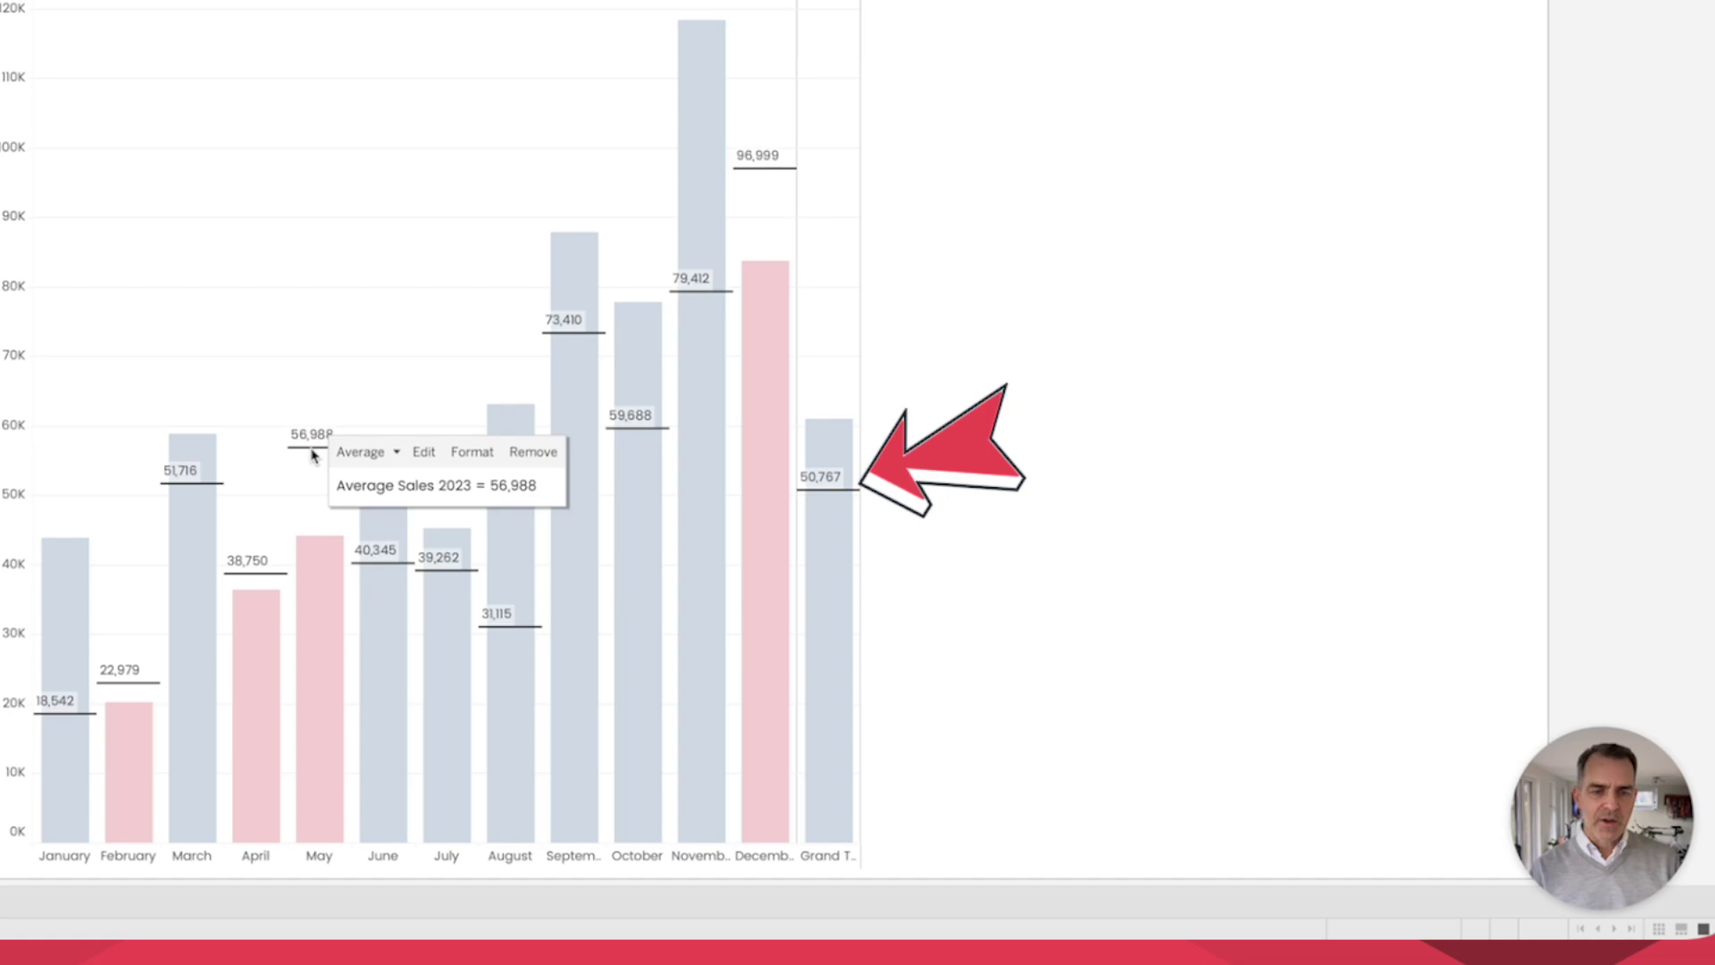
pyautogui.moveTo(389, 452)
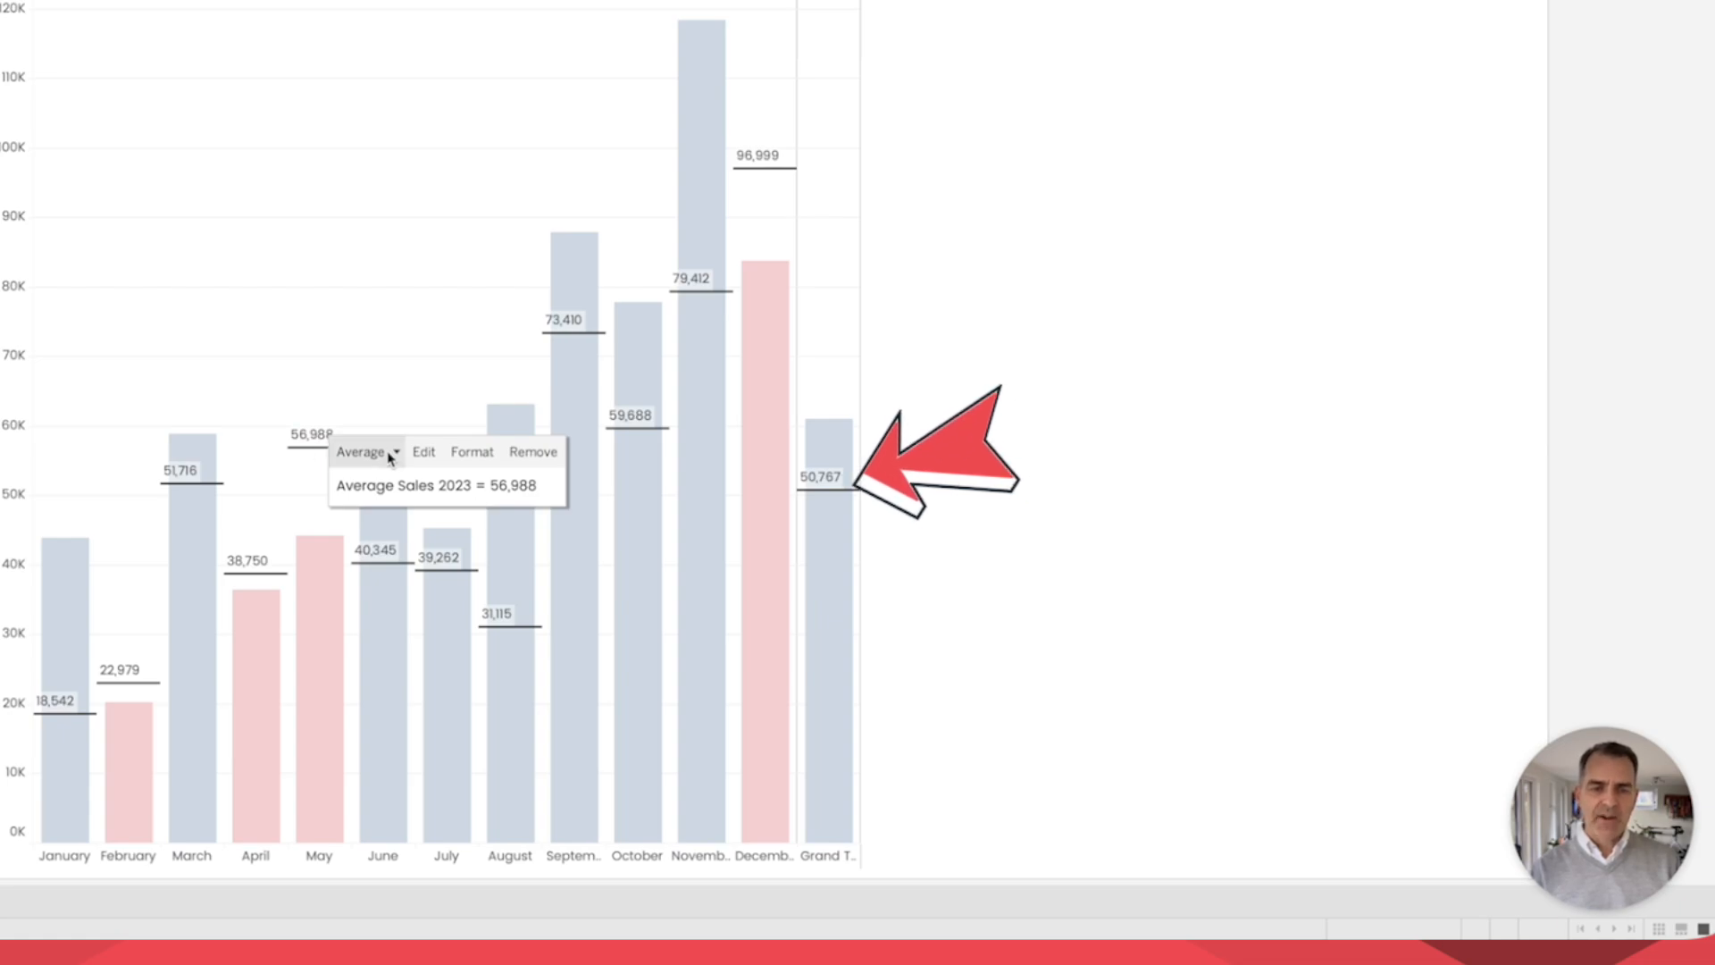
pyautogui.click(367, 450)
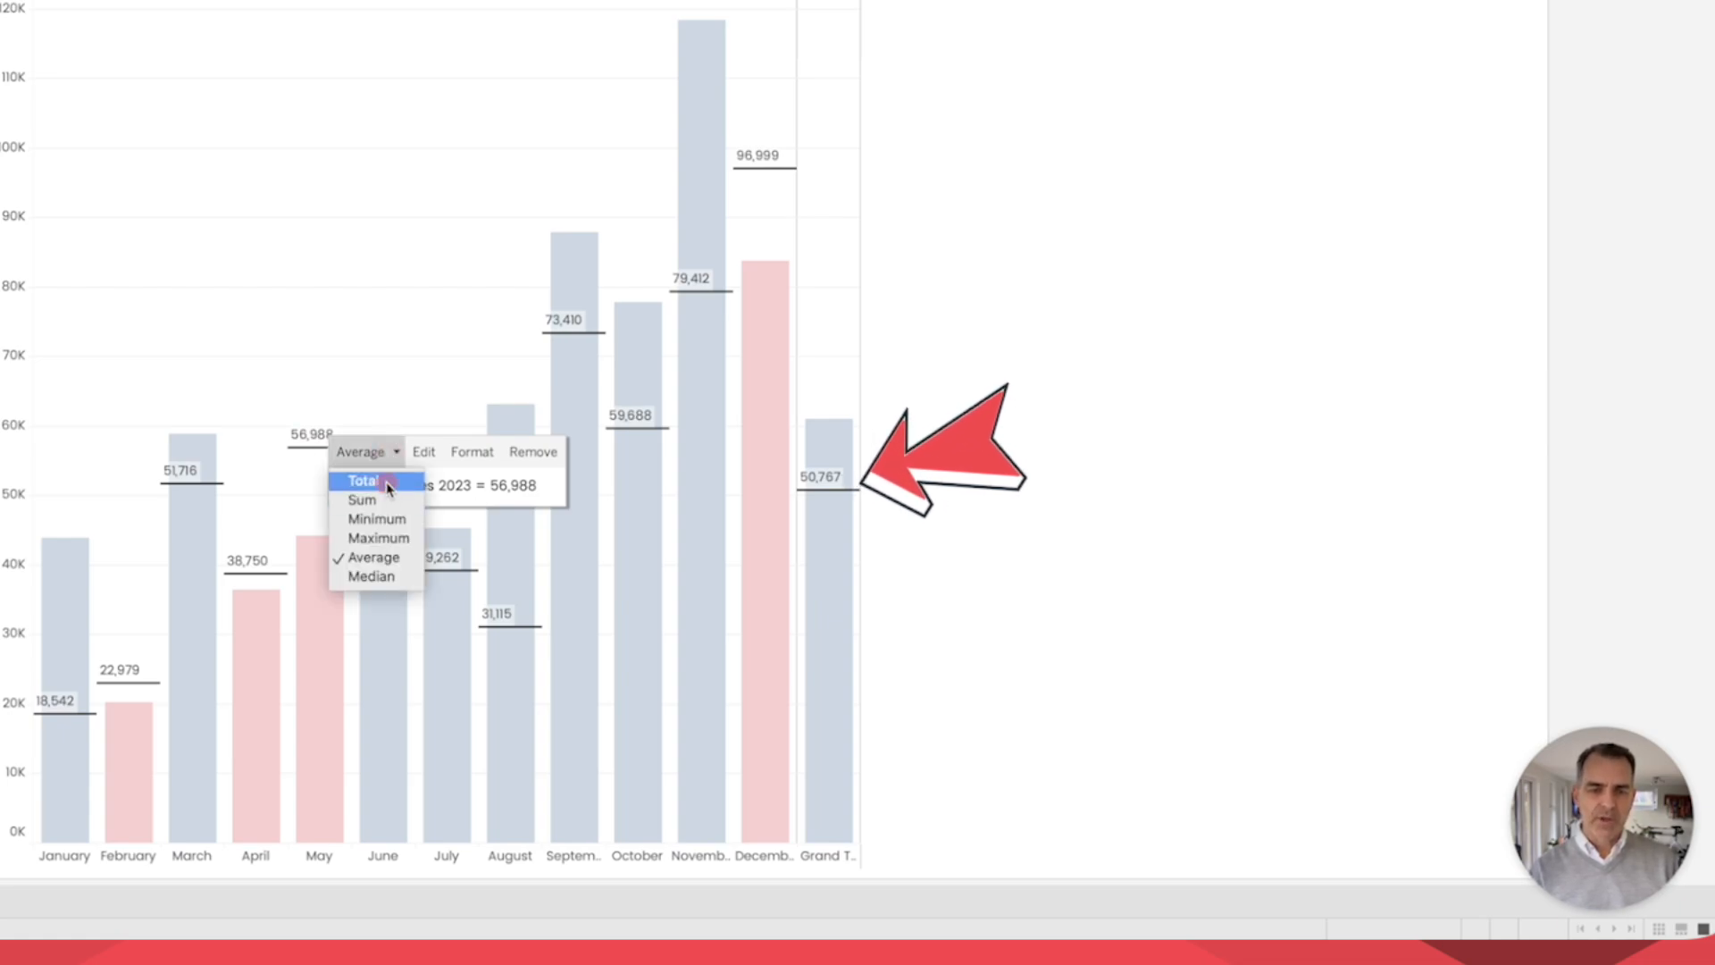
pyautogui.click(365, 479)
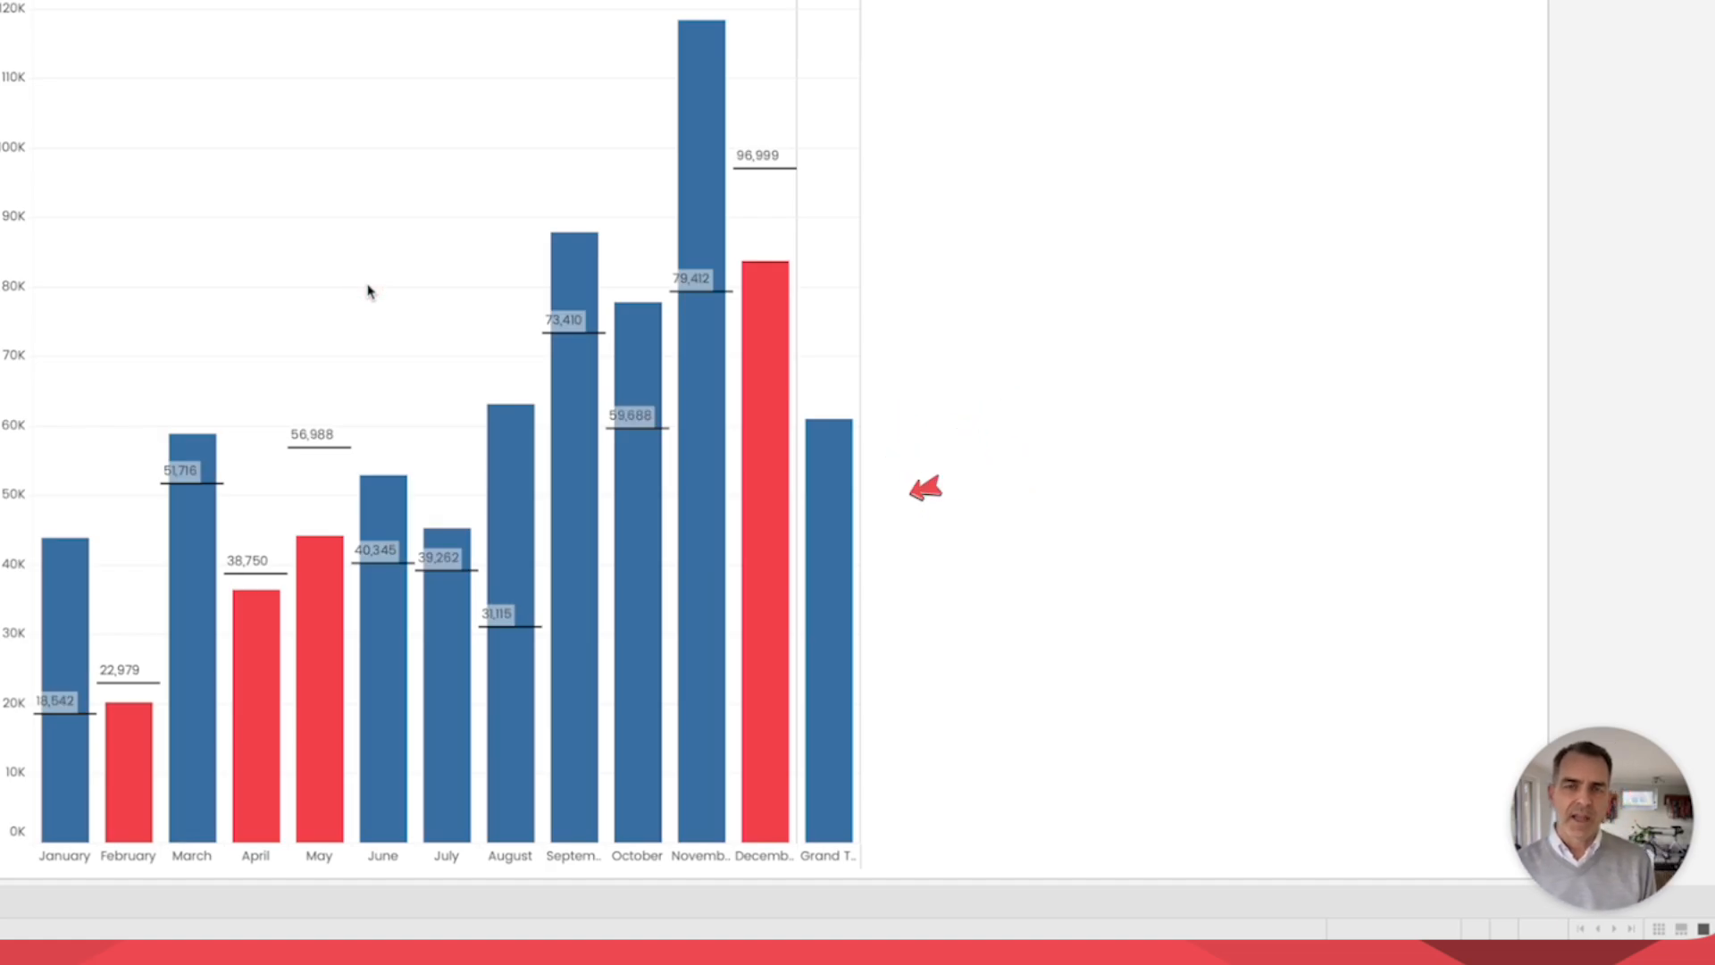
pyautogui.moveTo(323, 448)
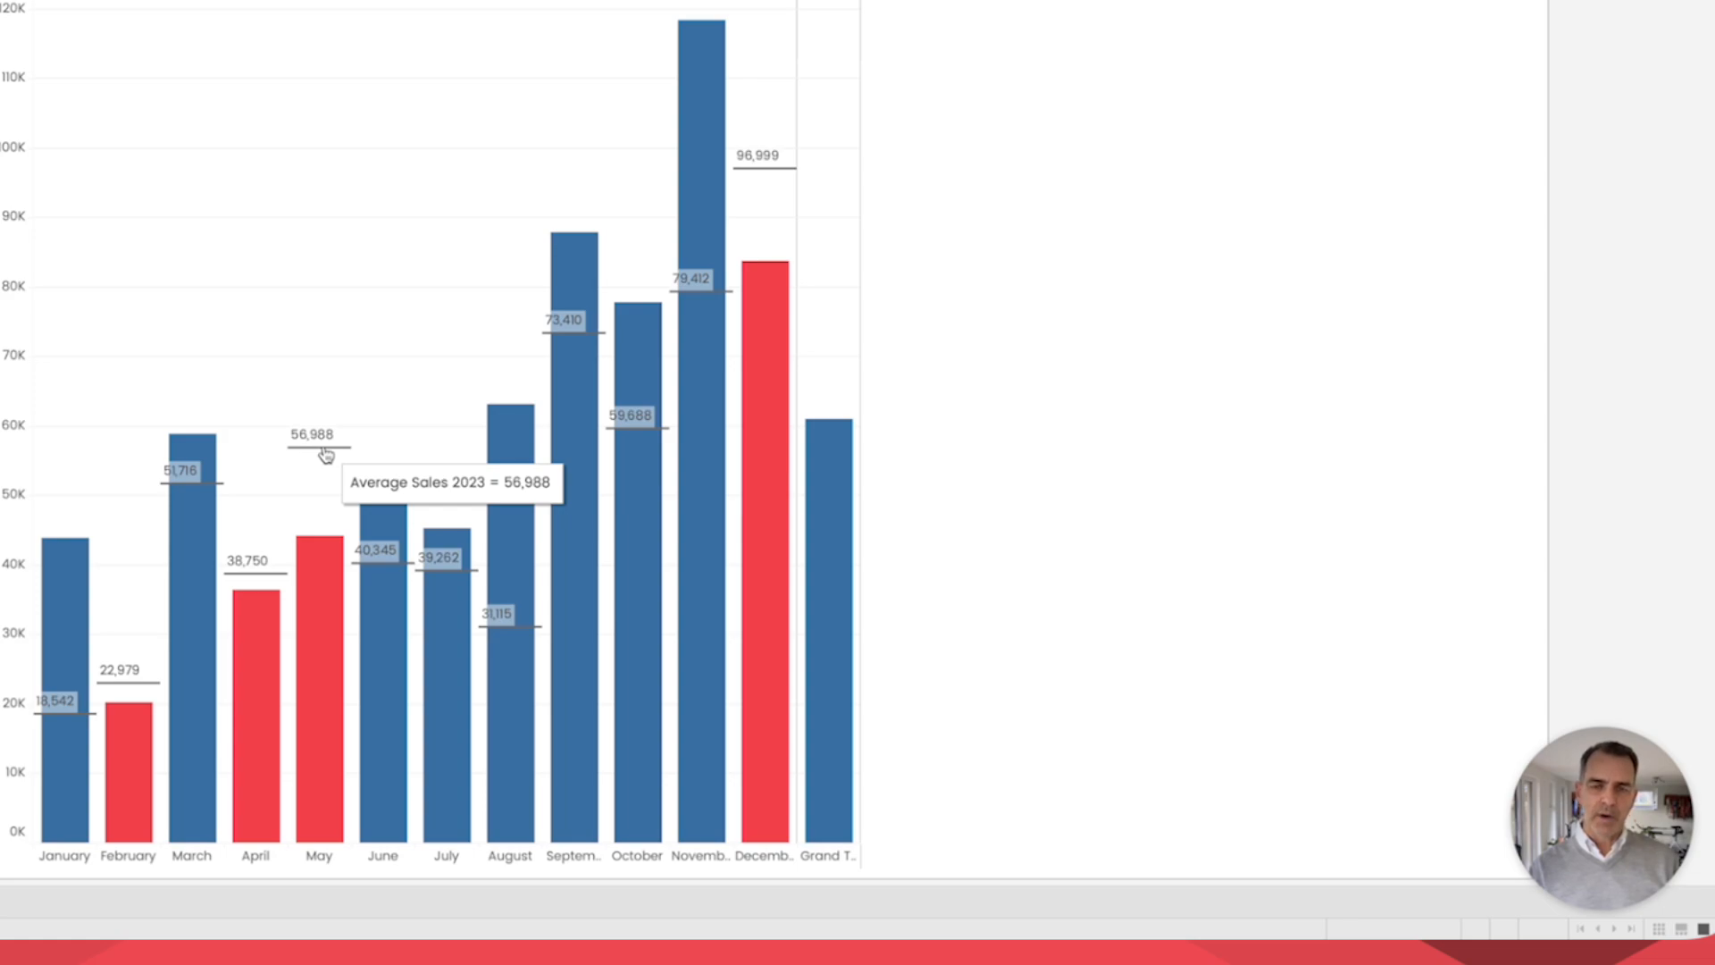
pyautogui.moveTo(342, 408)
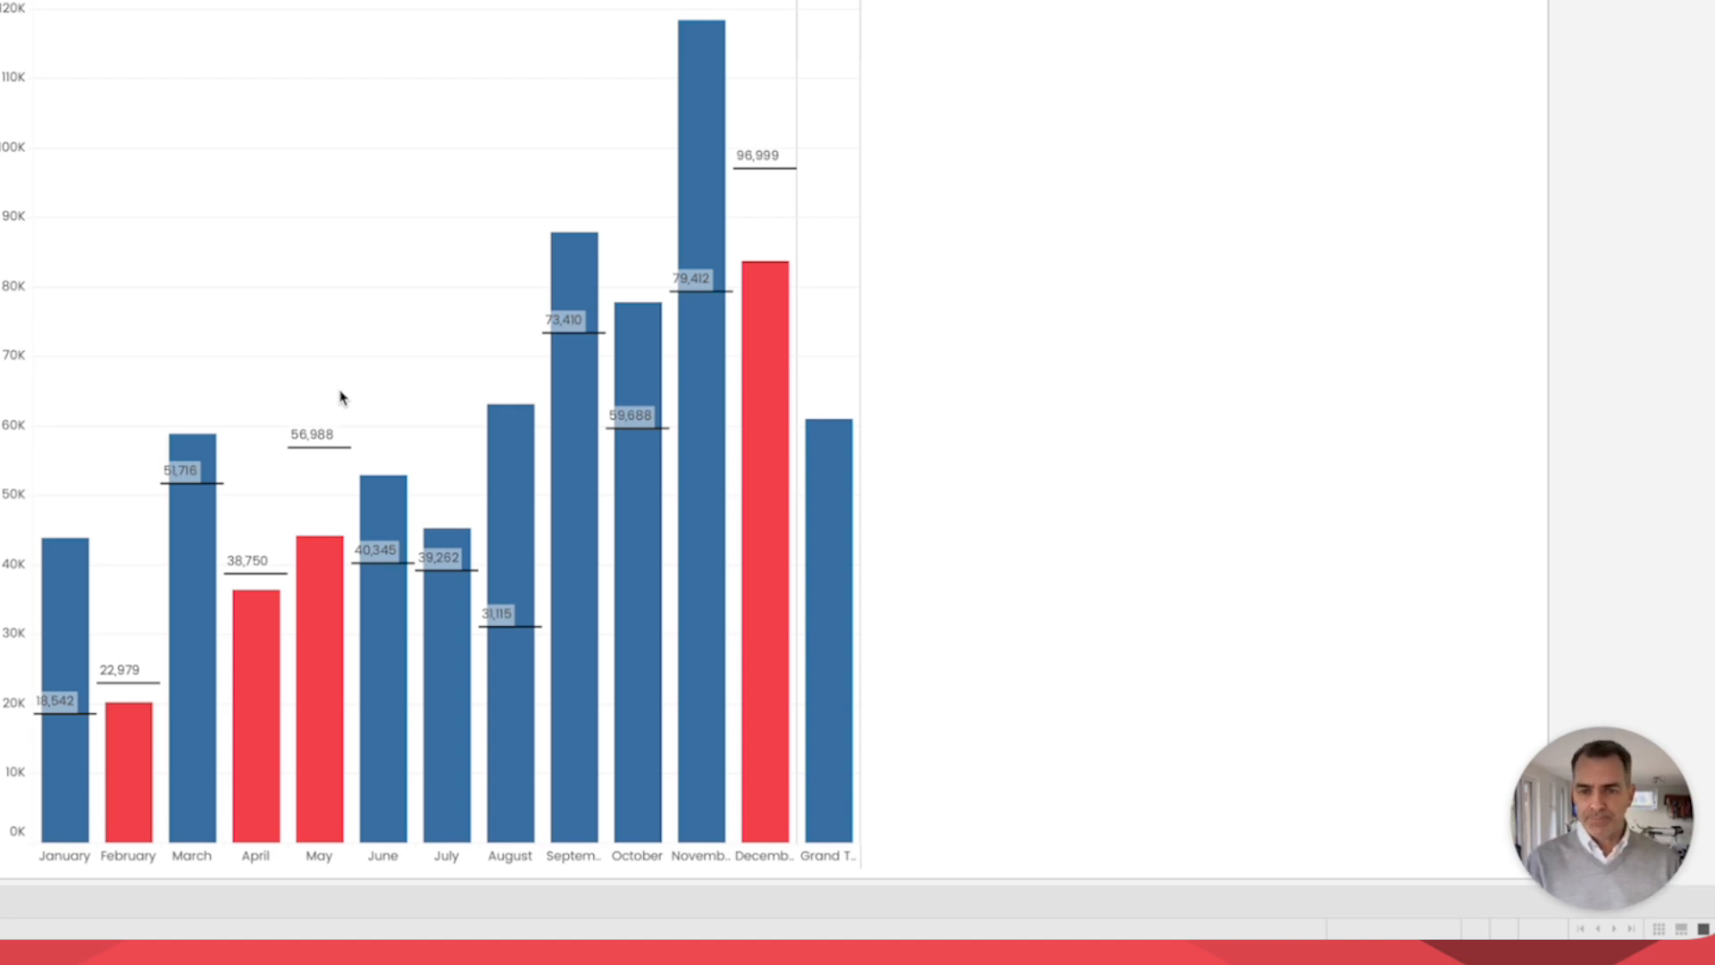
pyautogui.moveTo(813, 467)
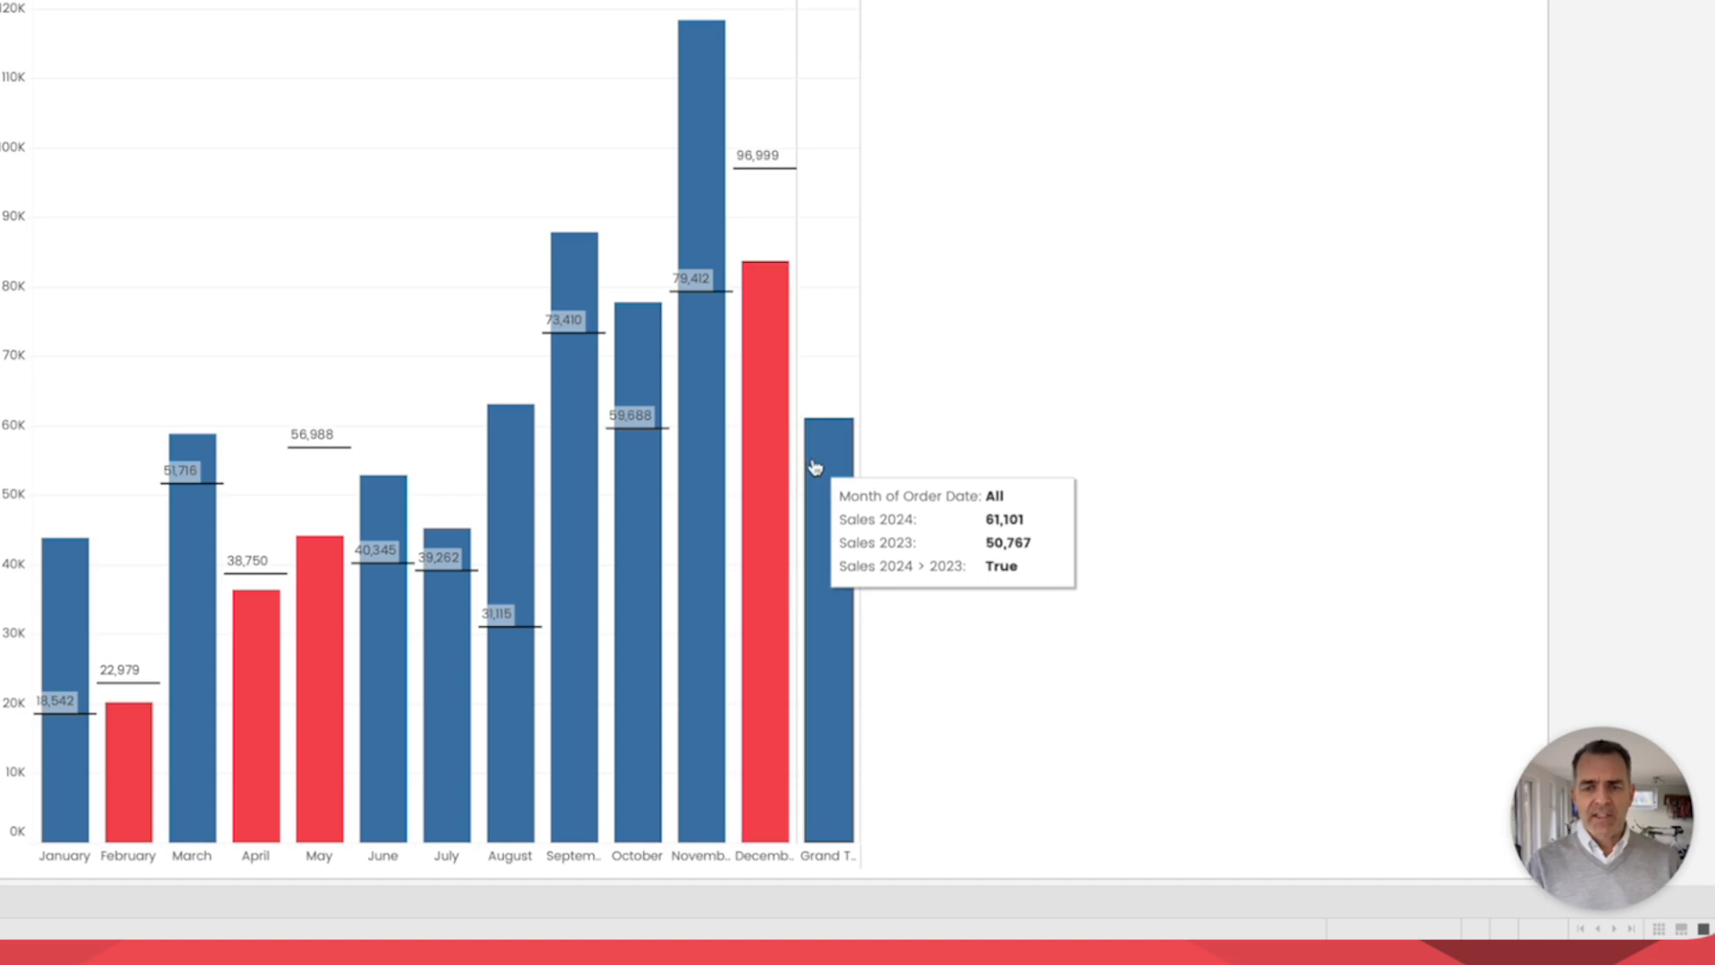